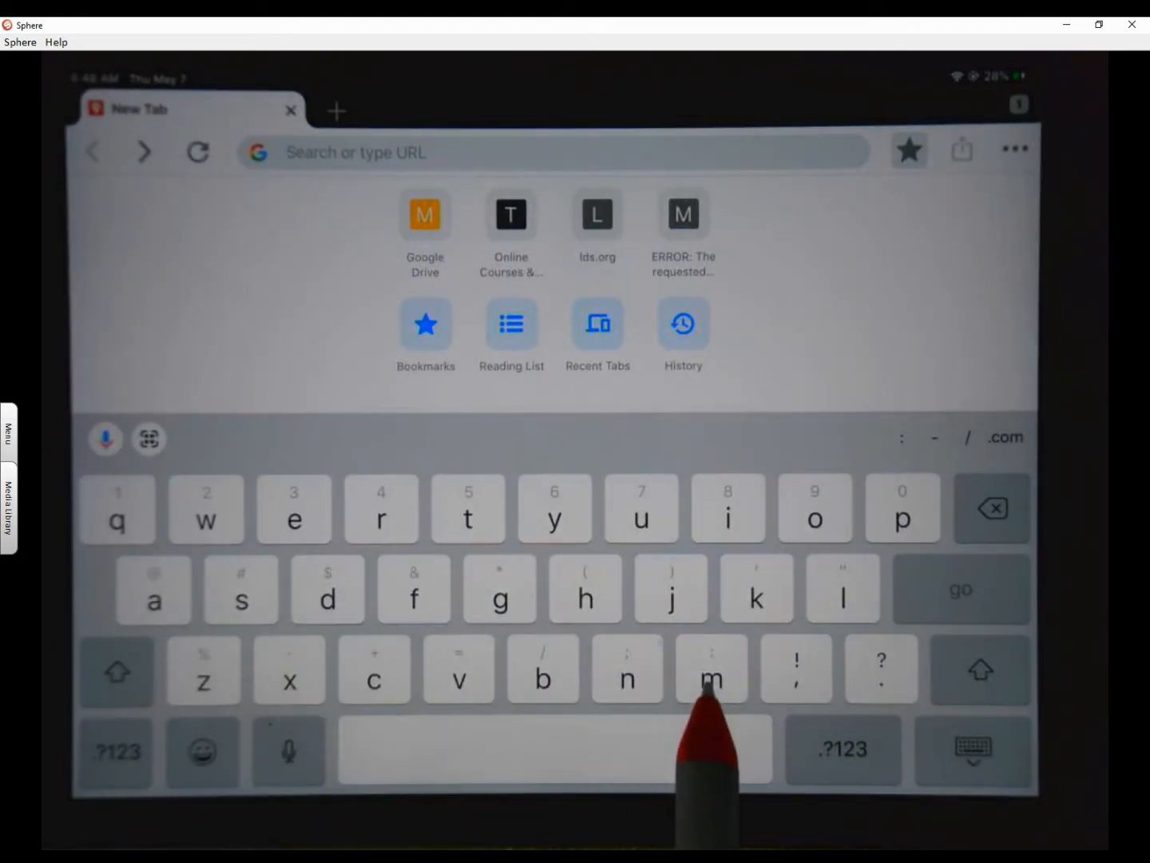
- Search the web for 'my maps google' and open the Google My Maps result
{"action": "type", "text": "y maps"}
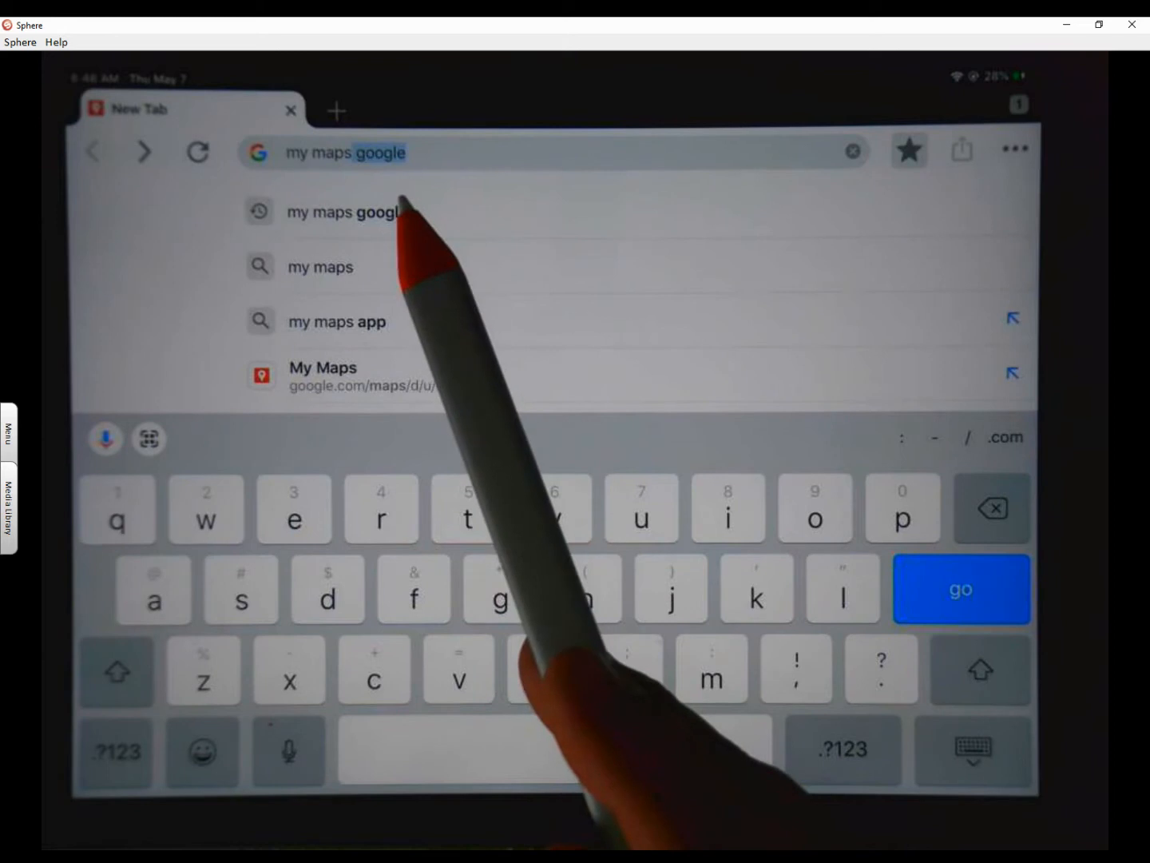
{"action": "left_click", "coordinate": [960, 588]}
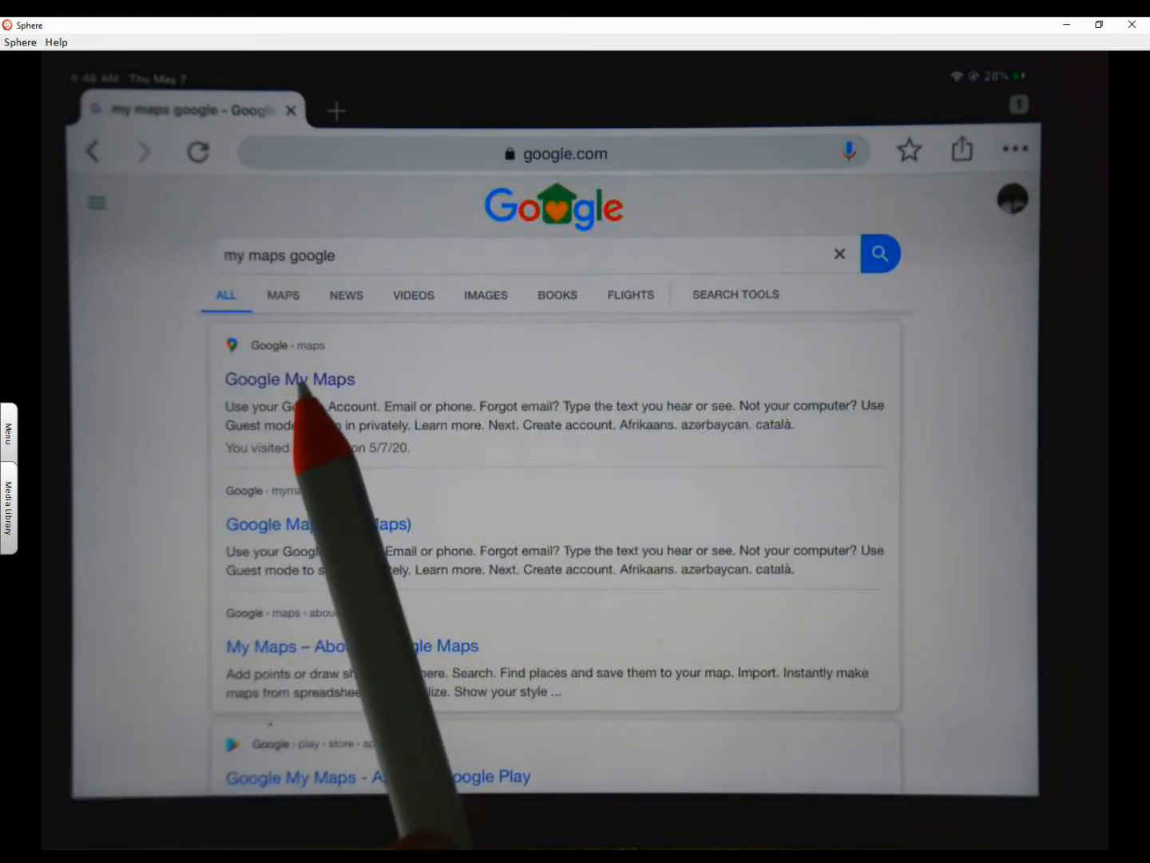
{"action": "left_click", "coordinate": [290, 379]}
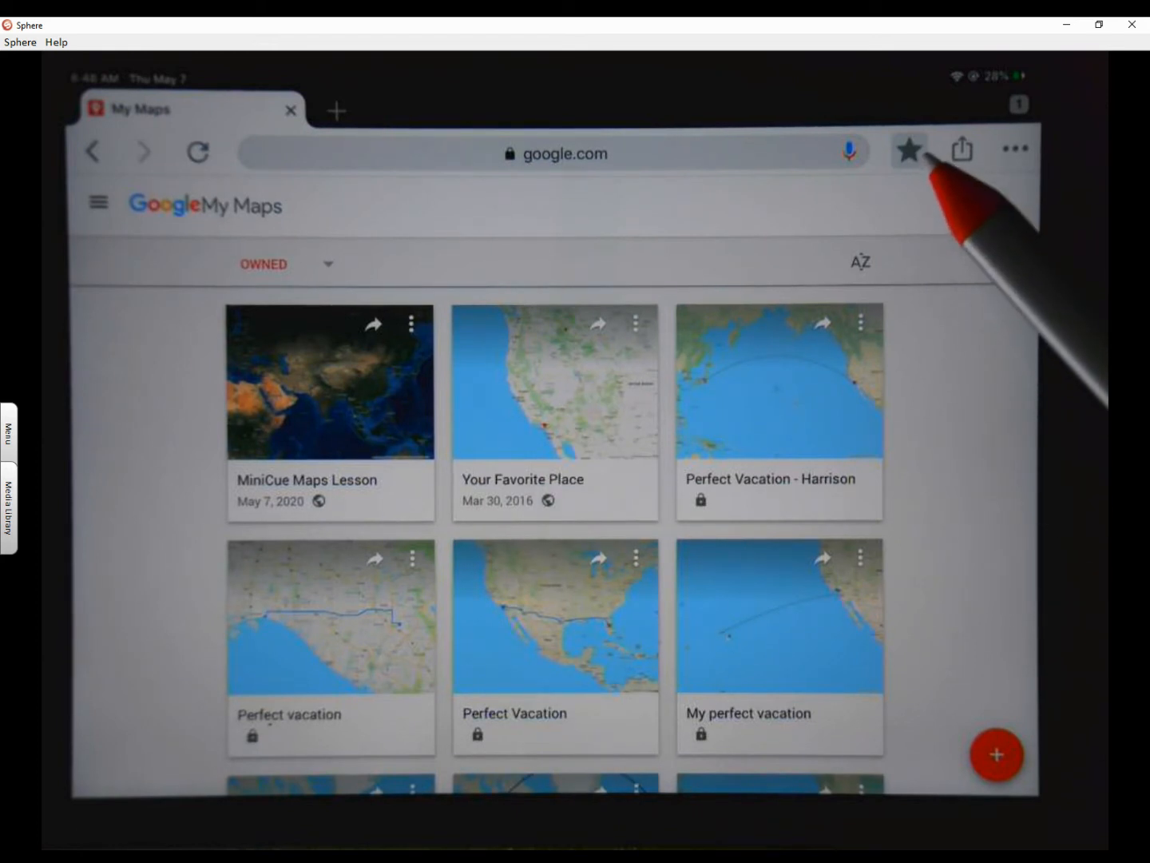
{"action": "mouse_move", "coordinate": [910, 148]}
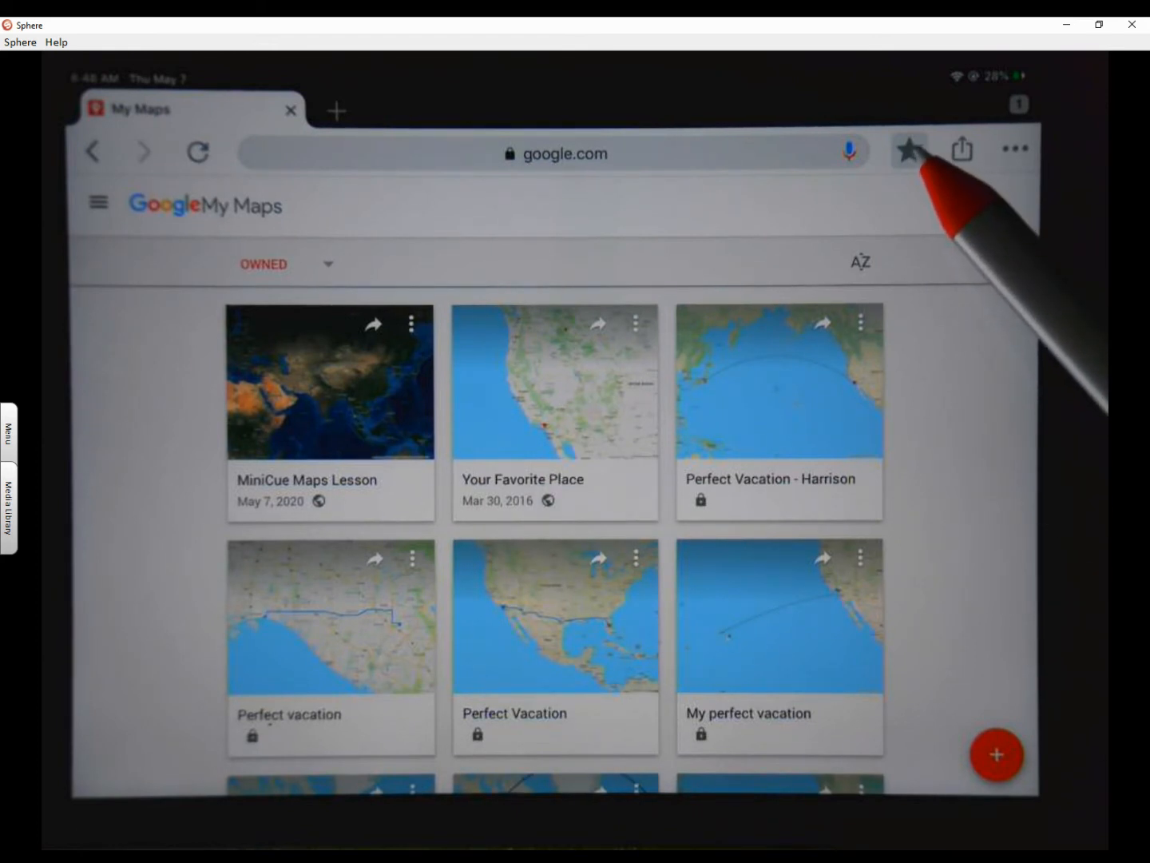
- Bookmark the Google My Maps page and confirm the Edit Bookmark sheet
{"action": "left_click", "coordinate": [909, 148]}
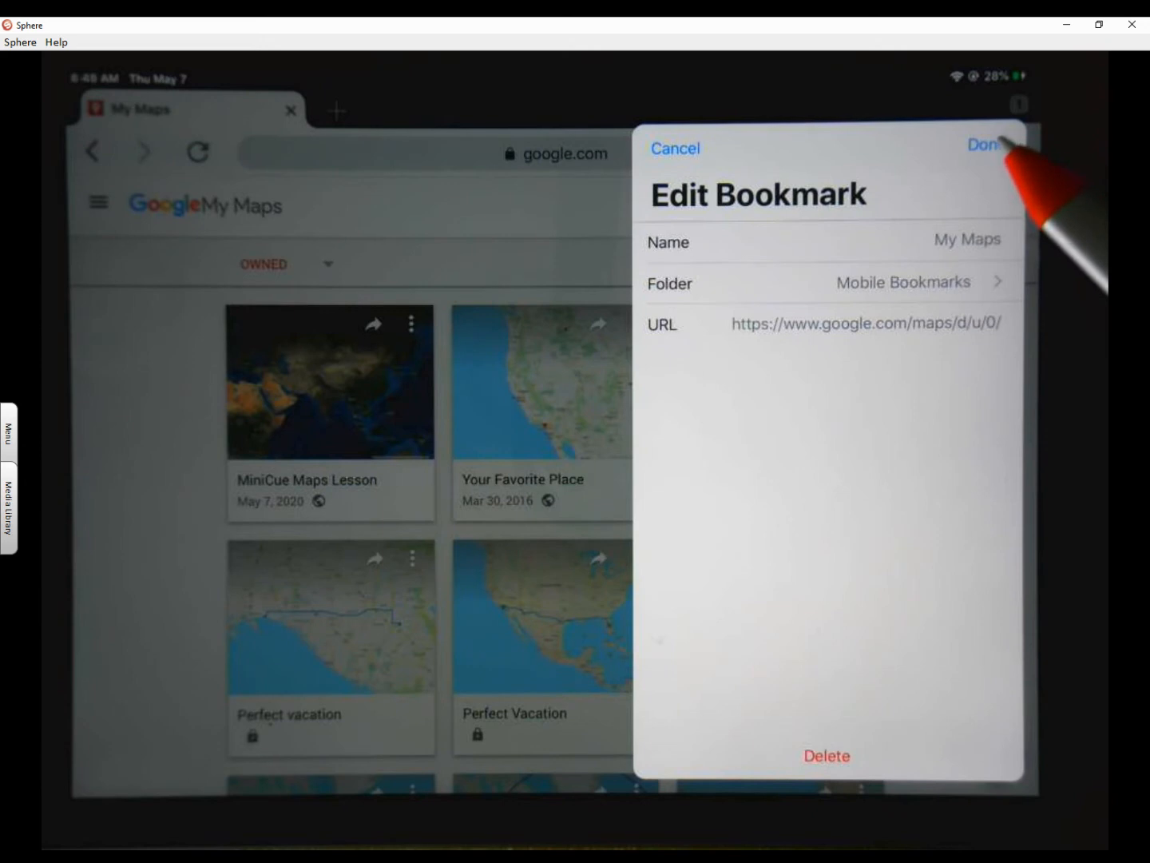
{"action": "left_click", "coordinate": [988, 145]}
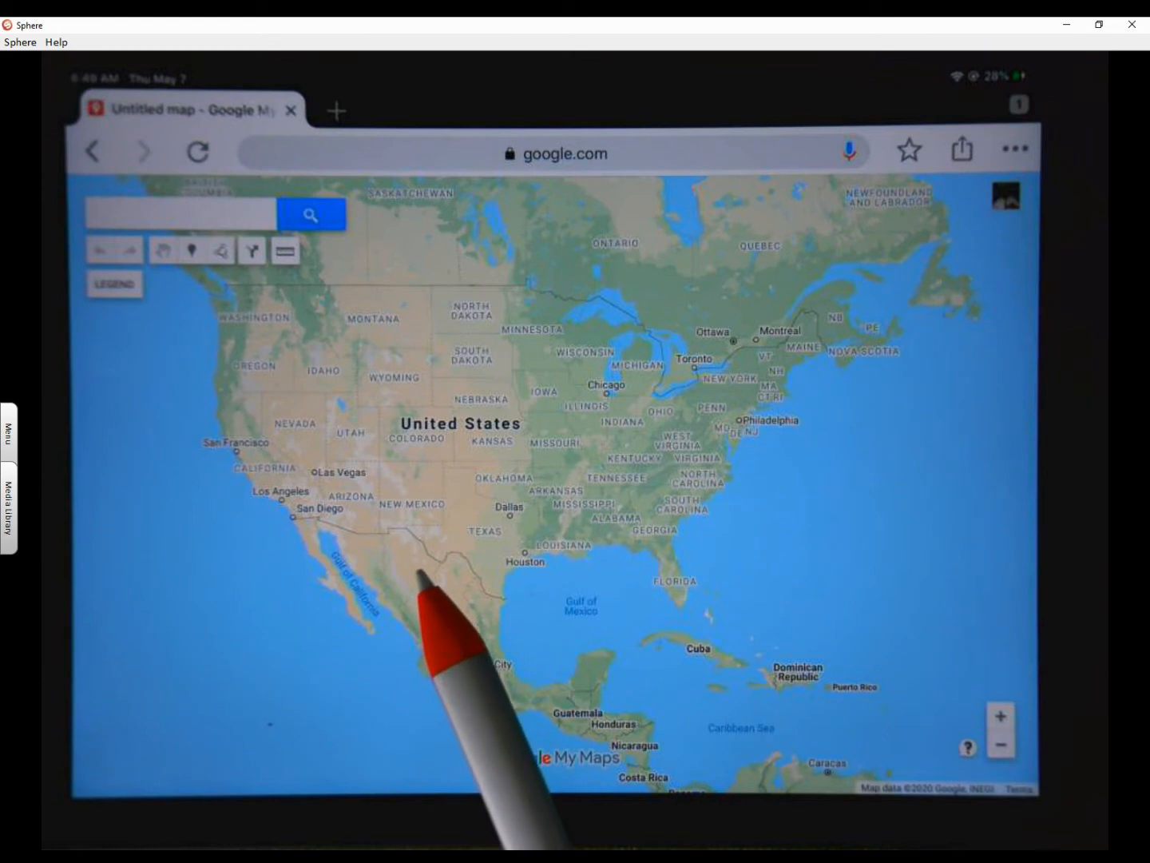
{"action": "mouse_move", "coordinate": [455, 583]}
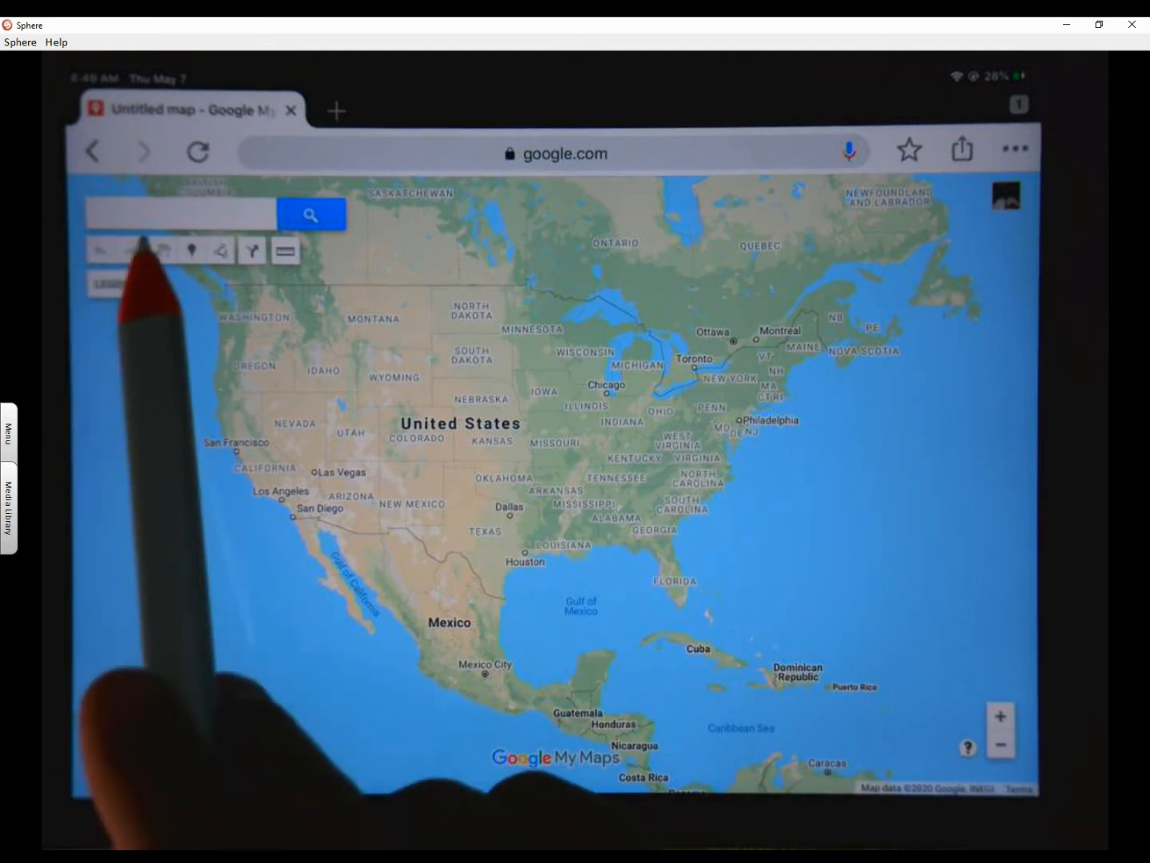
- Search the map for 'Hewes m' and select Hewes Middle School in Santa Ana
{"action": "left_click", "coordinate": [180, 214]}
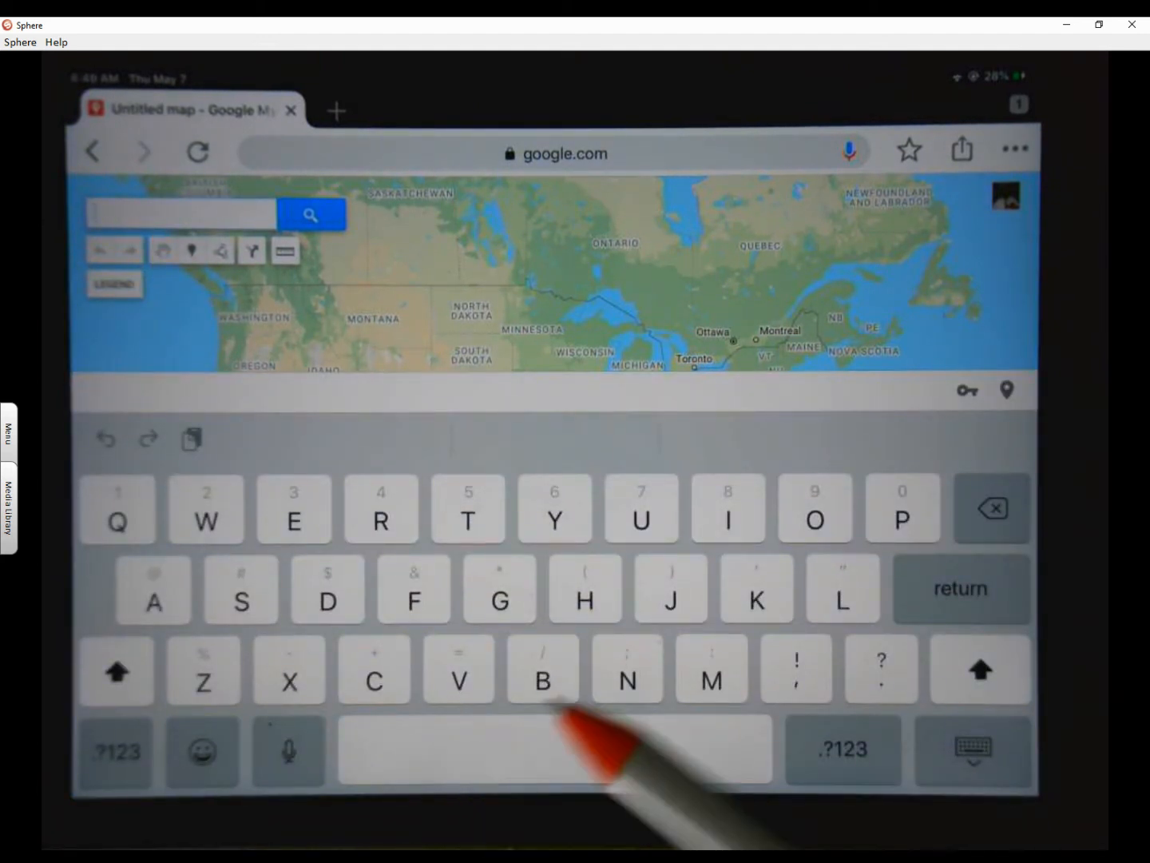
{"action": "type", "text": "Hewes m"}
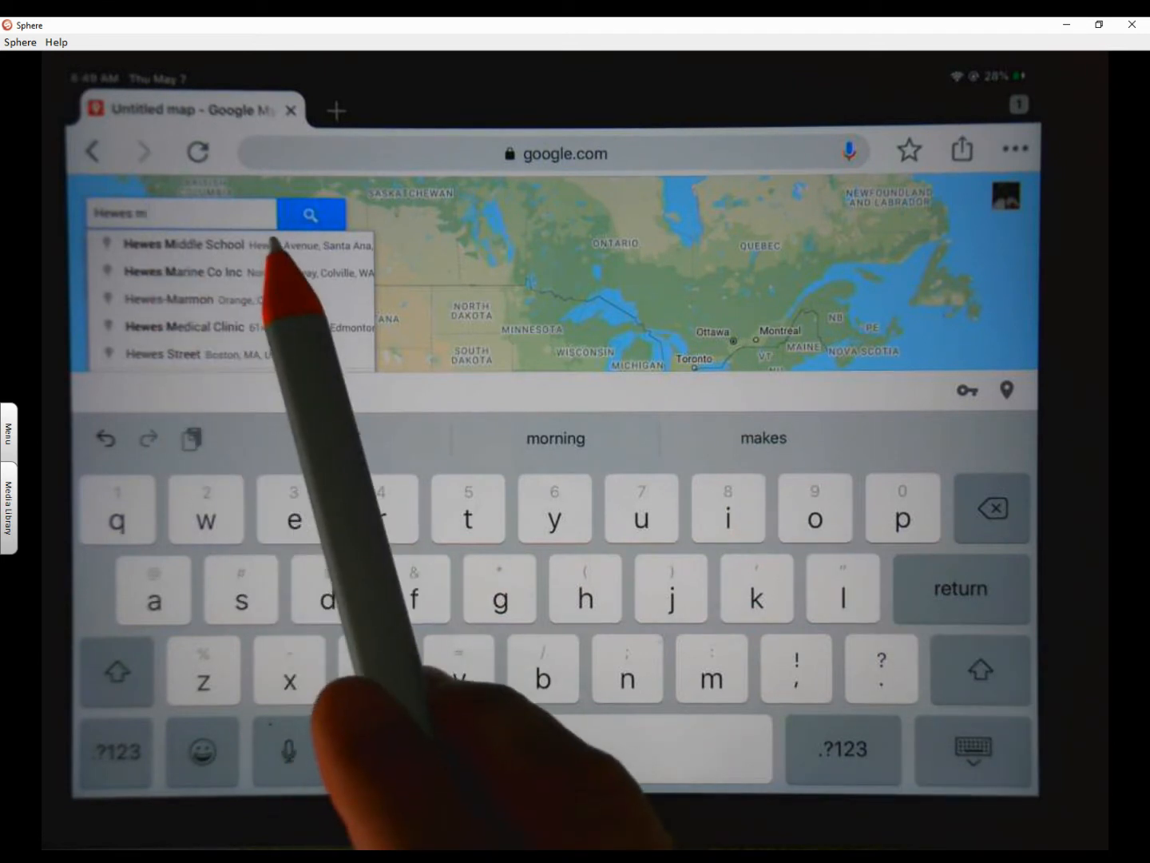
{"action": "left_click", "coordinate": [183, 244]}
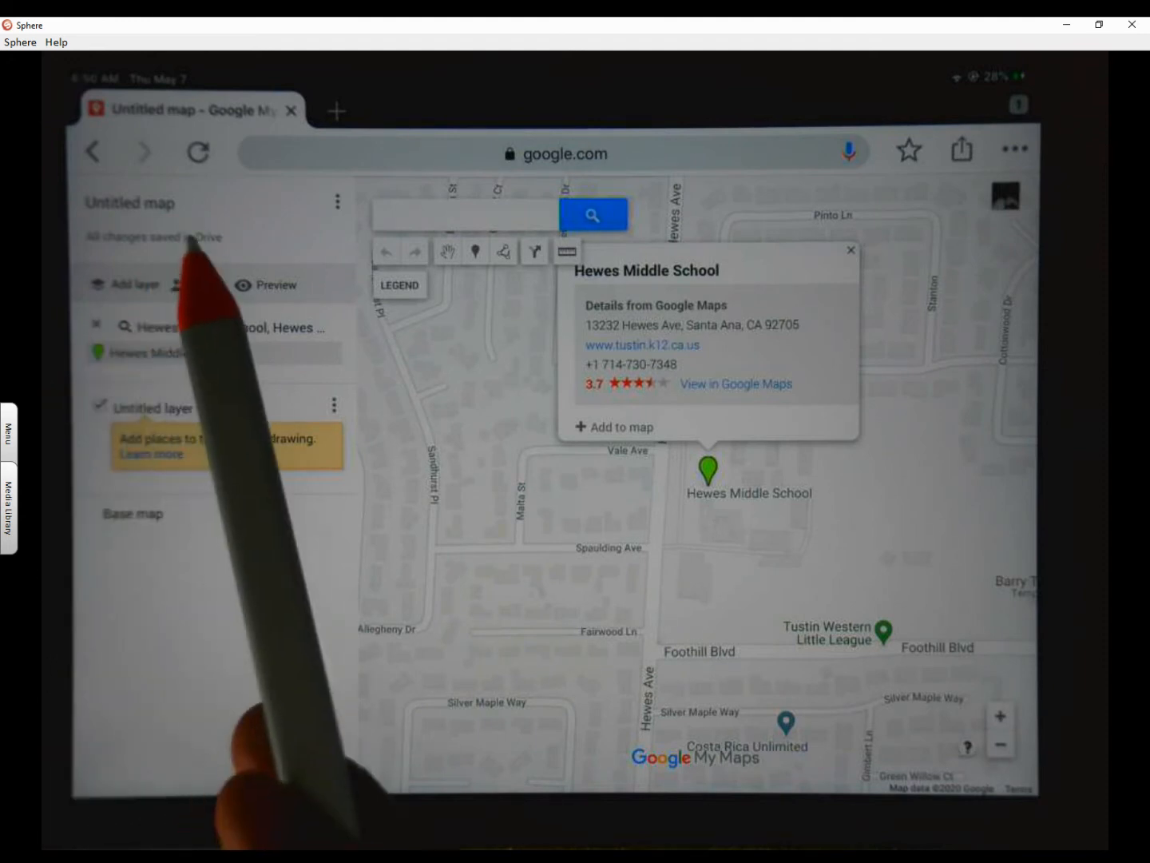
{"action": "mouse_move", "coordinate": [199, 320]}
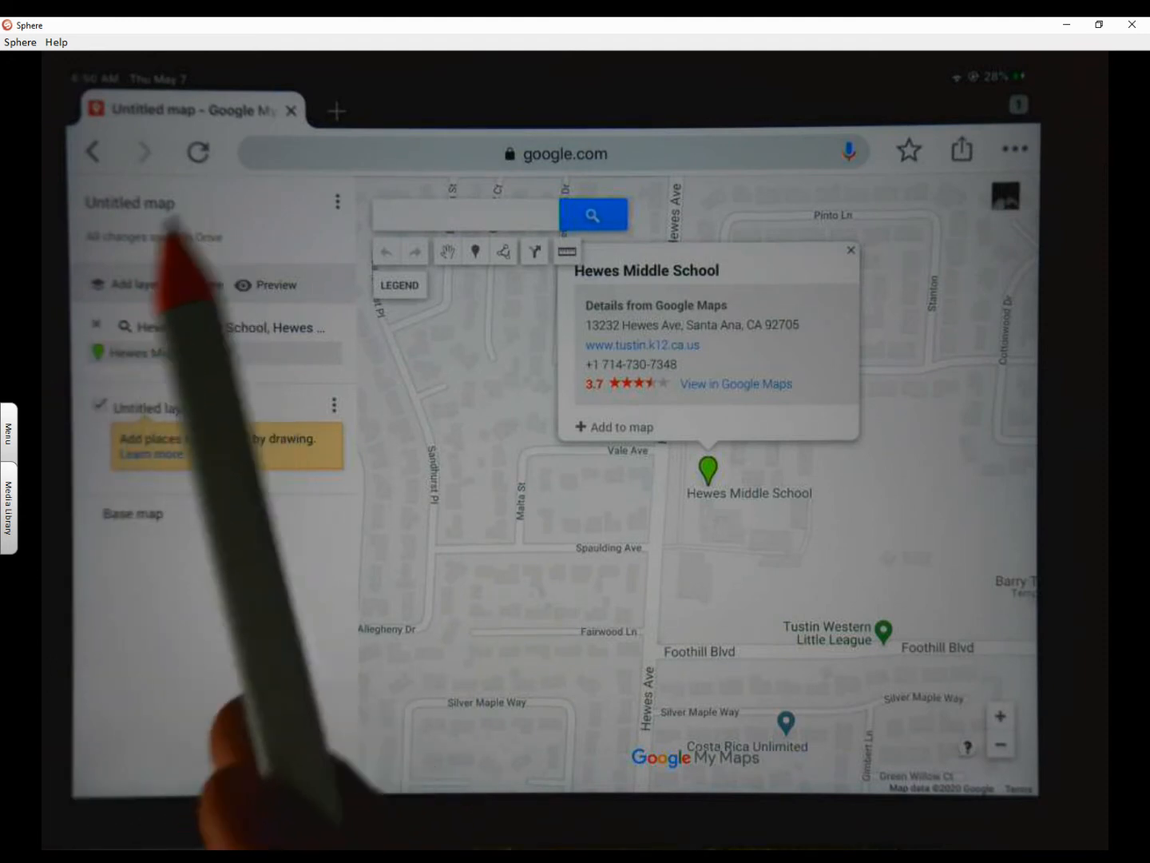
- Retitle 'Untitled map' to 'Test Map - Lasty' with description 'This is my test map', and save
{"action": "left_click", "coordinate": [128, 203]}
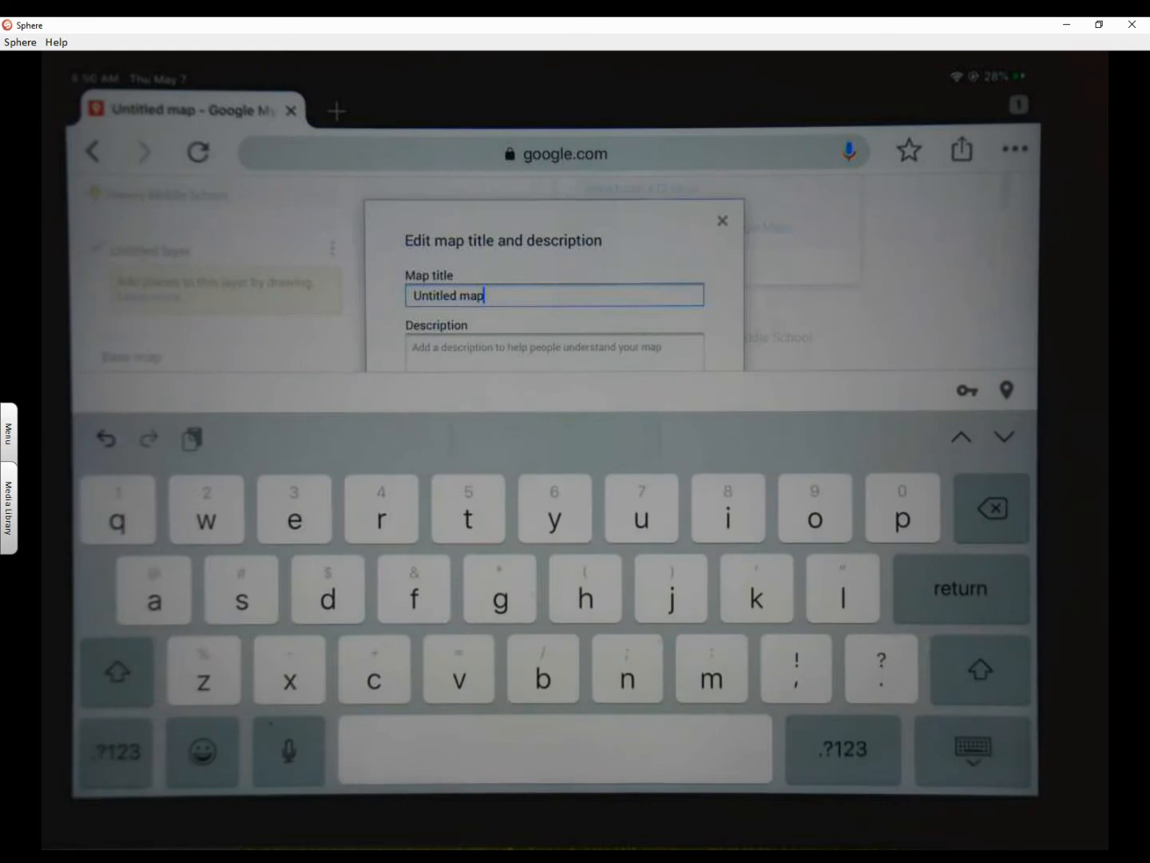
{"action": "left_click", "coordinate": [991, 509]}
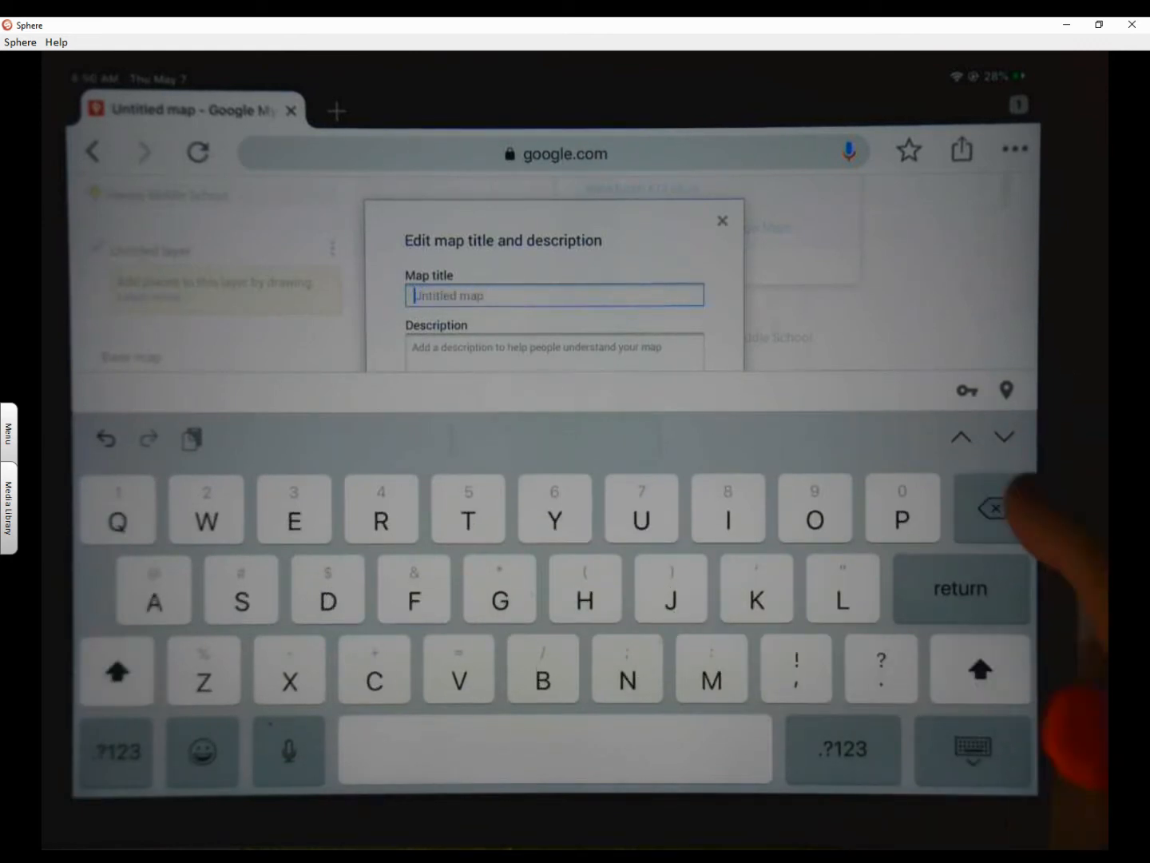
{"action": "type", "text": "T"}
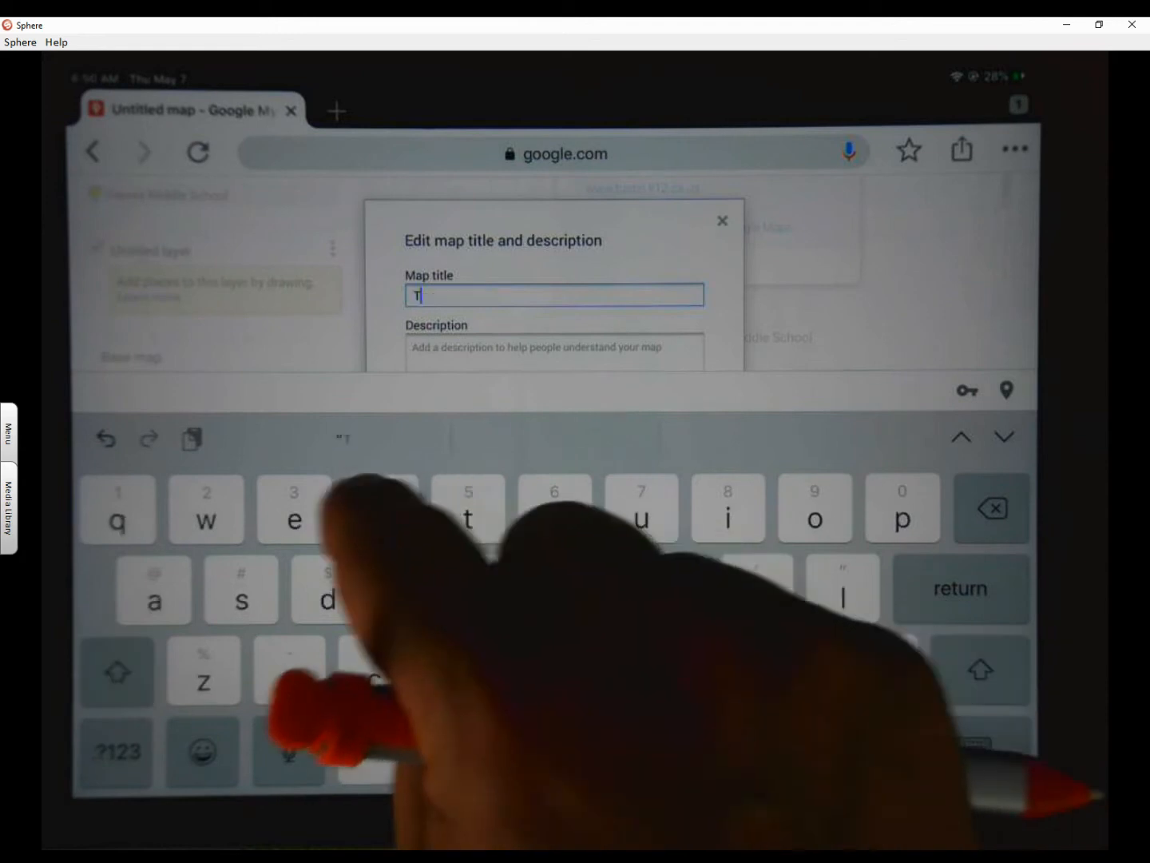
{"action": "type", "text": "est M"}
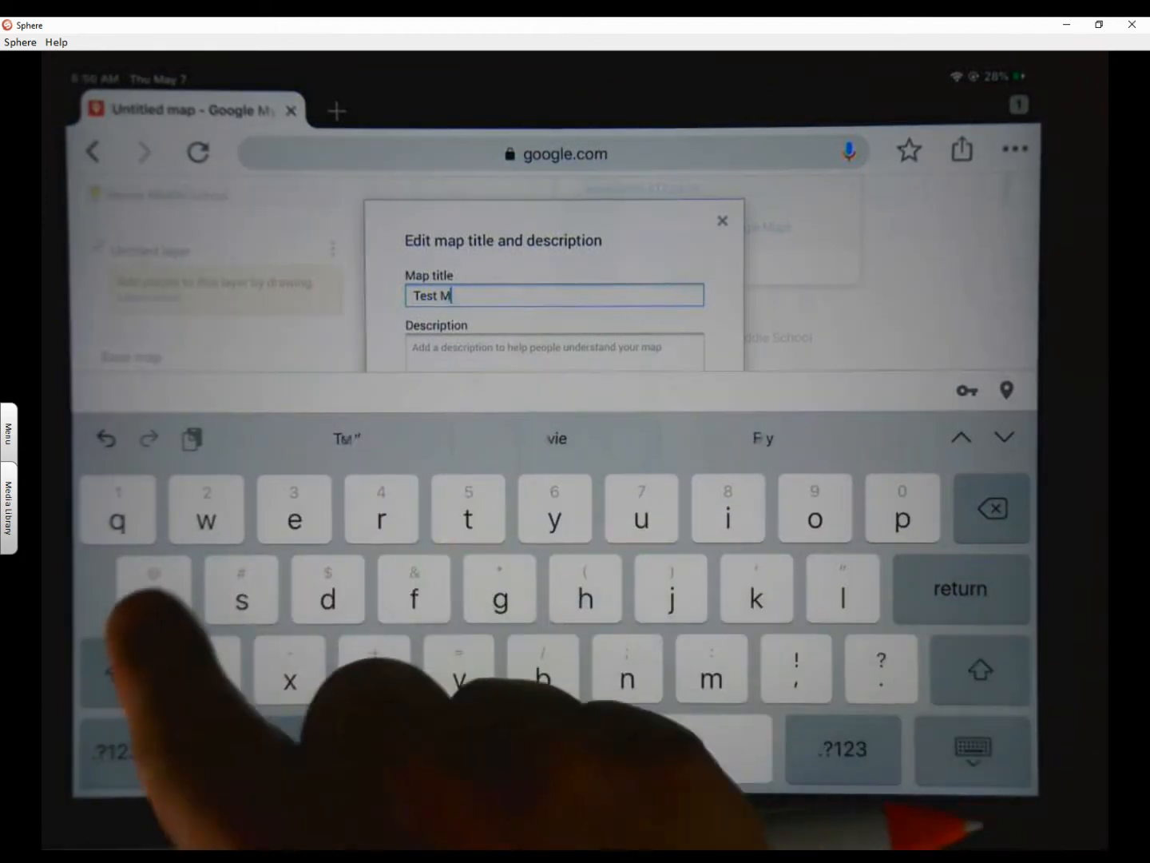
{"action": "type", "text": "ap - Las"}
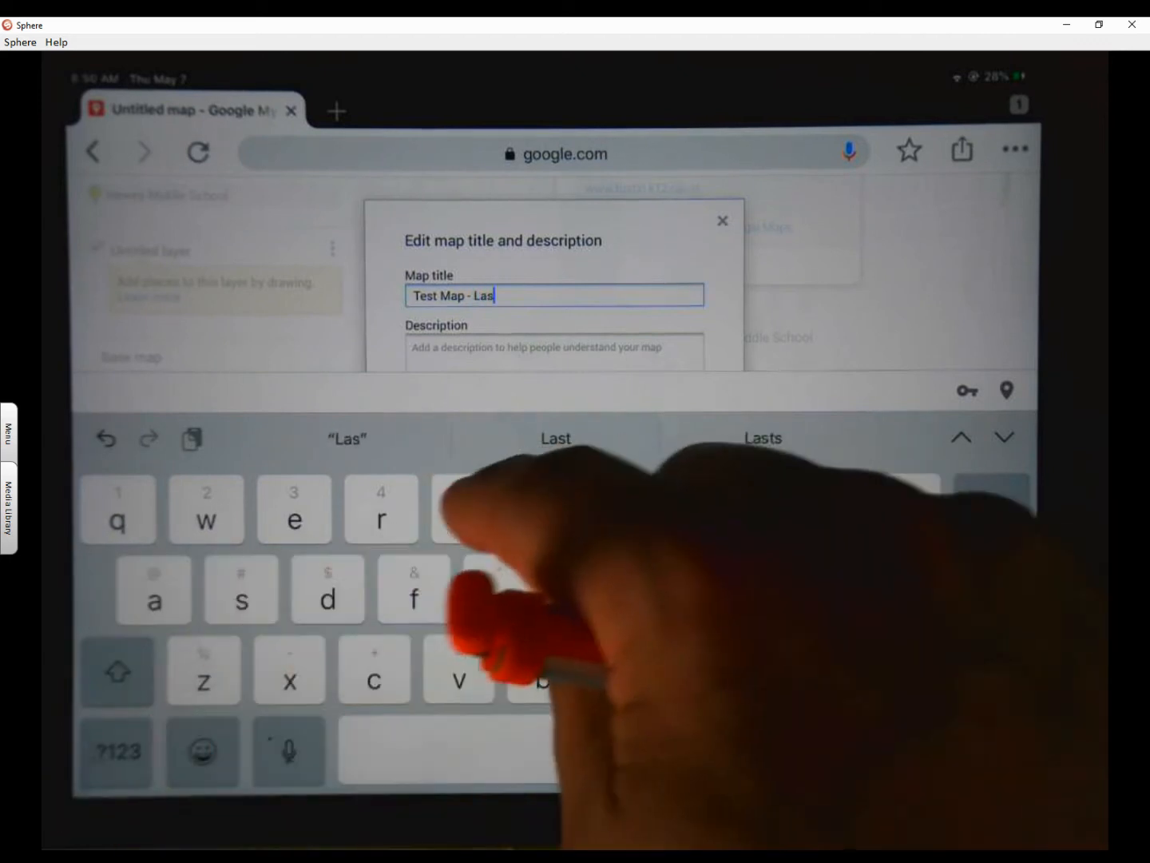
{"action": "type", "text": "ty"}
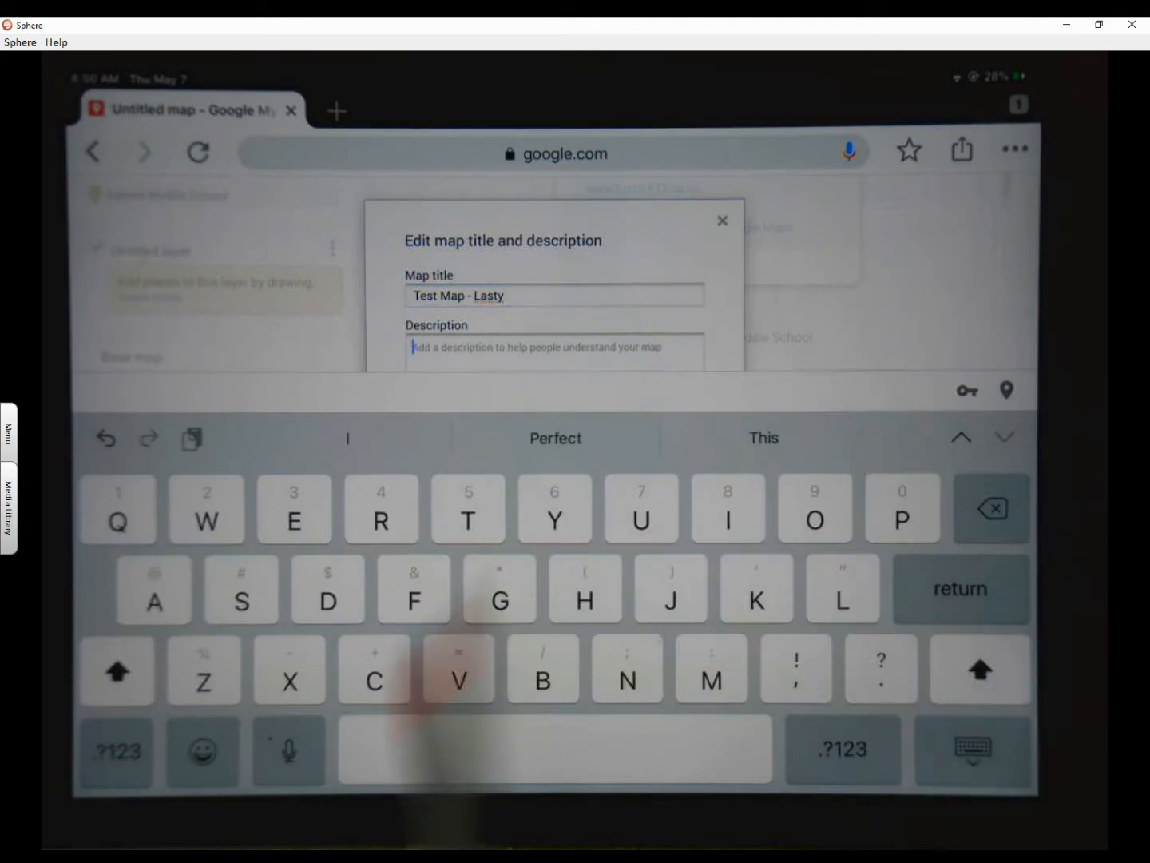
{"action": "type", "text": "This is my test m"}
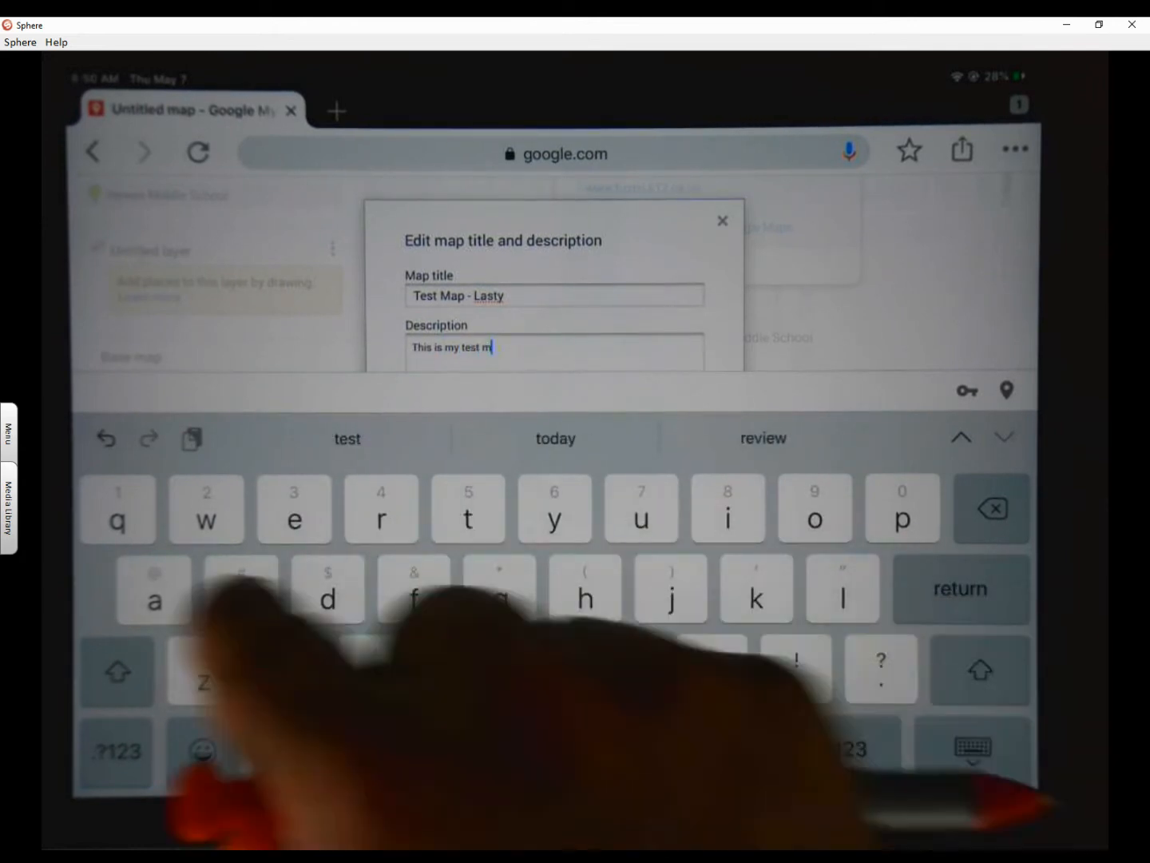
{"action": "type", "text": "ap."}
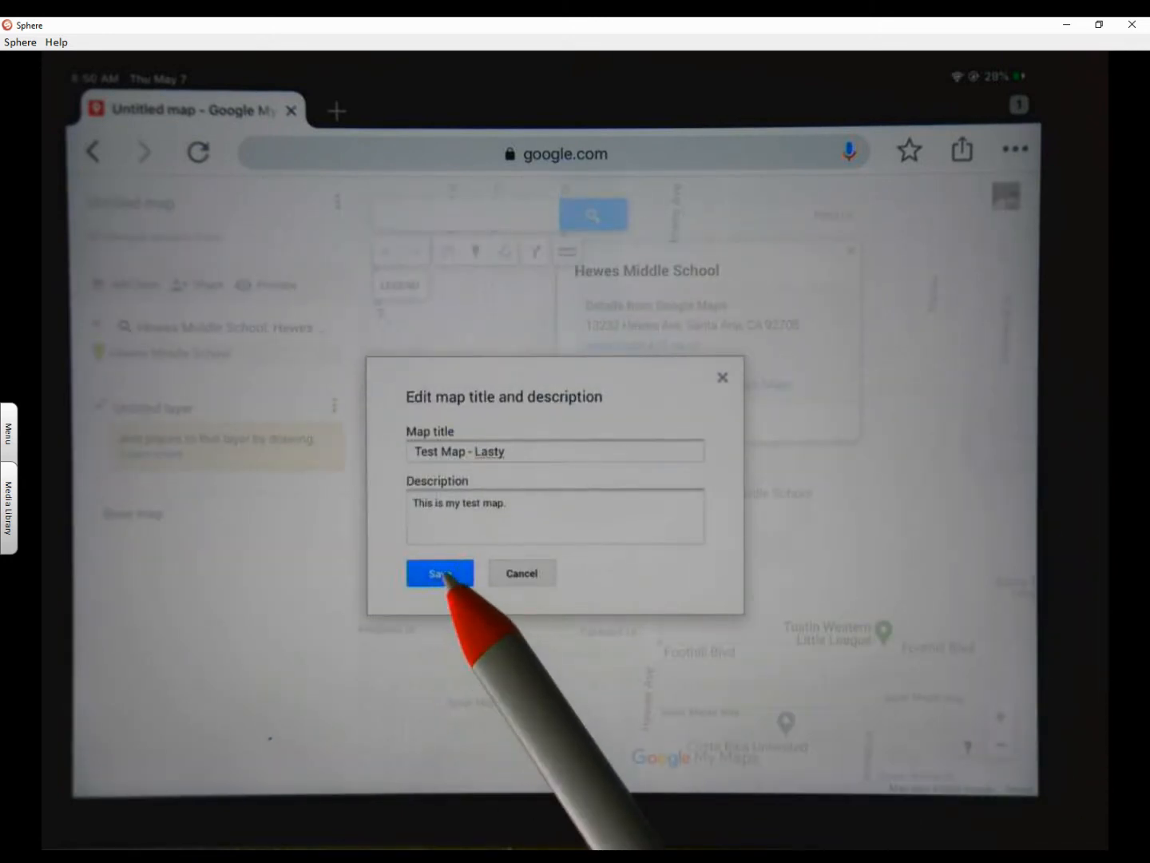
{"action": "left_click", "coordinate": [439, 573]}
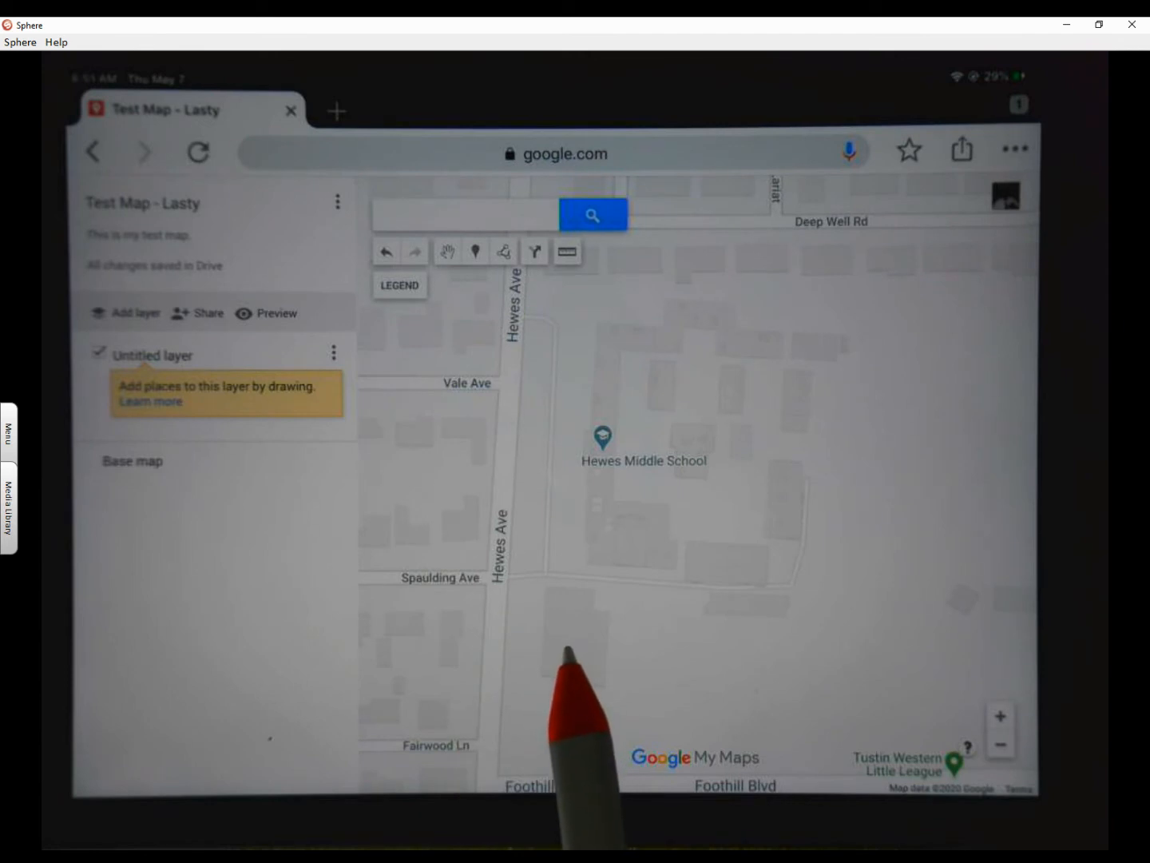
{"action": "mouse_move", "coordinate": [599, 543]}
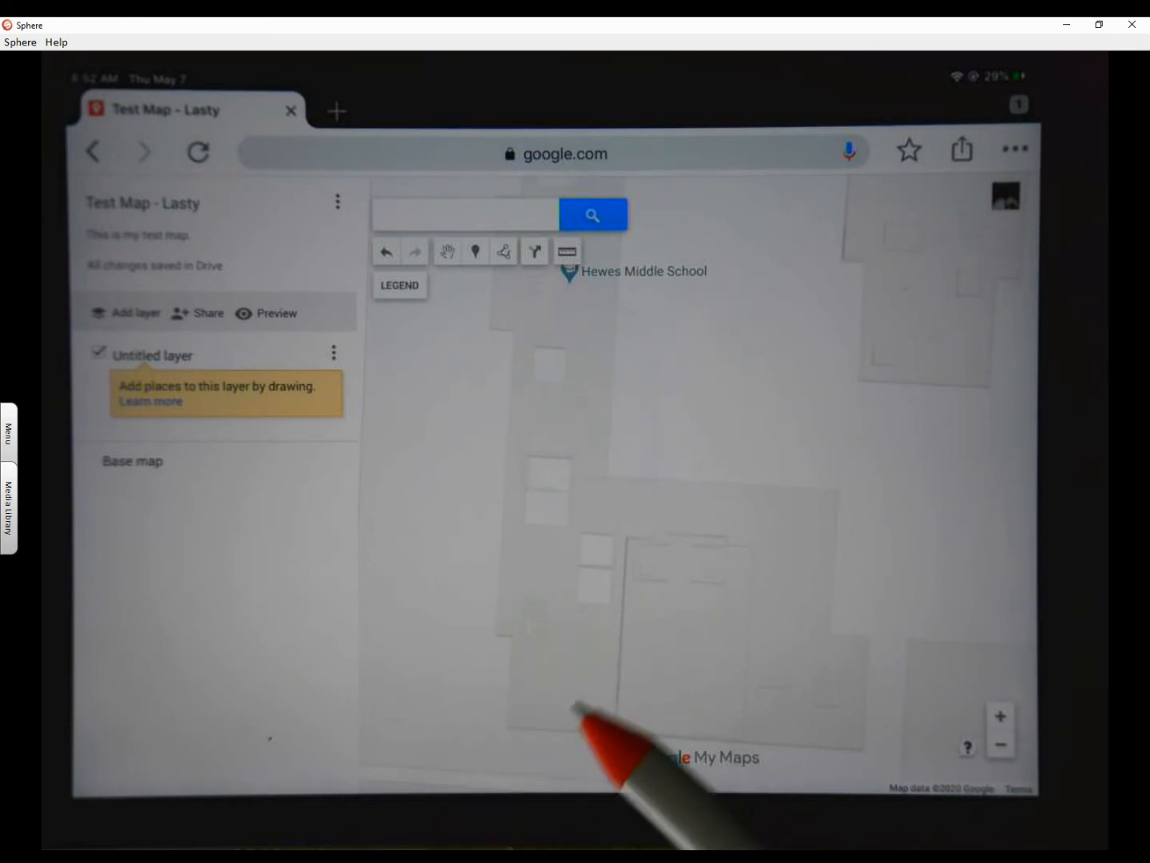
{"action": "mouse_move", "coordinate": [551, 591]}
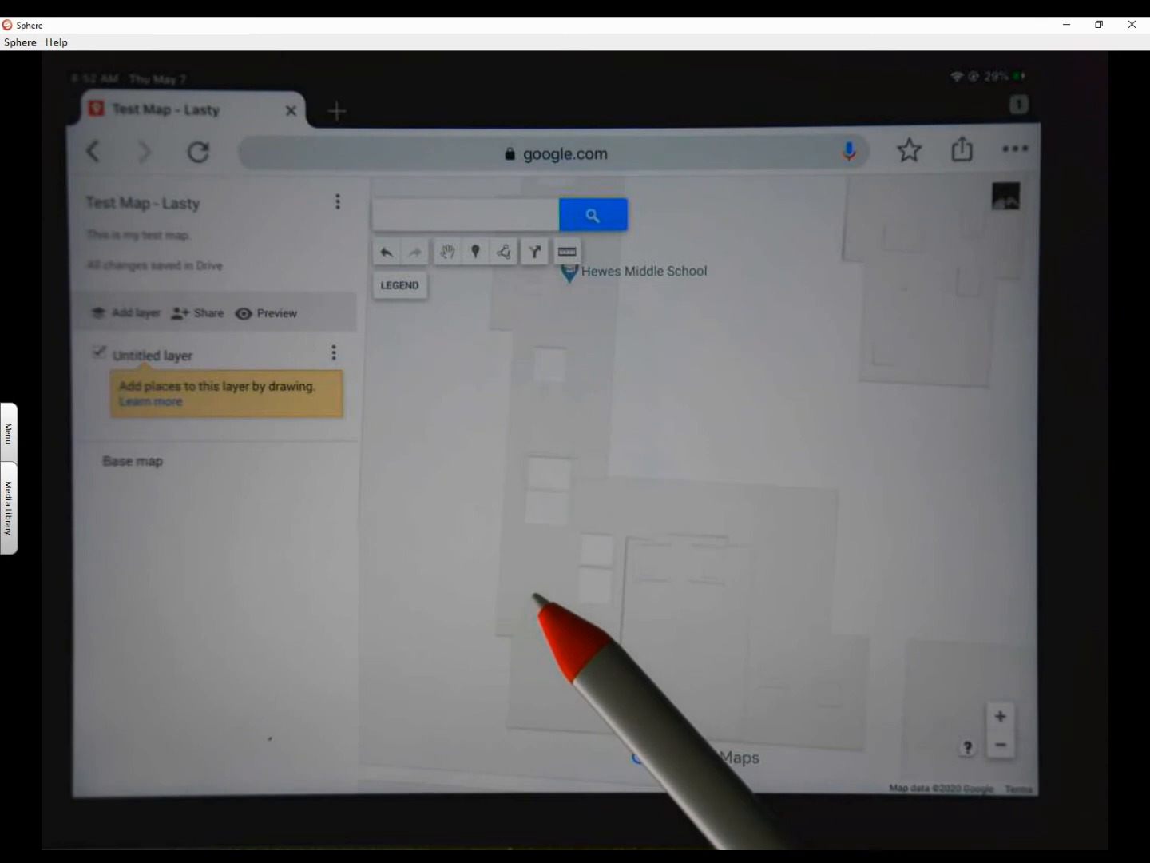
{"action": "mouse_move", "coordinate": [559, 607]}
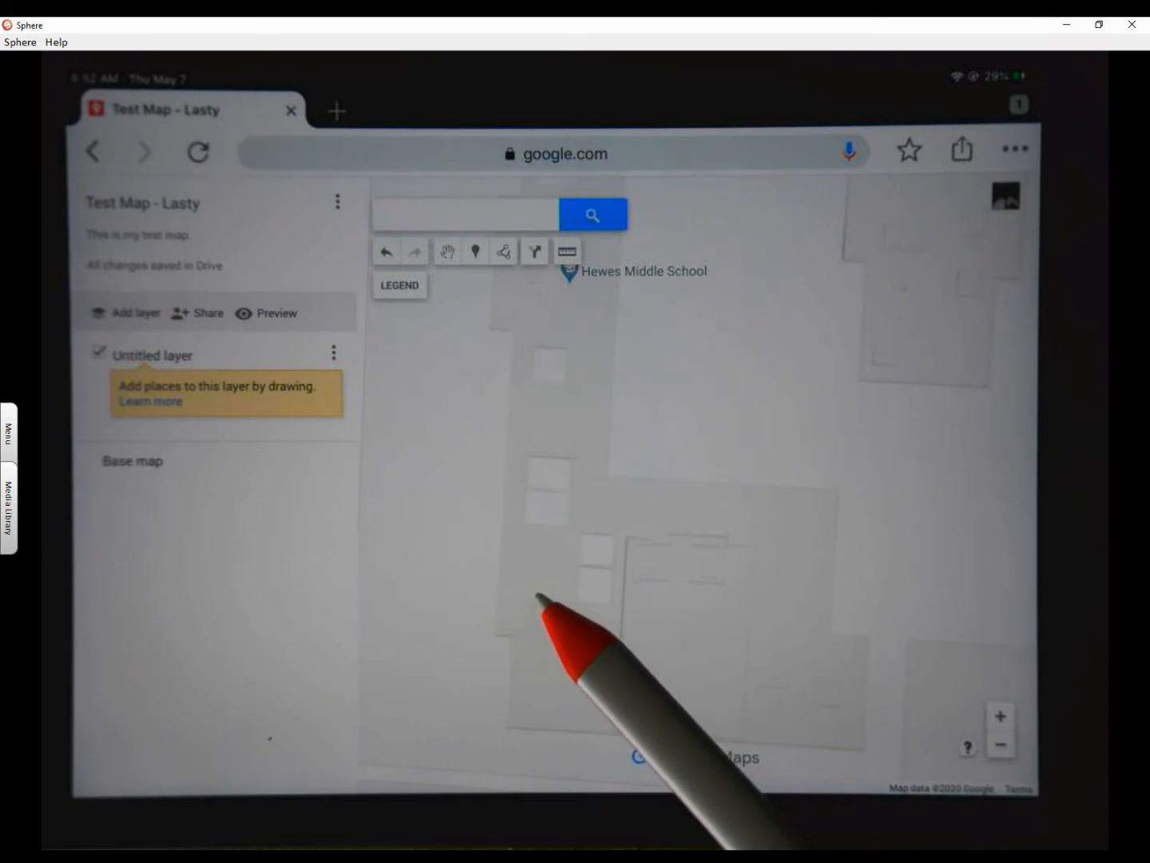
{"action": "mouse_move", "coordinate": [475, 288]}
{"action": "type", "text": "Mr. H."}
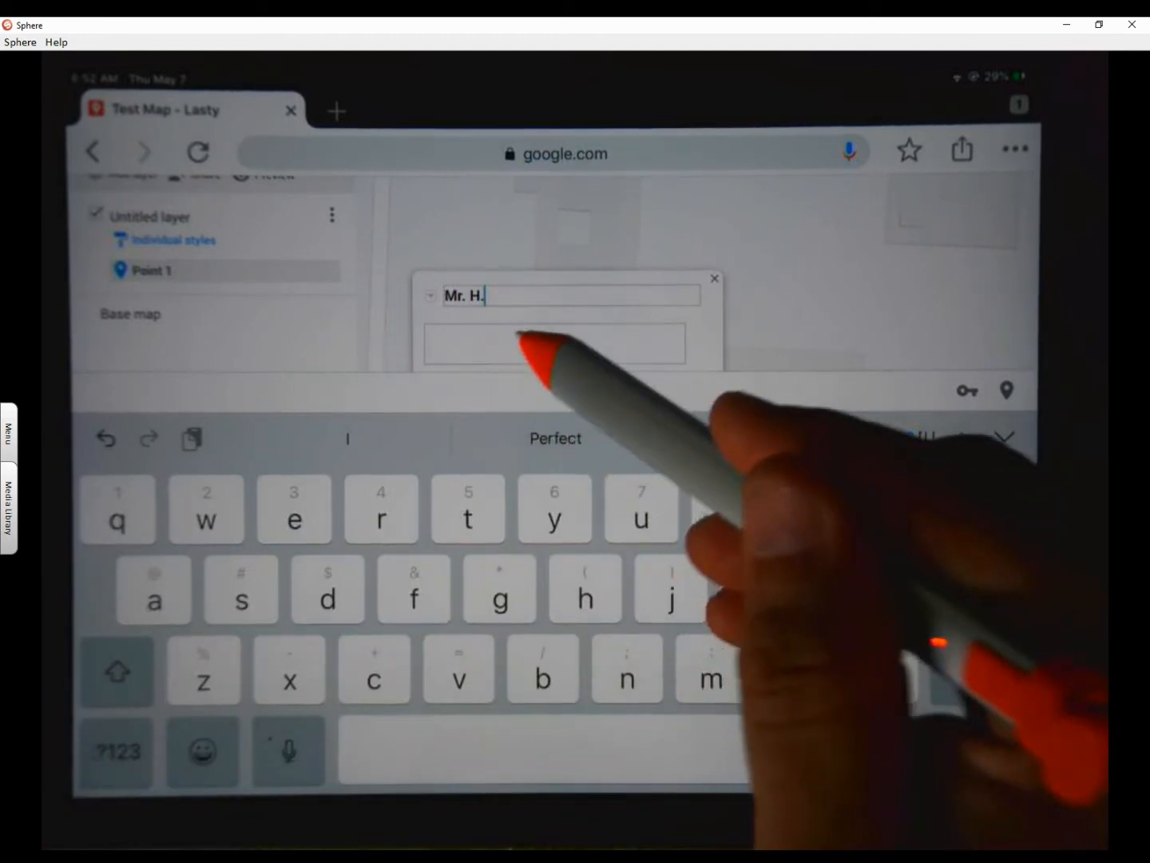
- Write the Mr. H. pin's Covid19 description about where learning would happen, and save
{"action": "left_click", "coordinate": [555, 342]}
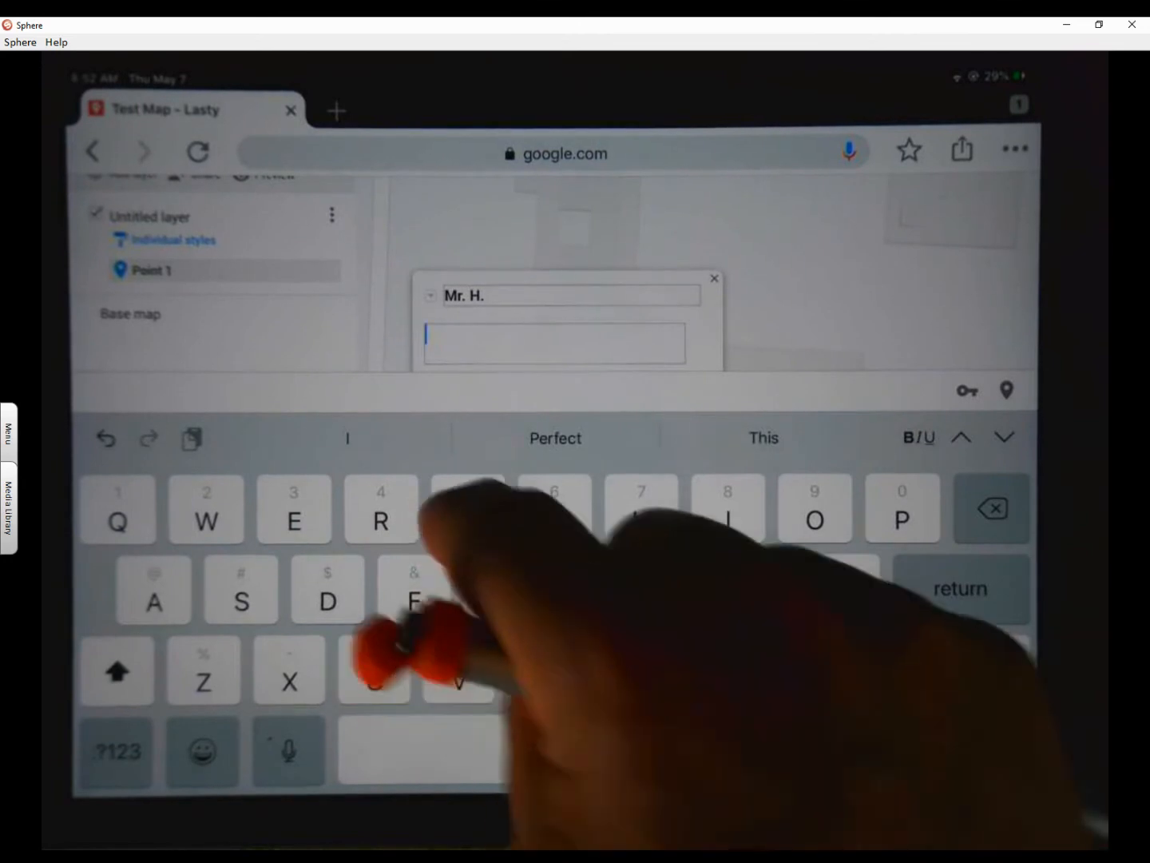
{"action": "type", "text": "This is w"}
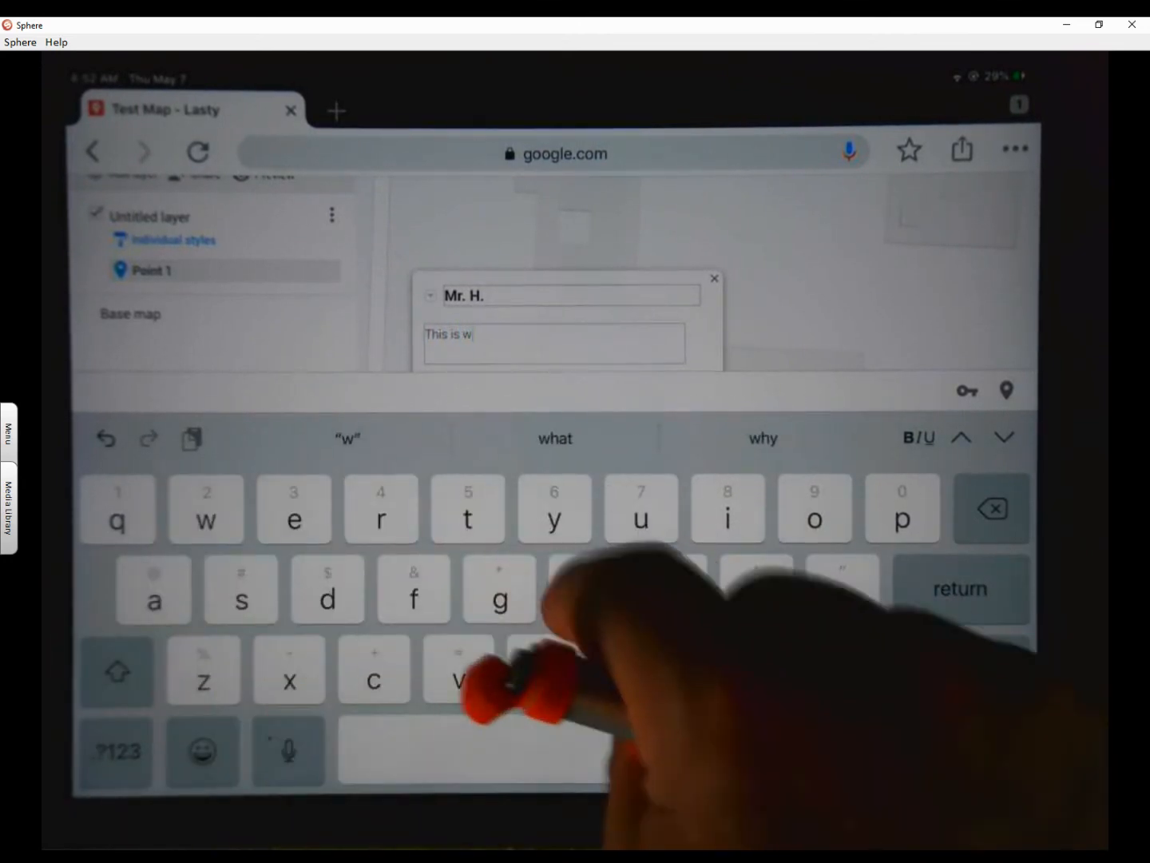
{"action": "type", "text": "here"}
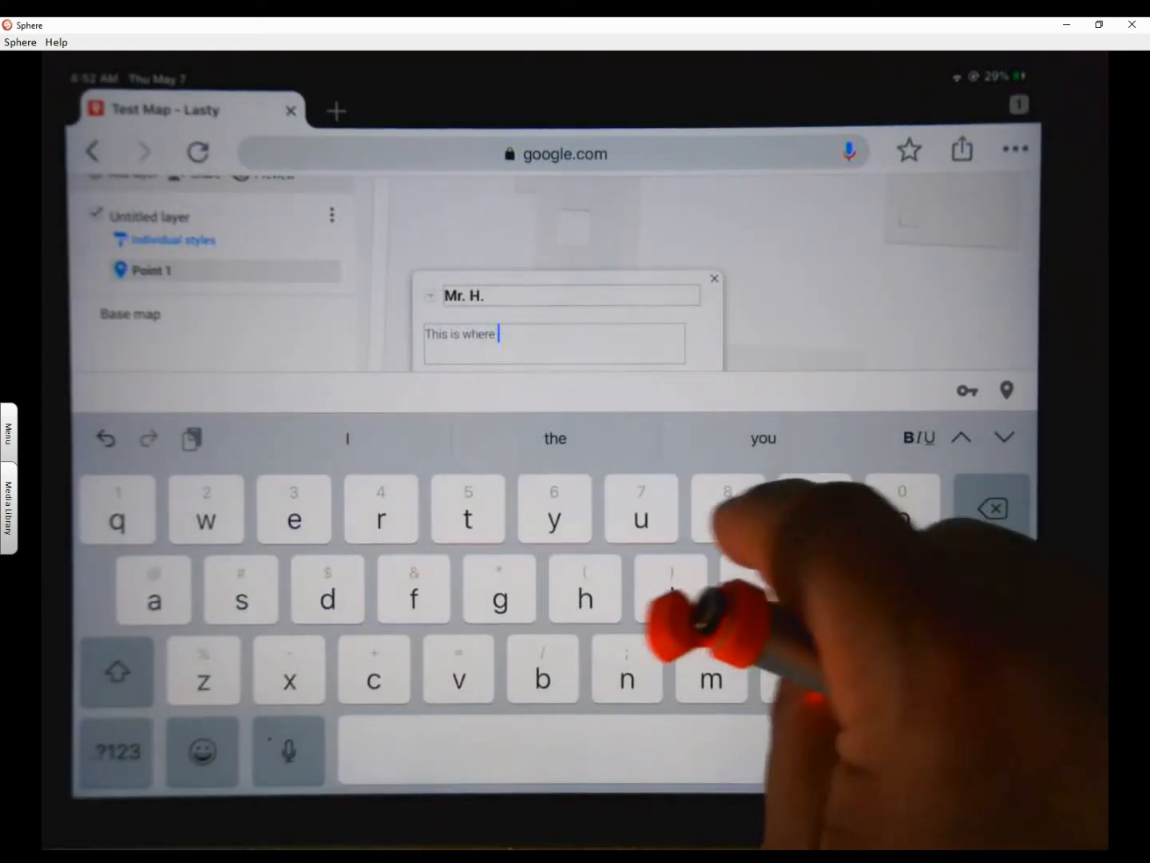
{"action": "type", "text": "I would have learned if not f"}
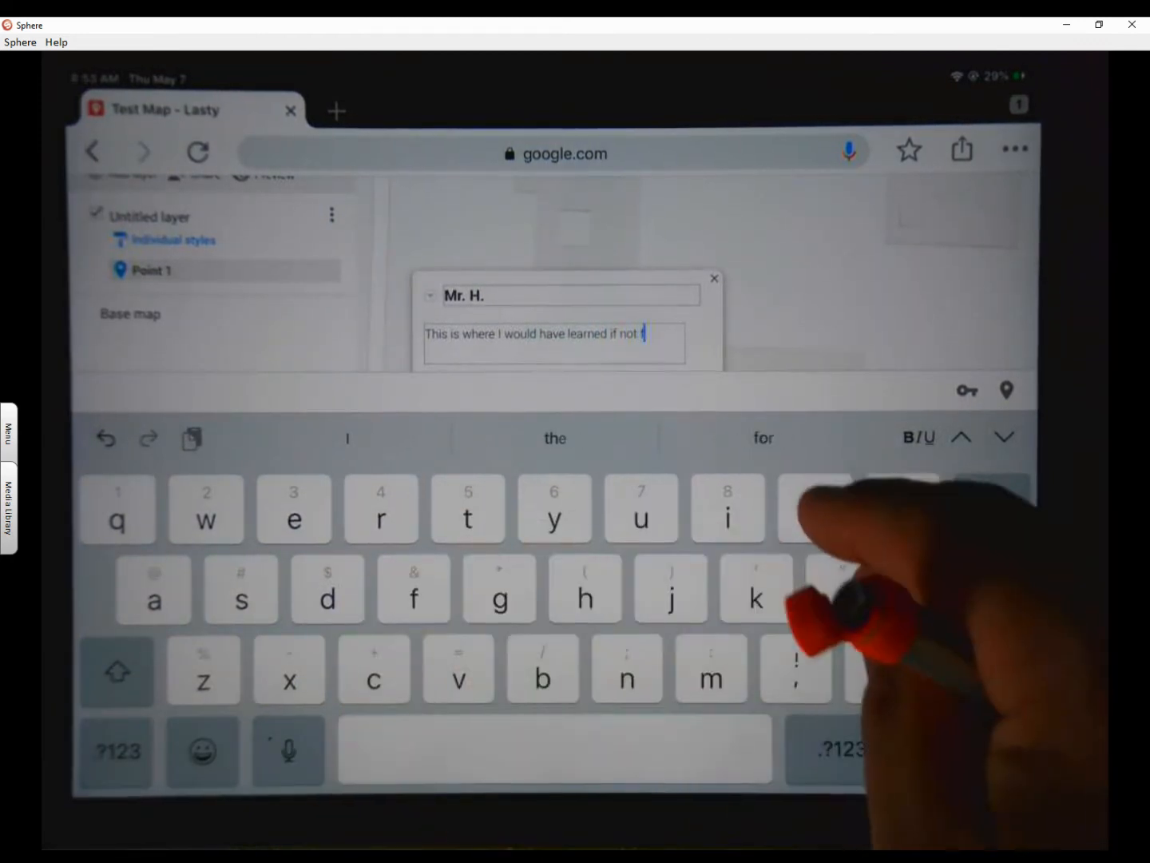
{"action": "type", "text": "or"}
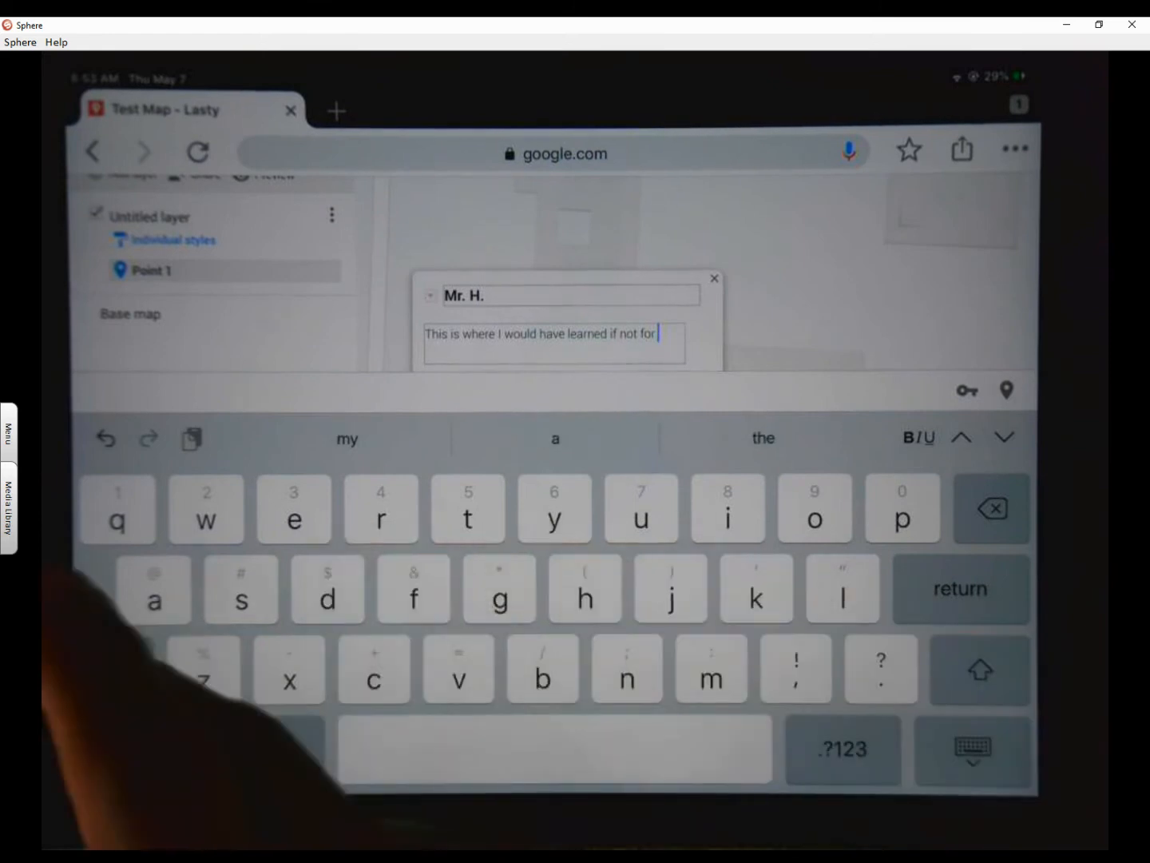
{"action": "type", "text": "Co"}
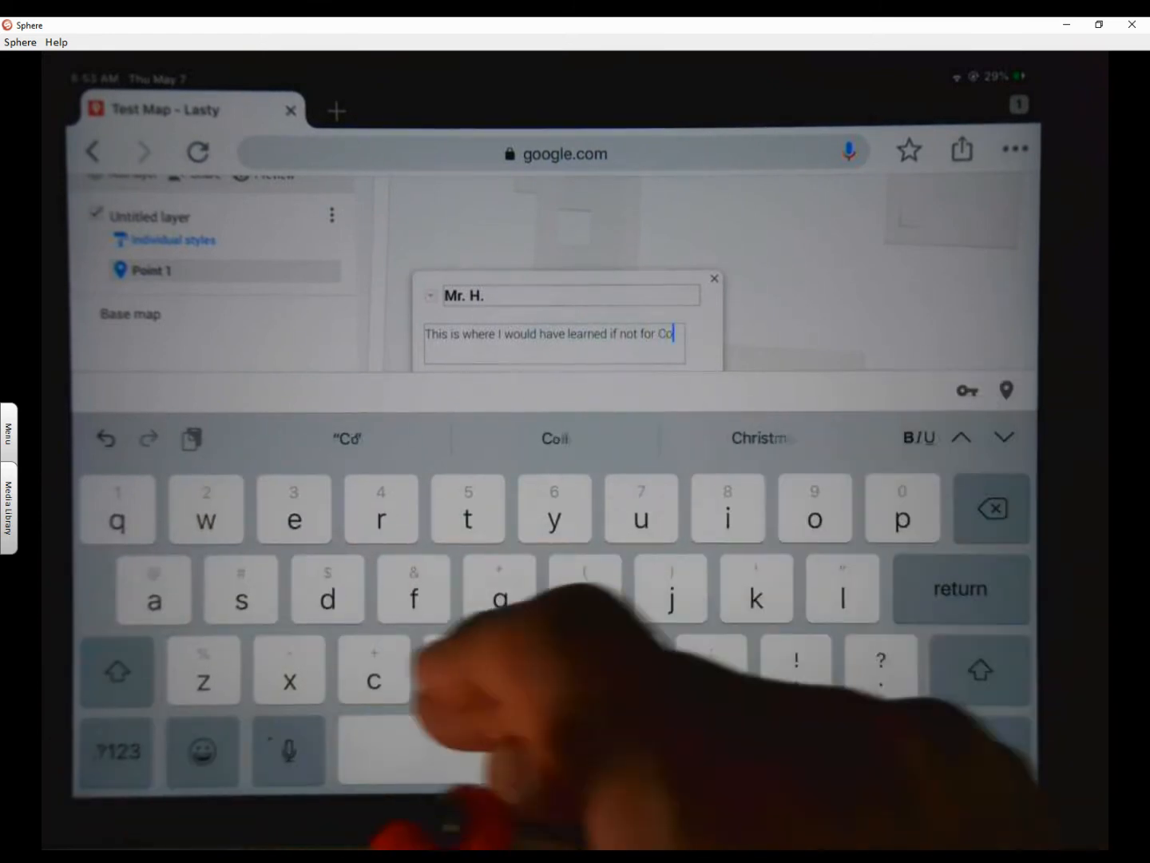
{"action": "type", "text": "vid"}
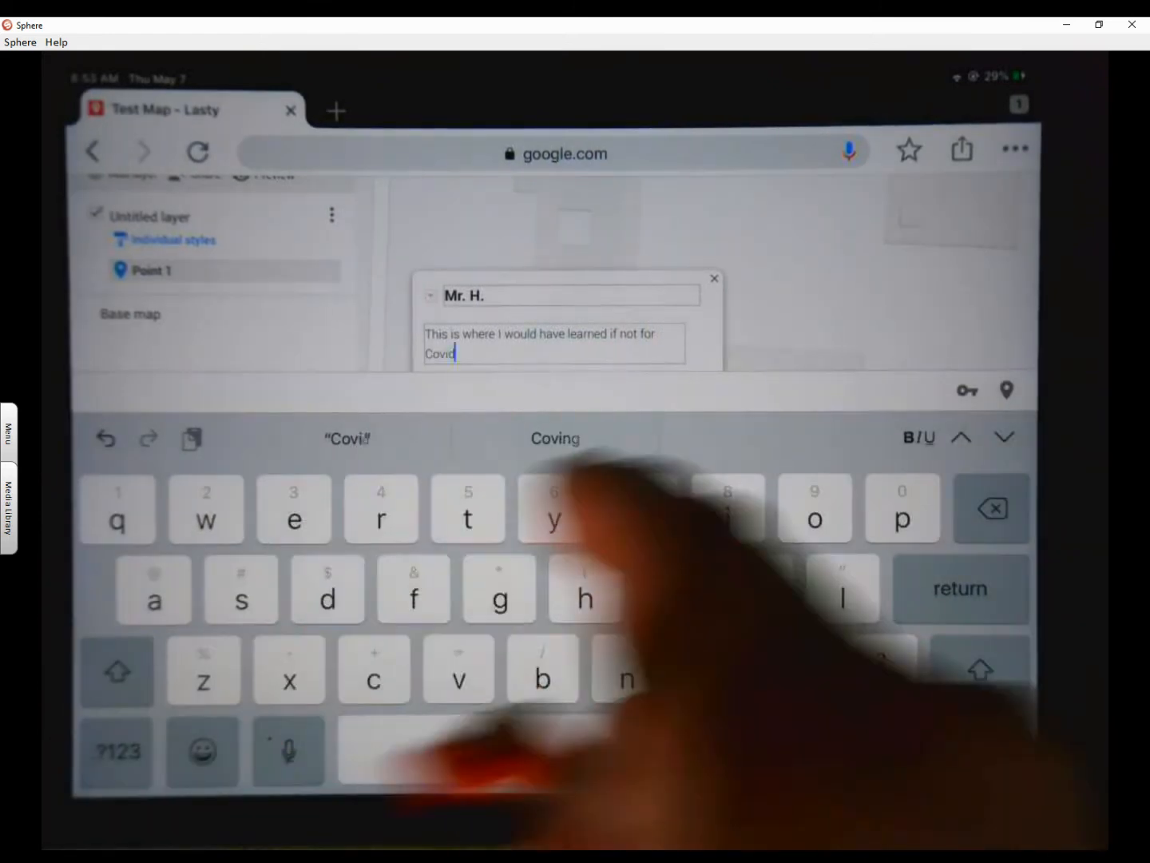
{"action": "type", "text": "1"}
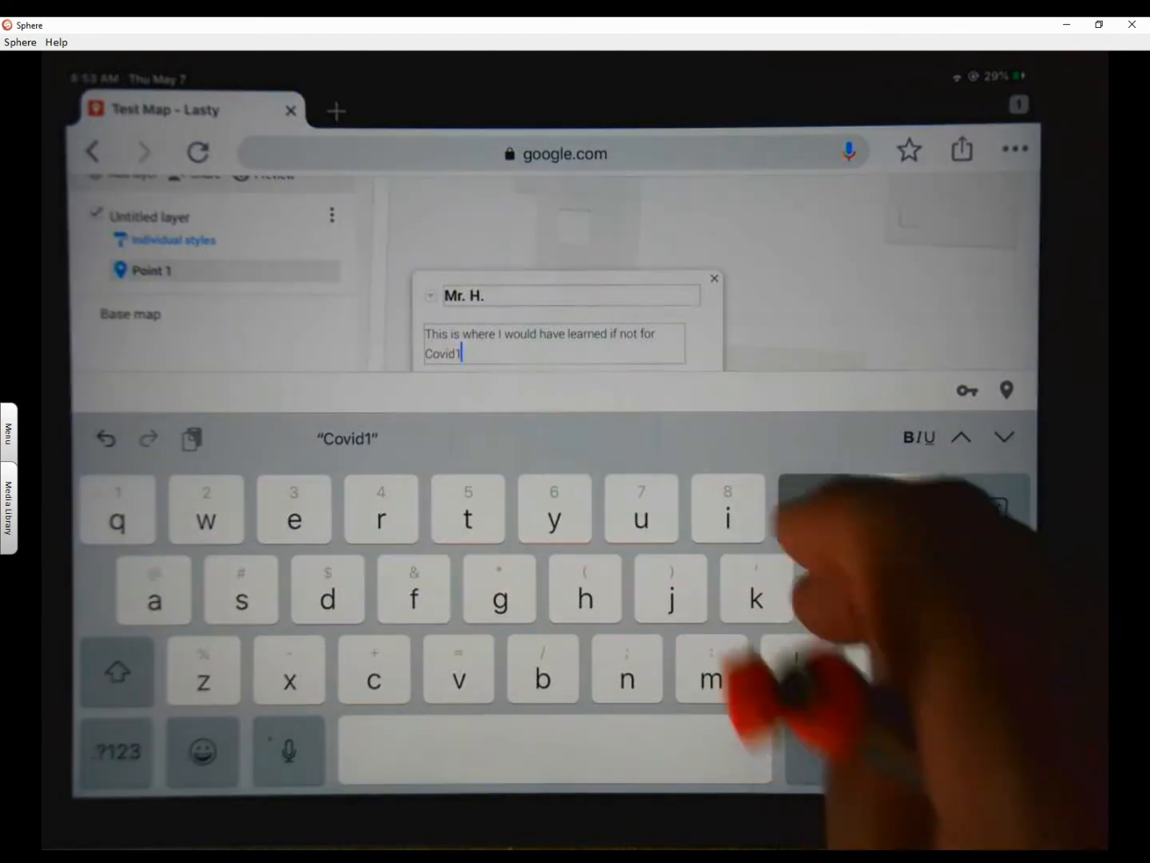
{"action": "type", "text": "9."}
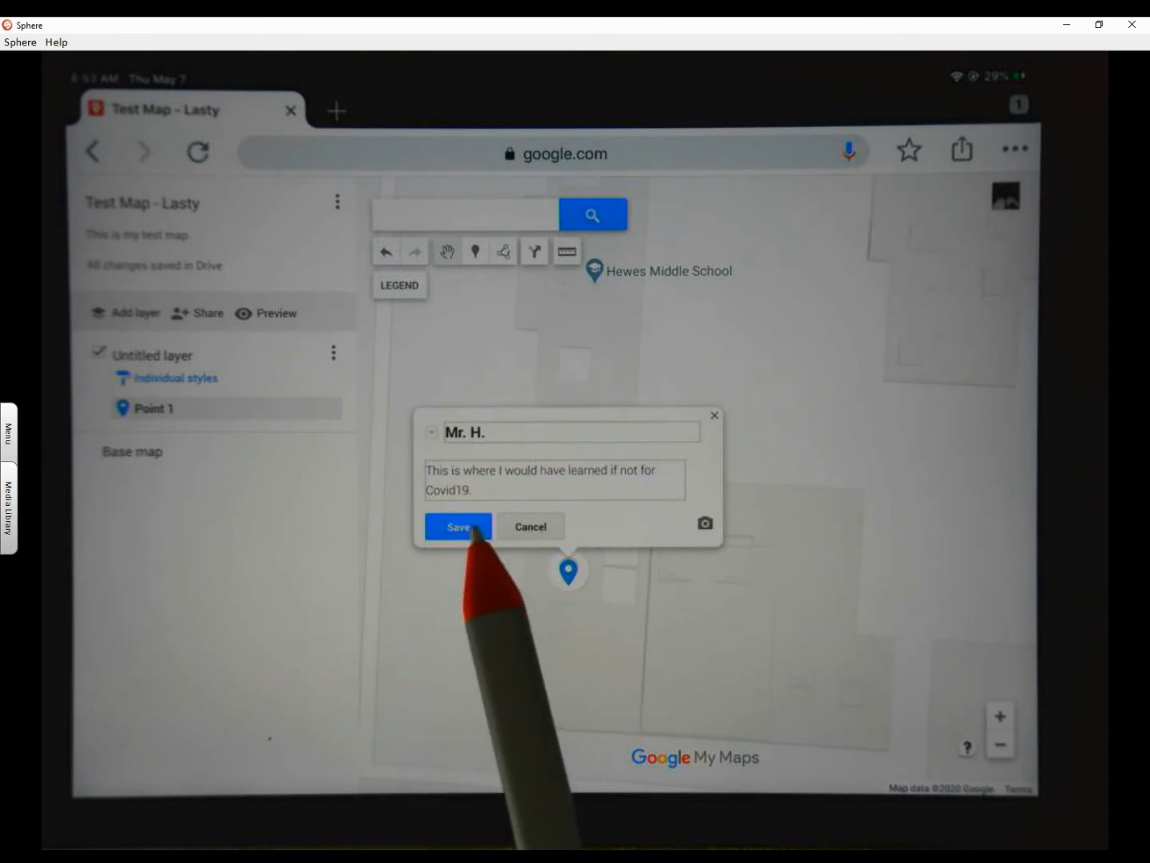
{"action": "left_click", "coordinate": [458, 525]}
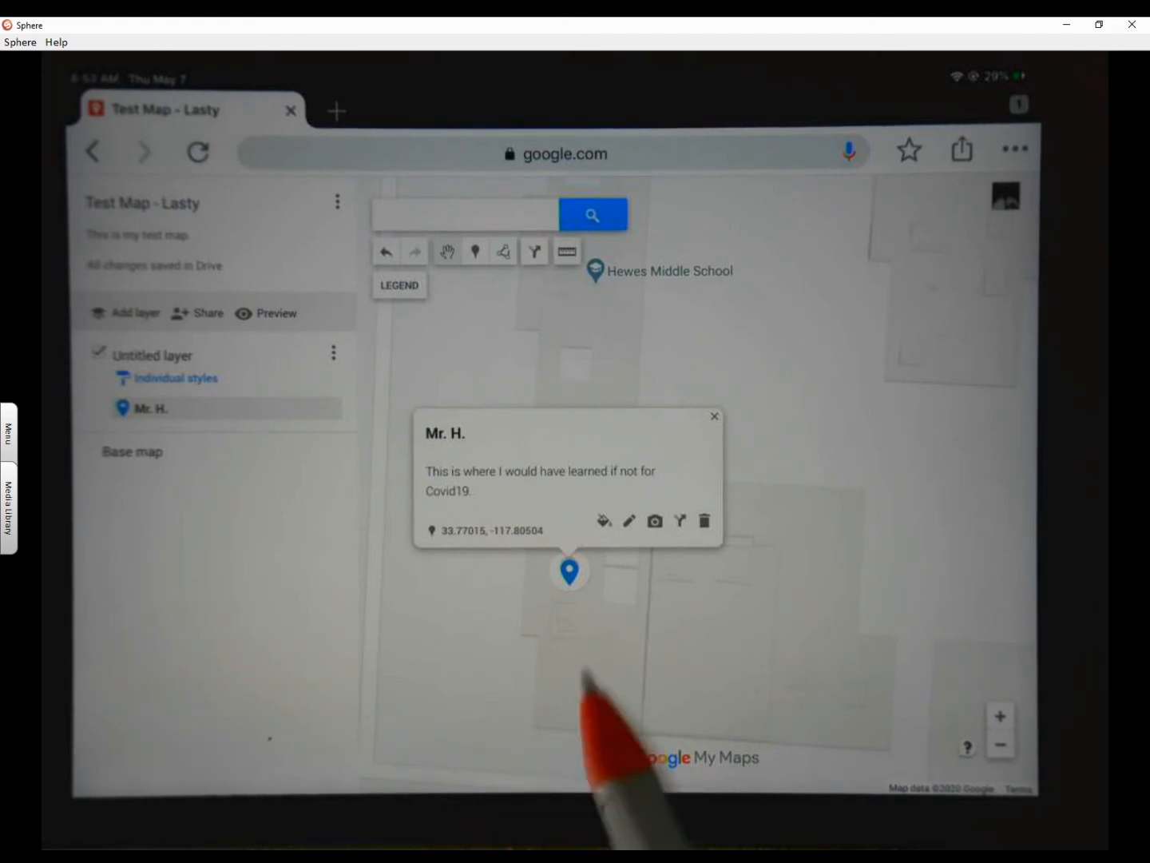
{"action": "mouse_move", "coordinate": [568, 571]}
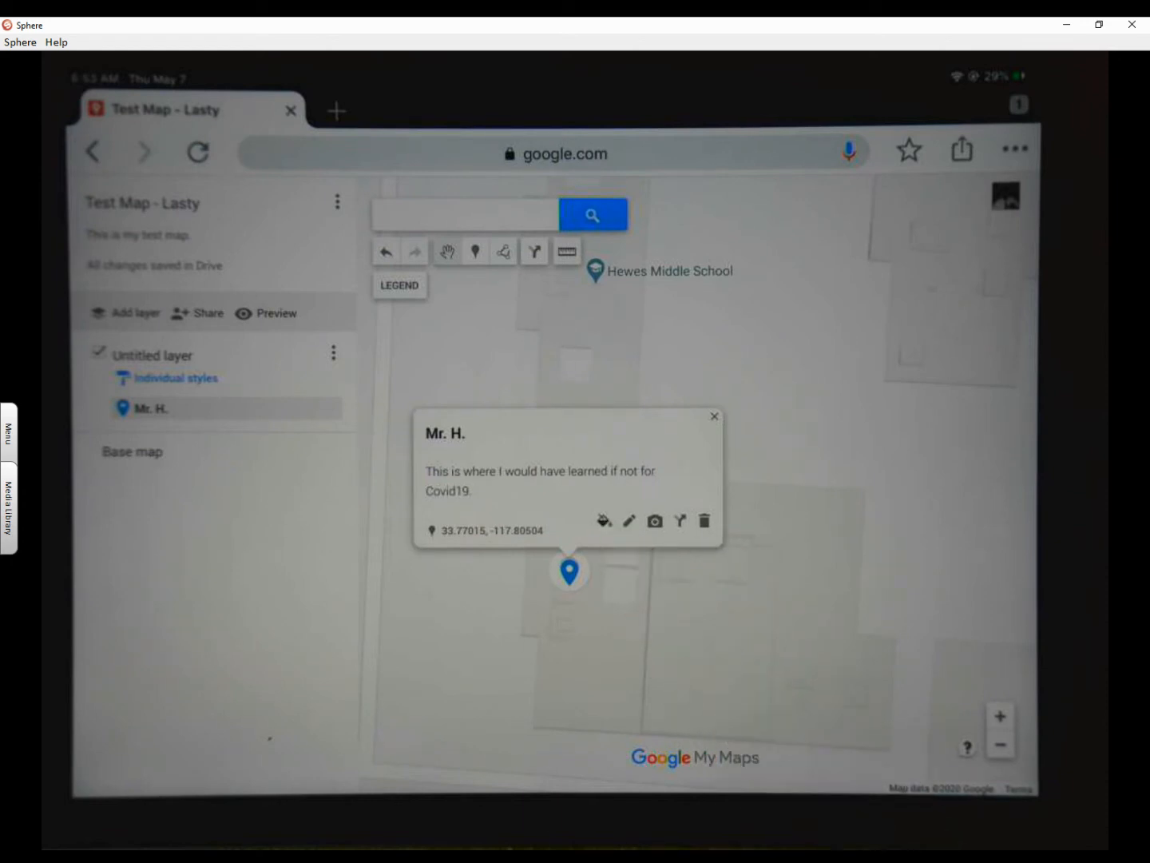
- Colour the Mr. H. pin purple
{"action": "left_click", "coordinate": [604, 520]}
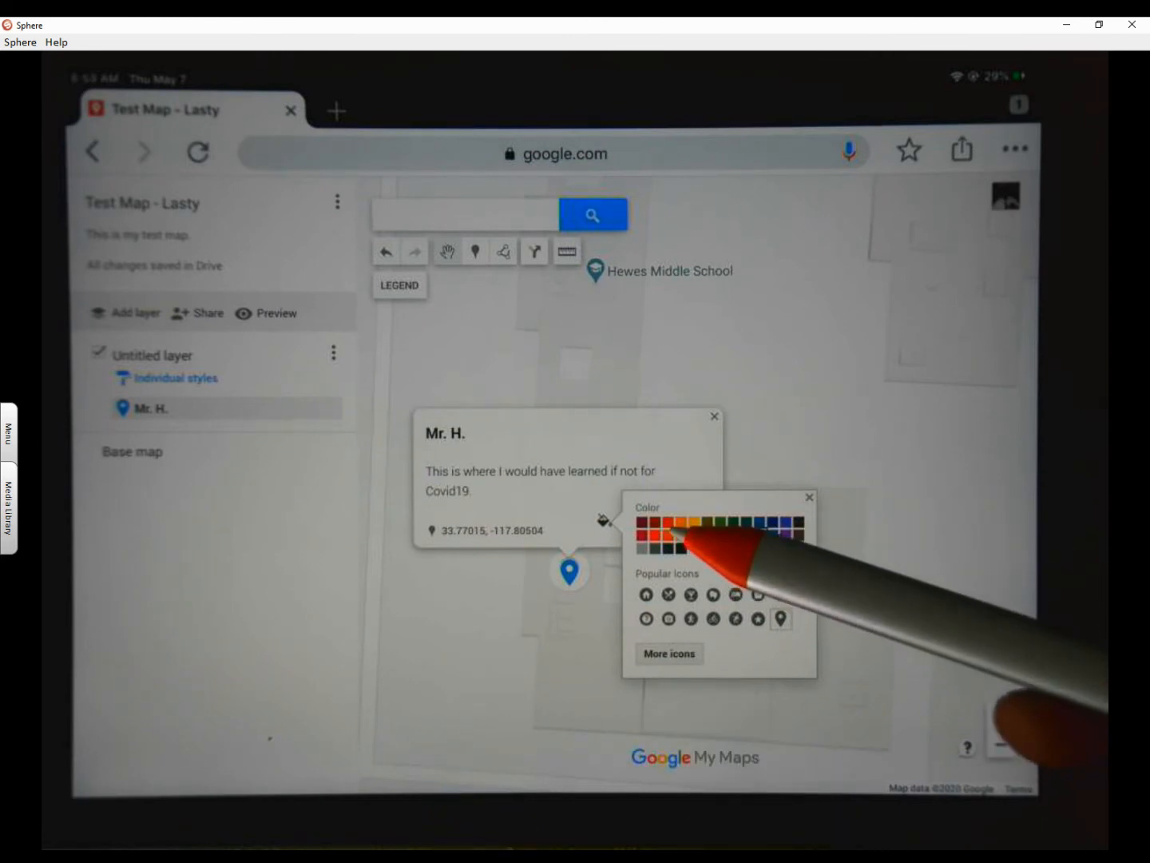
{"action": "left_click", "coordinate": [786, 526]}
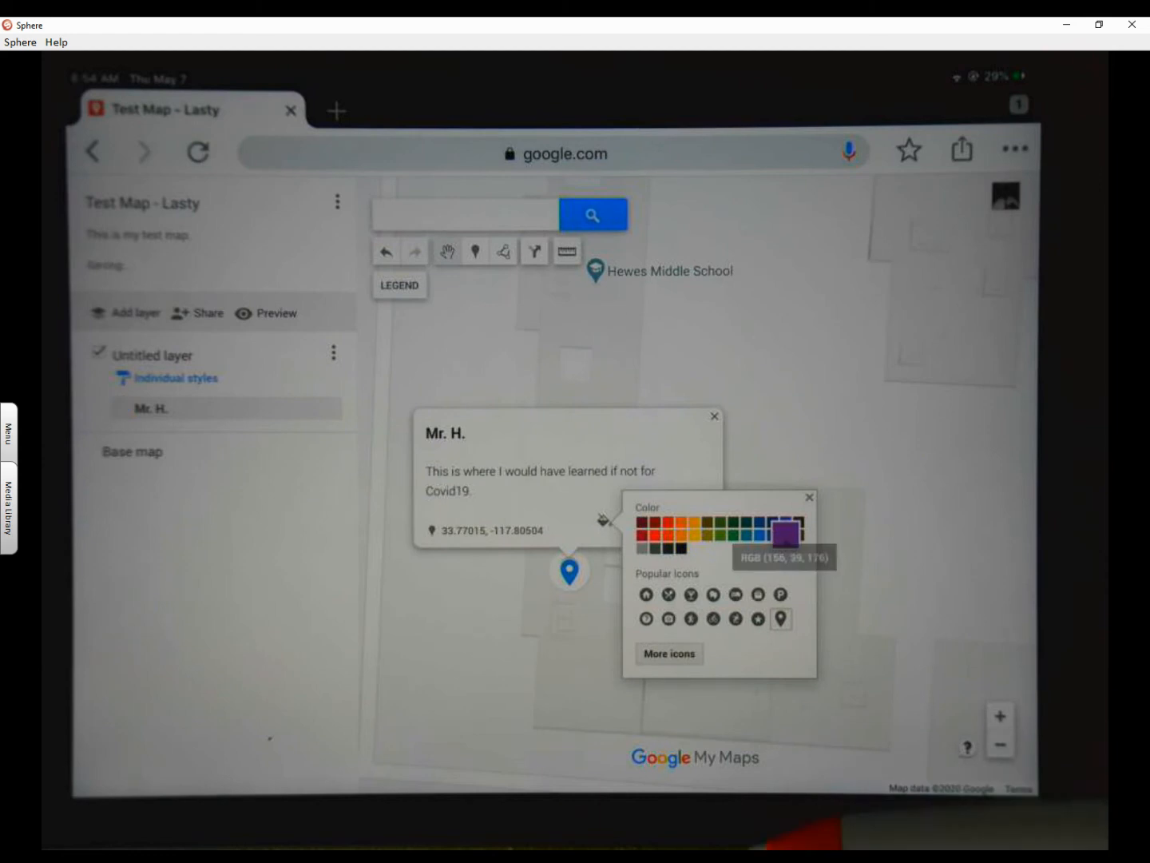
{"action": "left_click", "coordinate": [787, 531]}
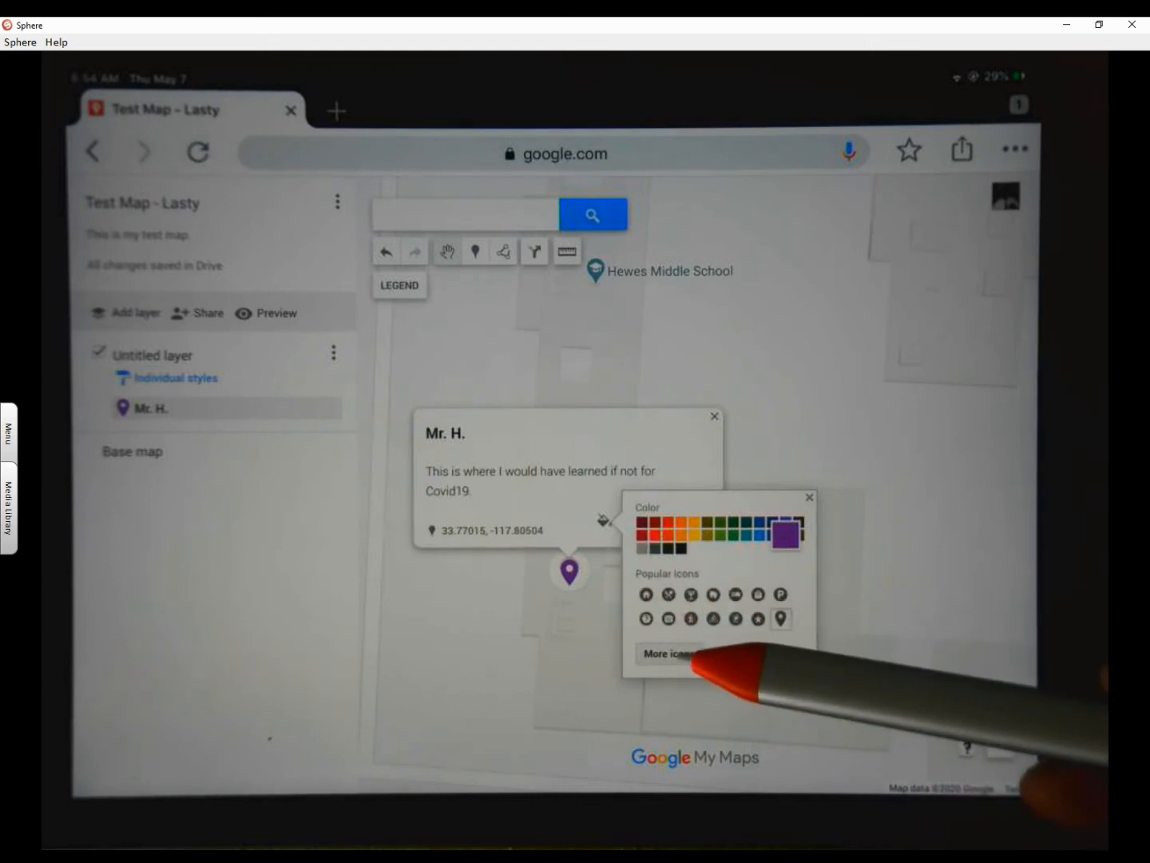
- Replace the pin's default marker with the Headquarters house icon
{"action": "left_click", "coordinate": [669, 653]}
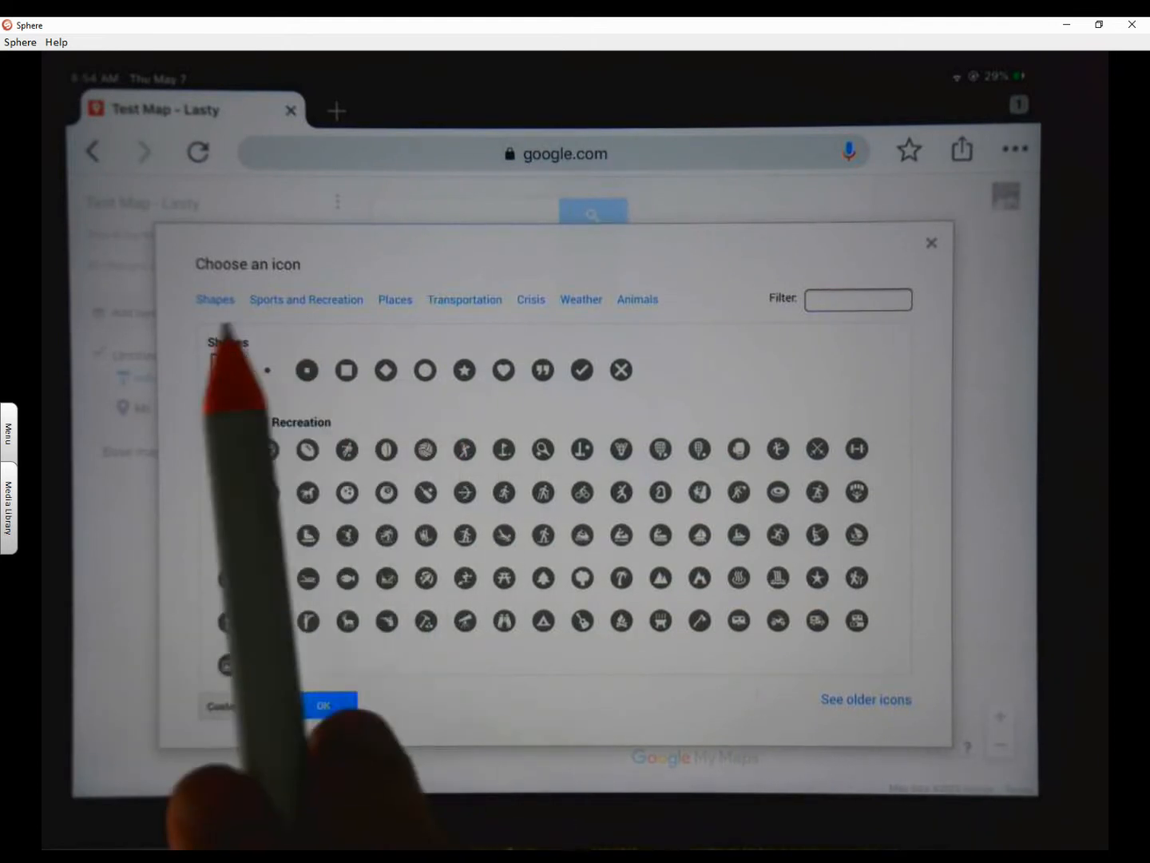
{"action": "left_click", "coordinate": [394, 299]}
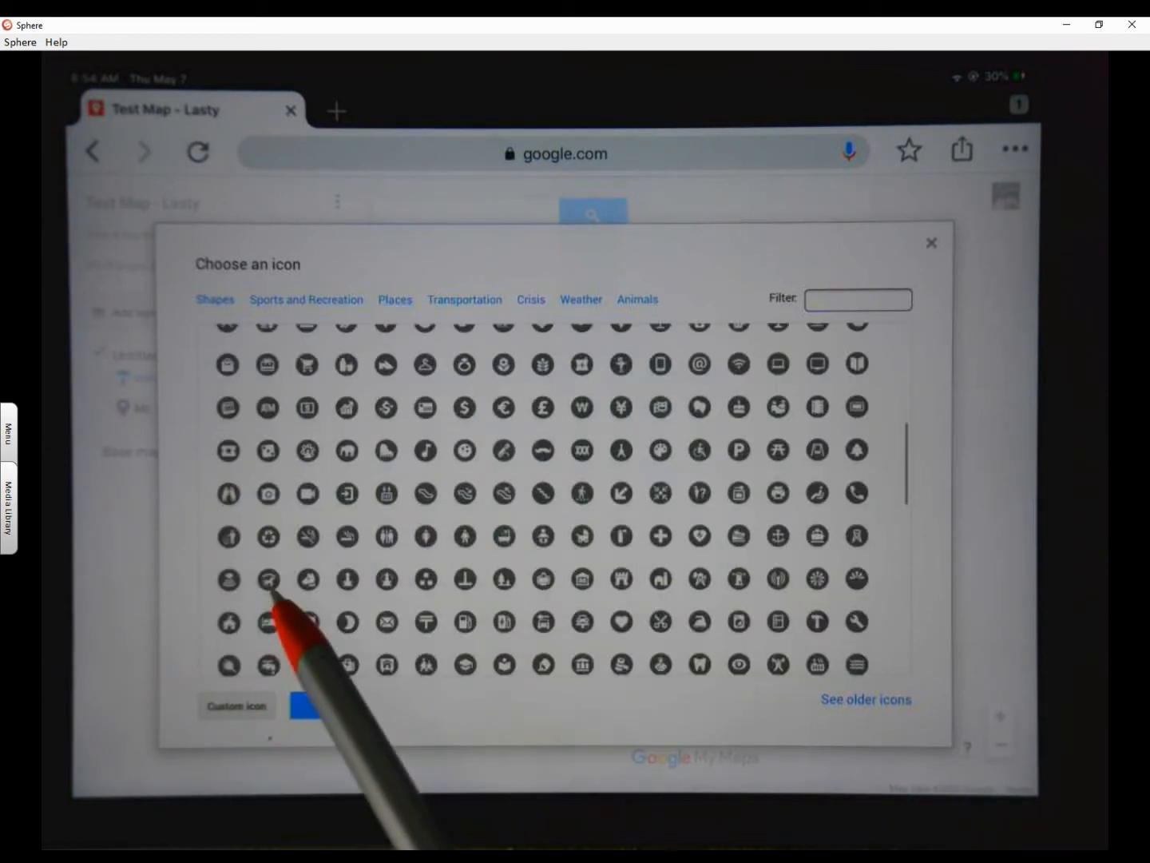
{"action": "left_click", "coordinate": [268, 579]}
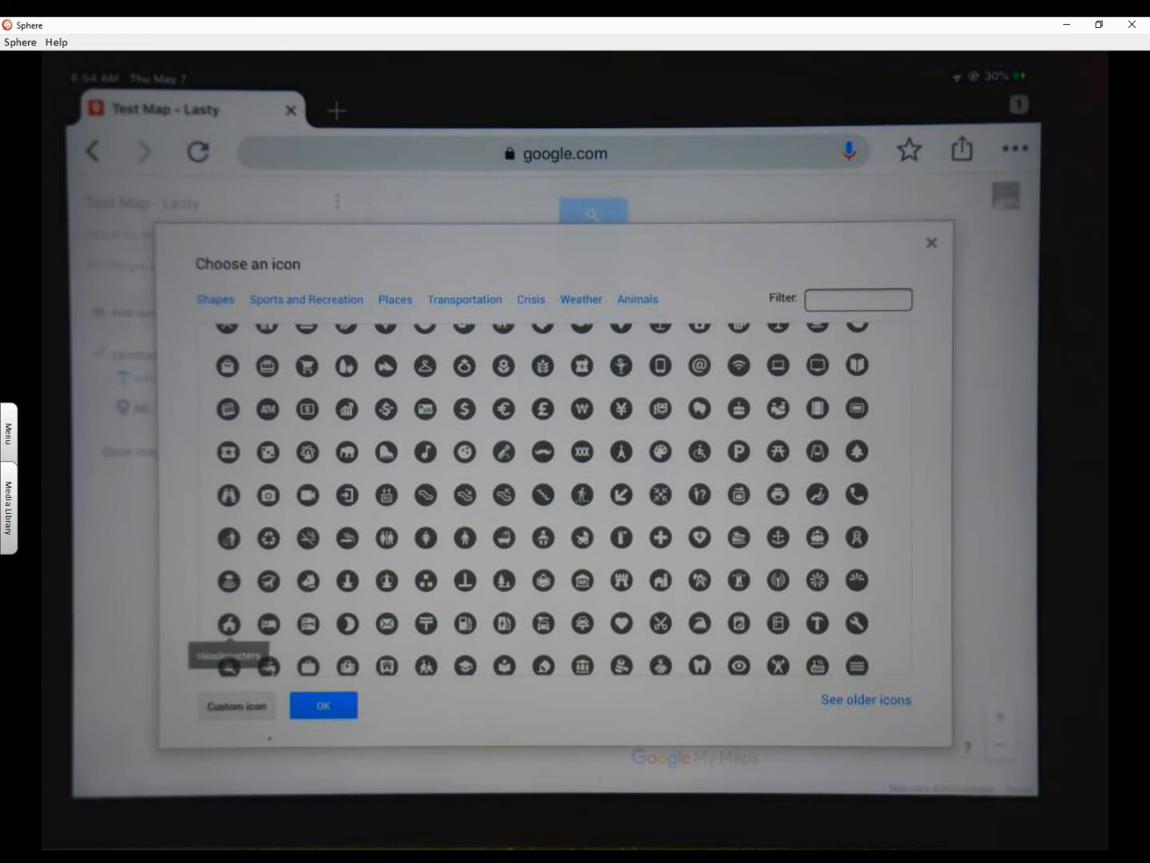
{"action": "left_click", "coordinate": [228, 623]}
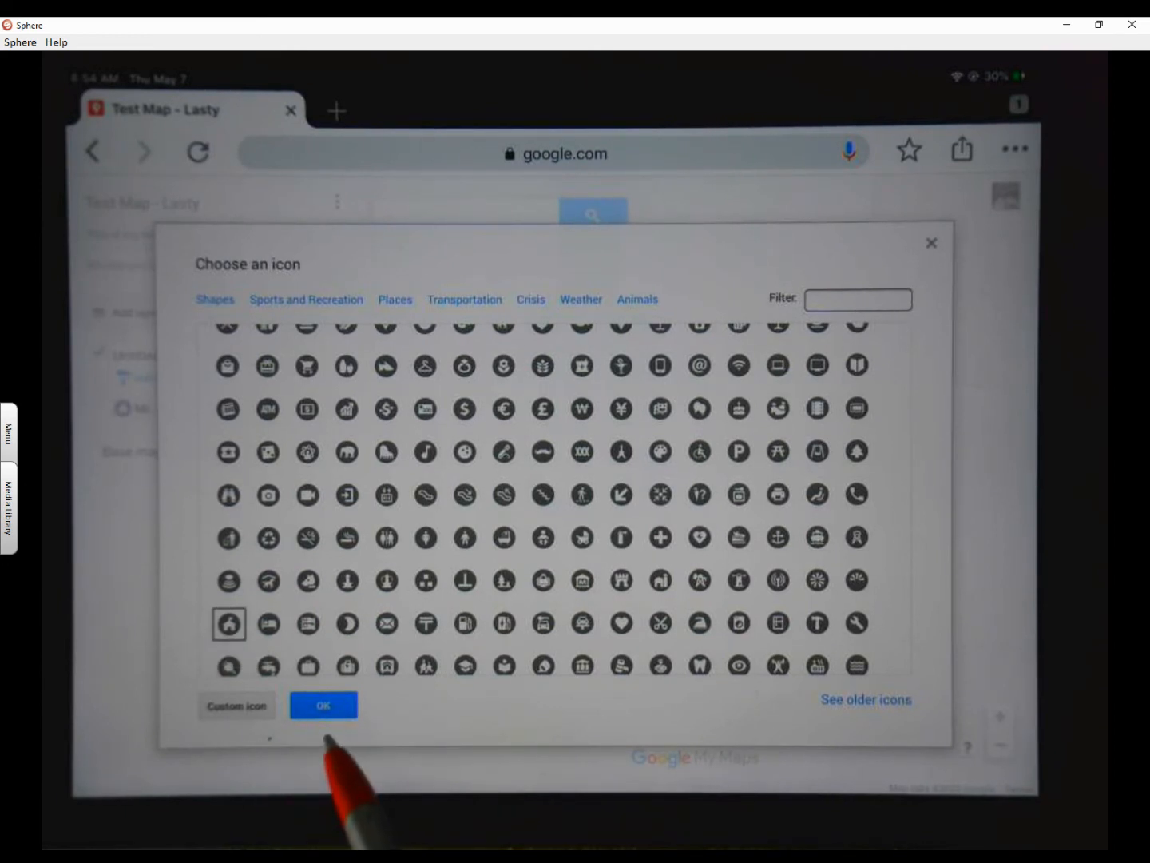
{"action": "left_click", "coordinate": [323, 705]}
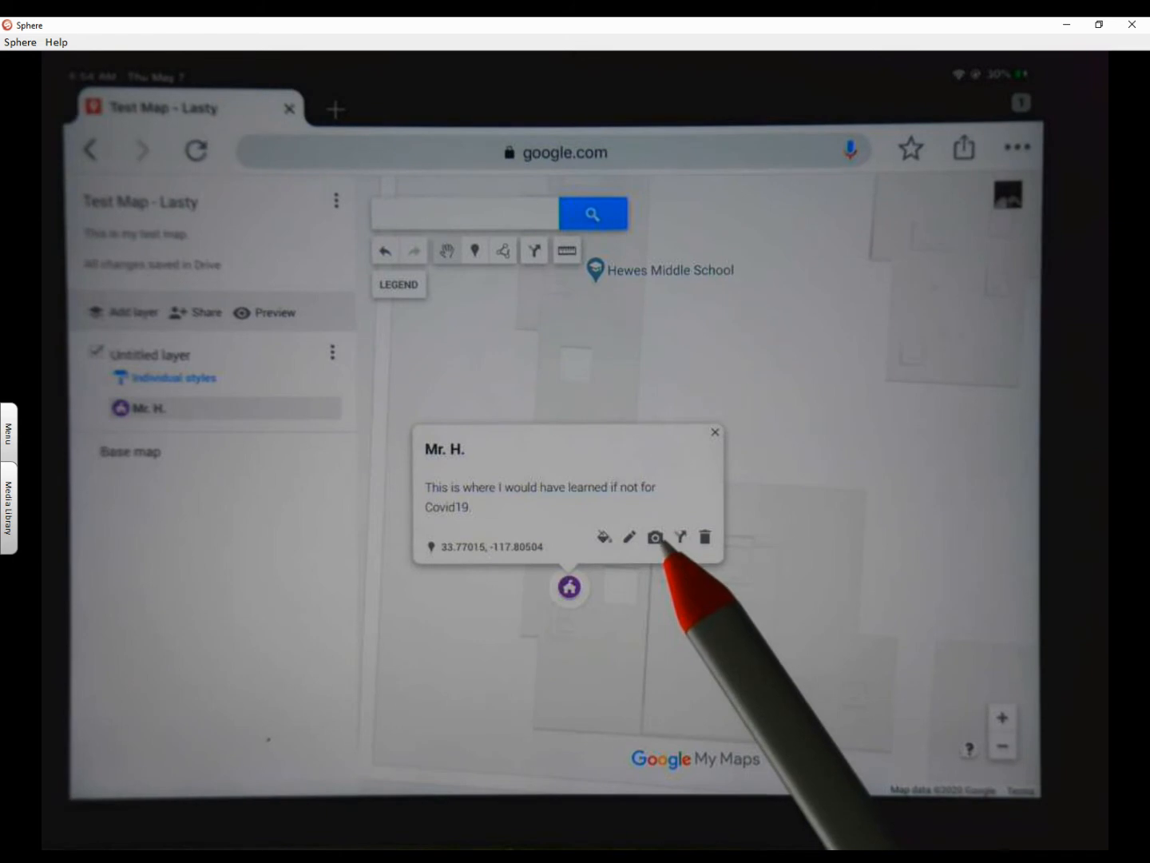
- Attach the Hewes Highlanders logo from a Google image search for 'Hewes middle' and save
{"action": "left_click", "coordinate": [655, 536]}
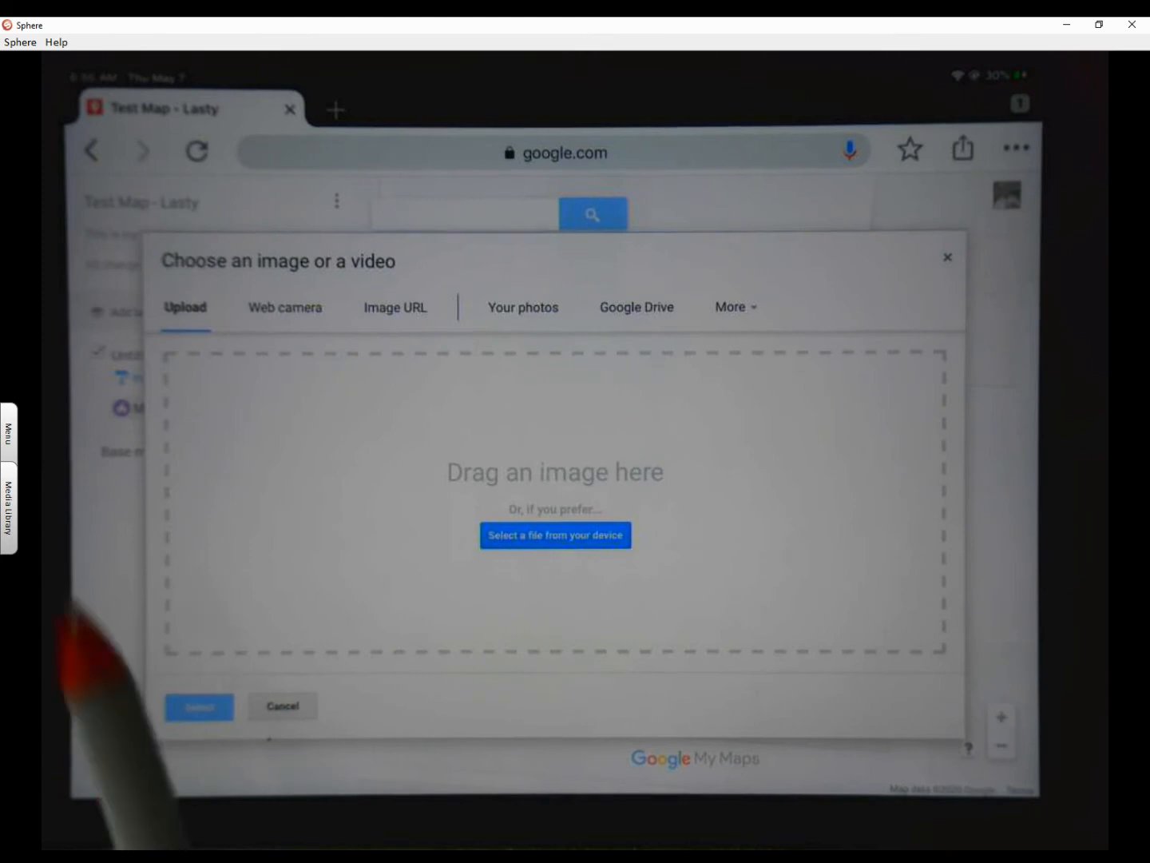
{"action": "mouse_move", "coordinate": [304, 335]}
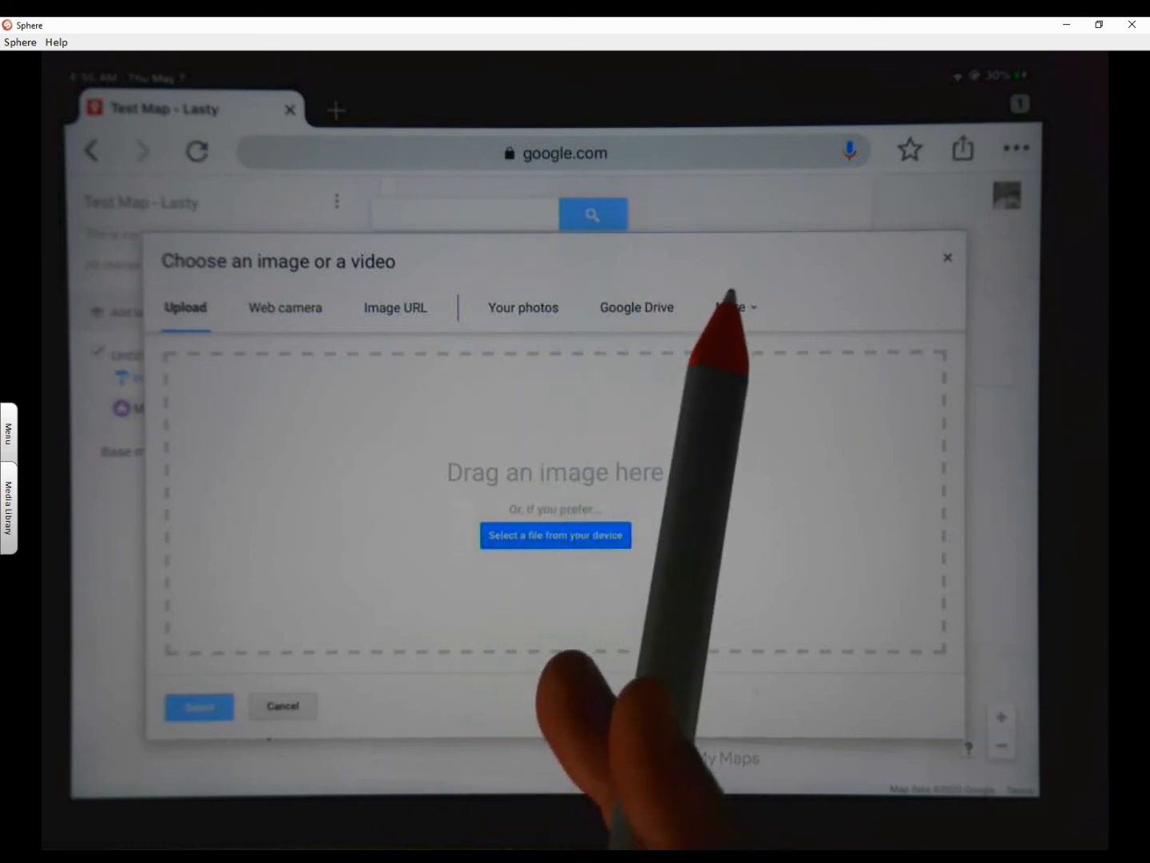
{"action": "left_click", "coordinate": [730, 306]}
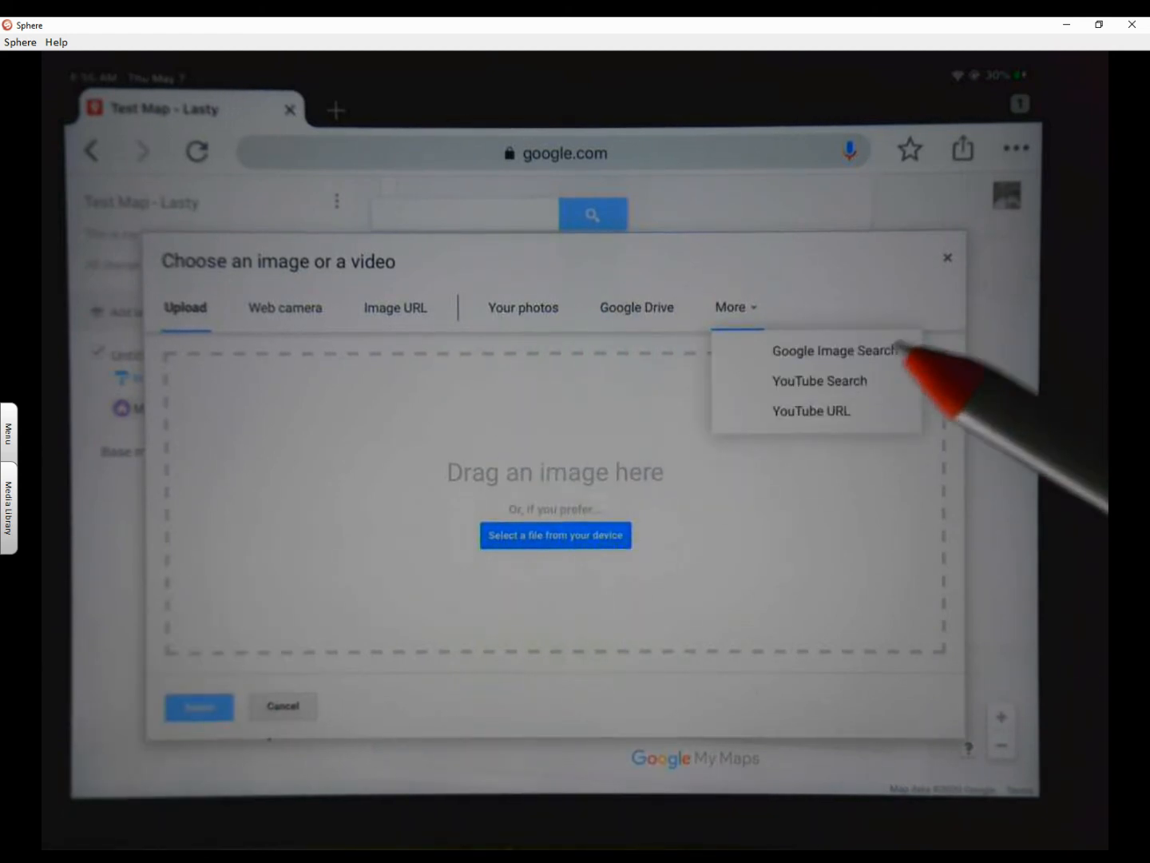
{"action": "left_click", "coordinate": [836, 350]}
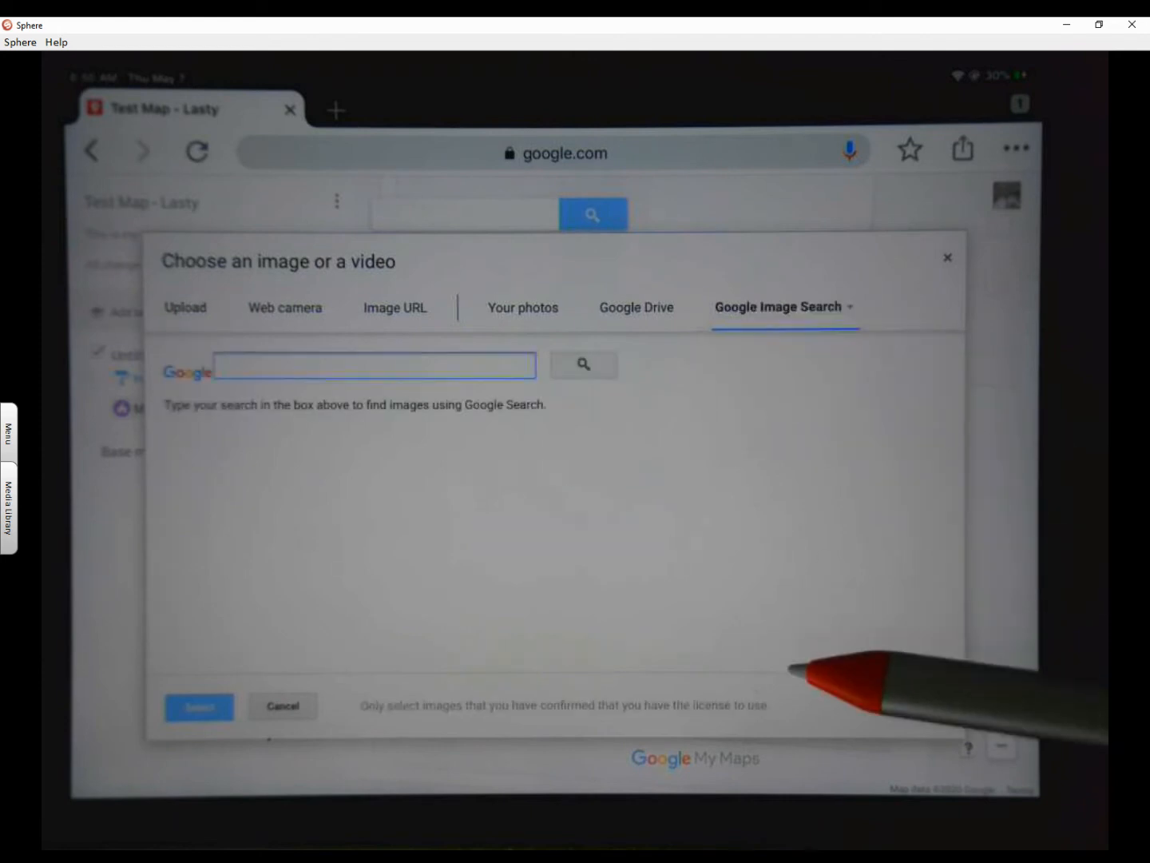
{"action": "left_click", "coordinate": [374, 365]}
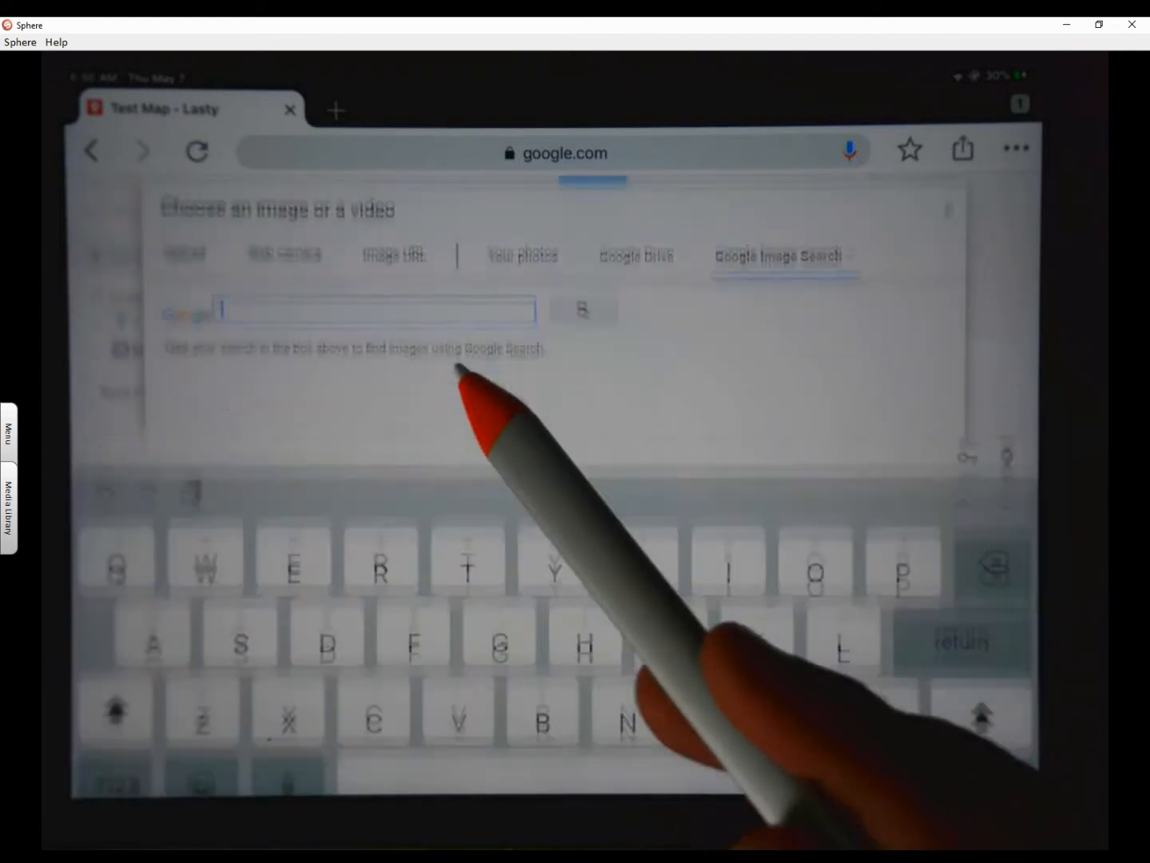
{"action": "type", "text": "H"}
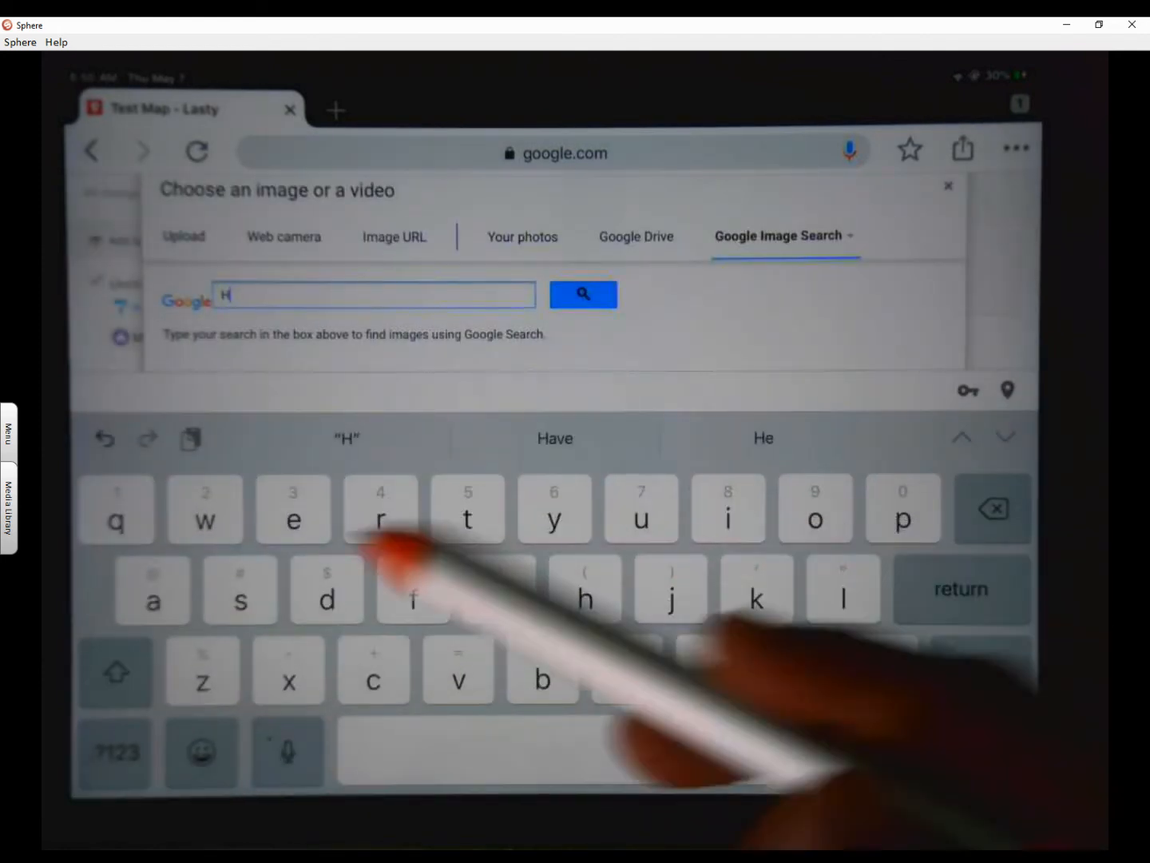
{"action": "type", "text": "ewes midd"}
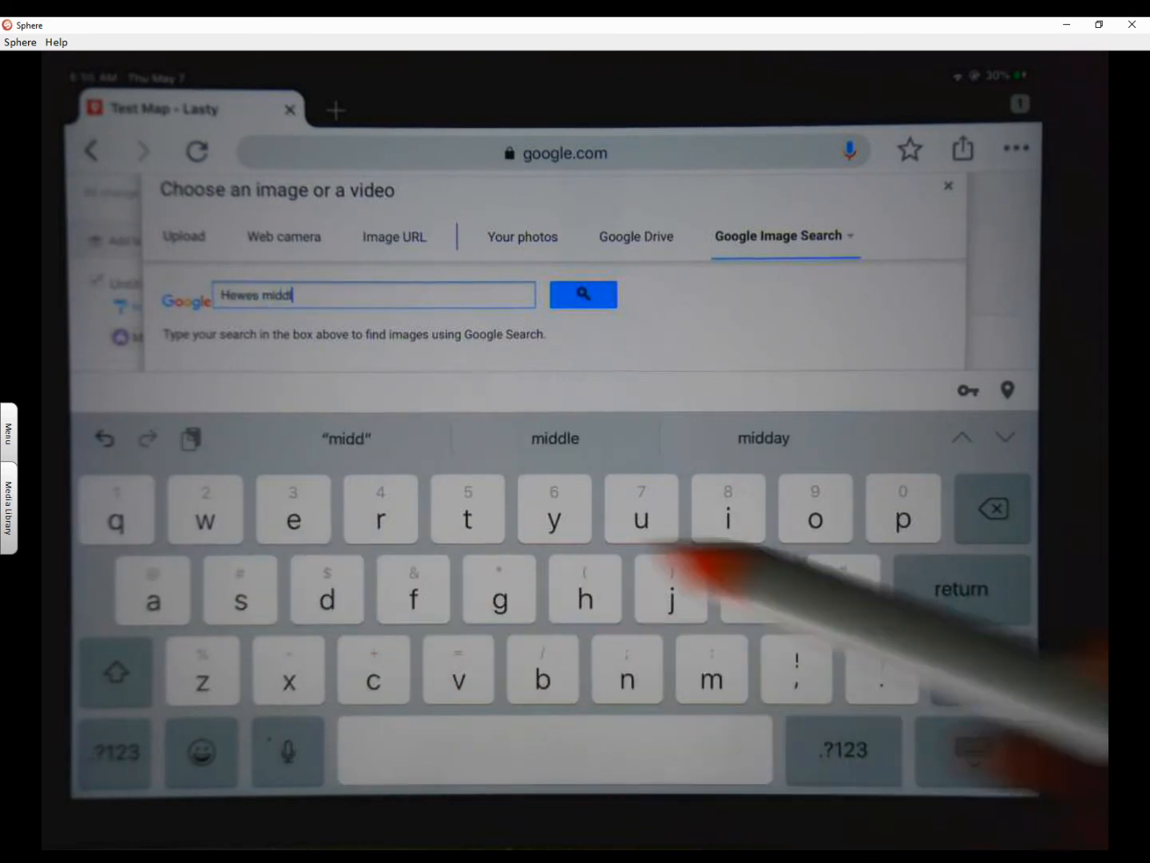
{"action": "left_click", "coordinate": [583, 294]}
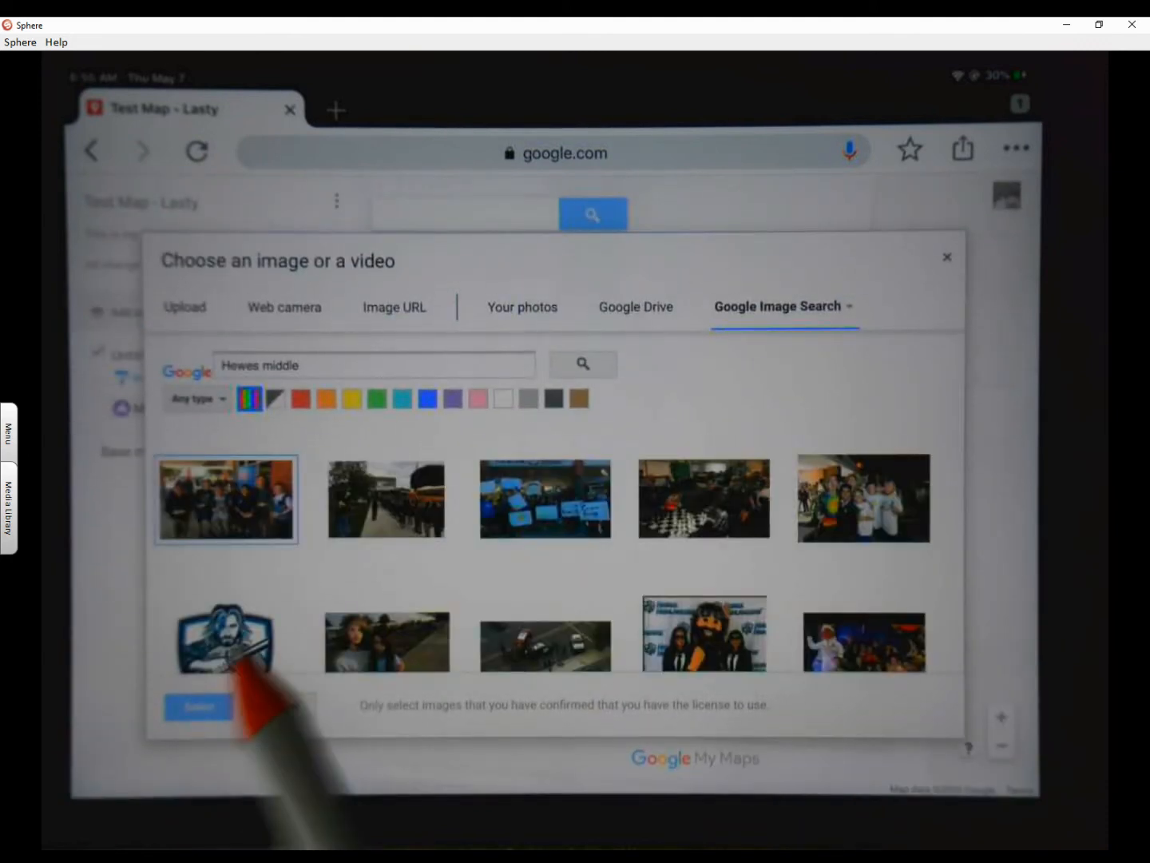
{"action": "left_click", "coordinate": [226, 575]}
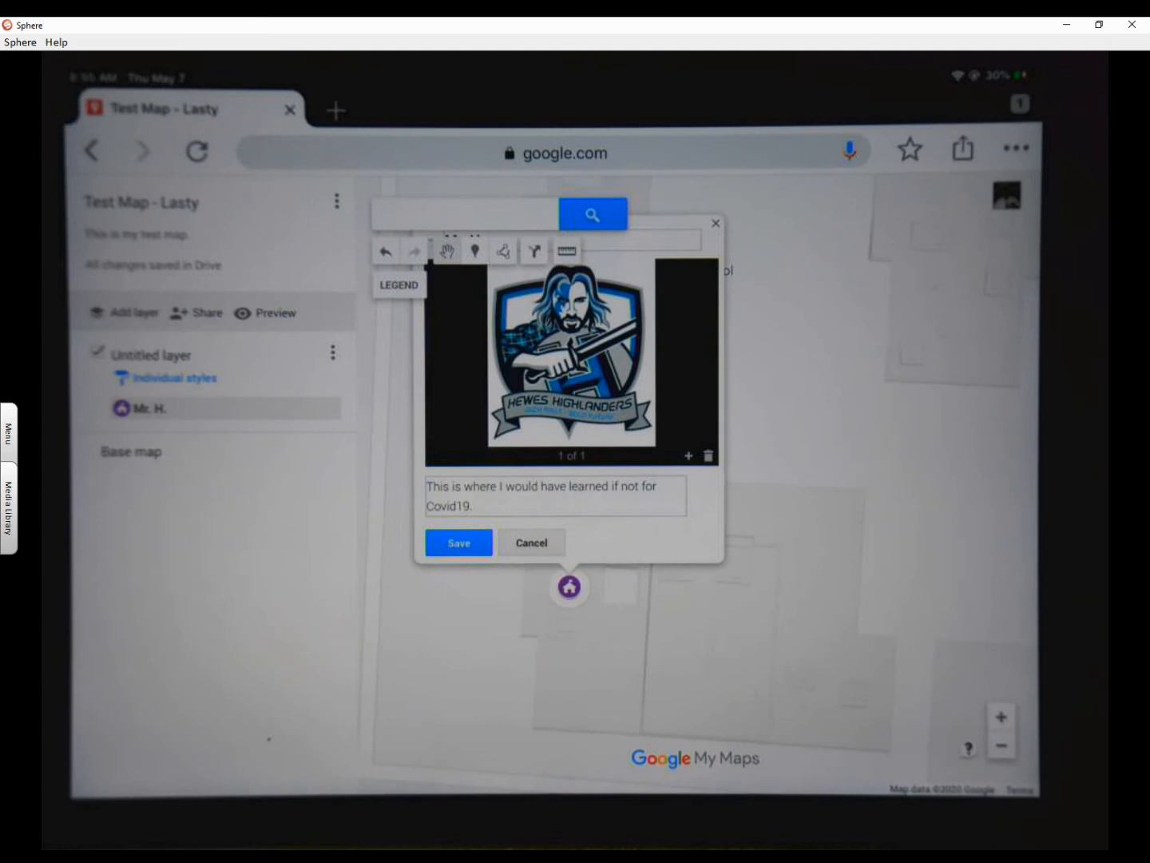
{"action": "left_click", "coordinate": [458, 543]}
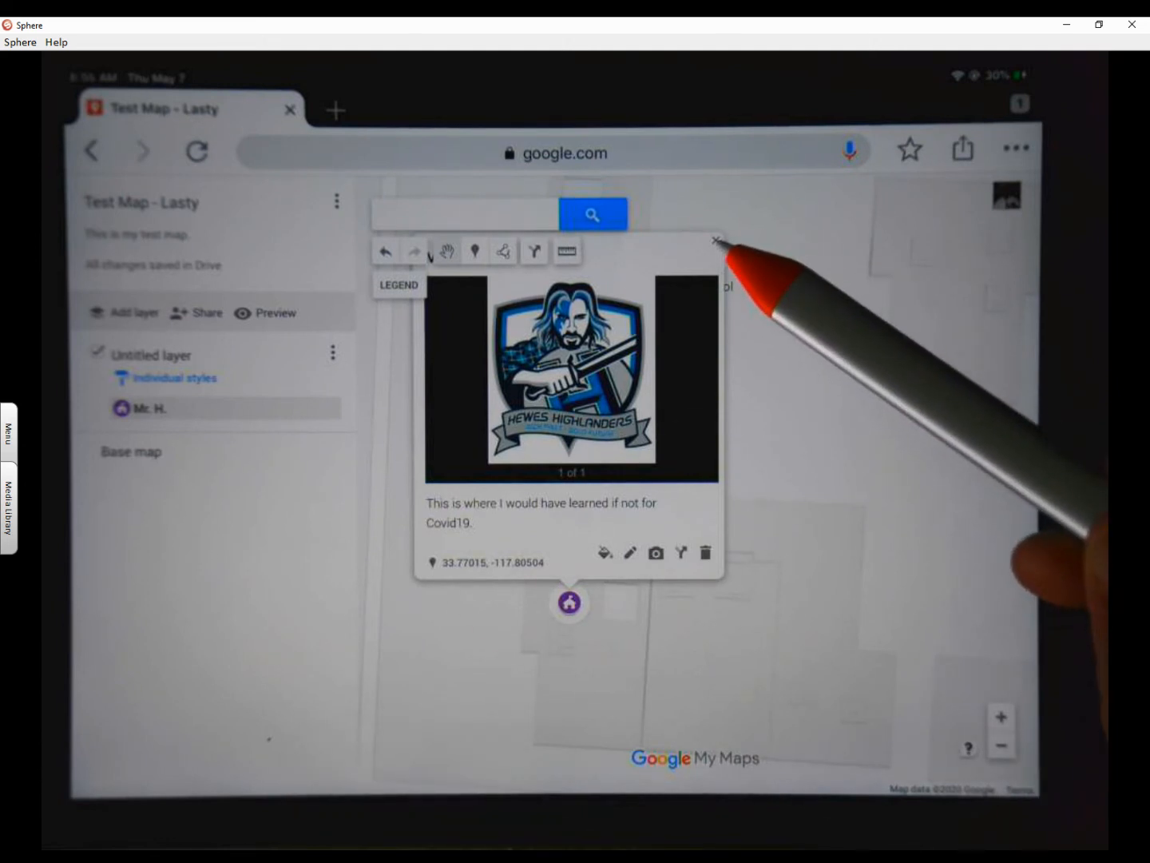
- Close the Mr. H. info window, reopen it from the pin, then close it again
{"action": "left_click", "coordinate": [715, 241]}
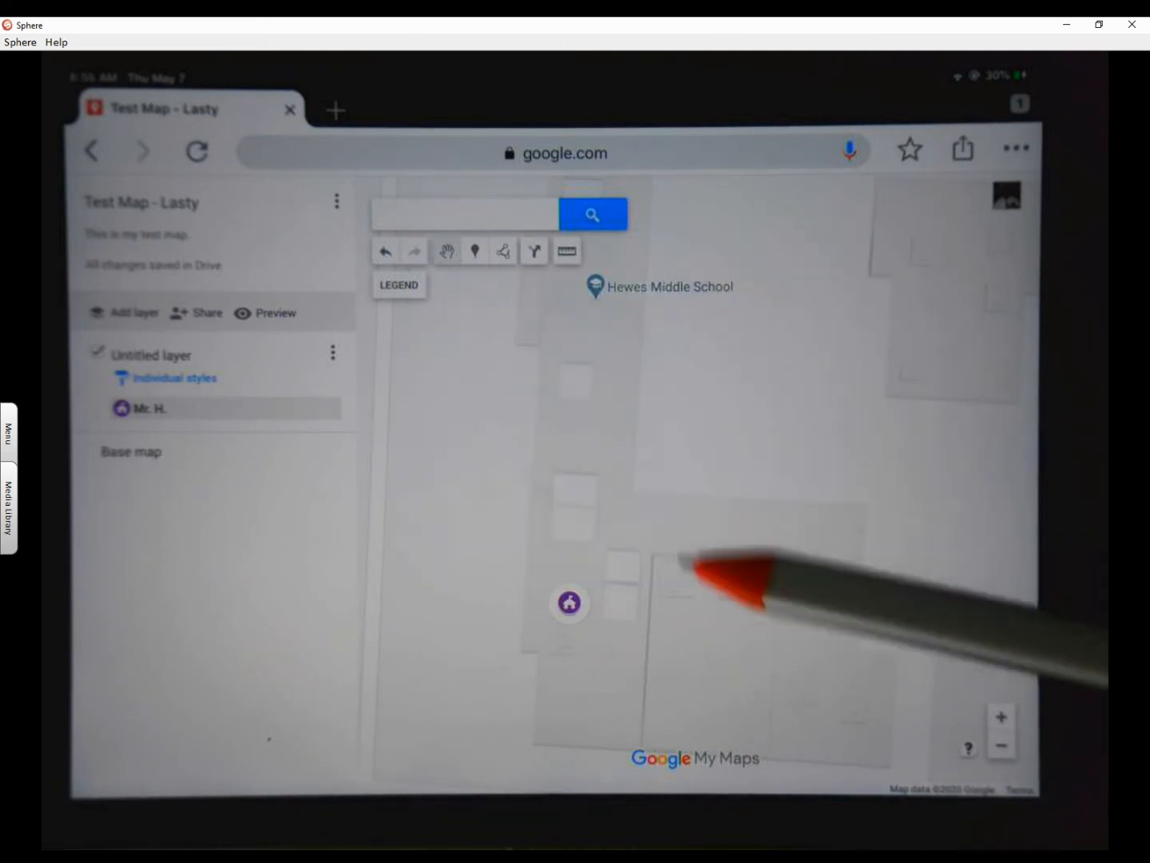
{"action": "left_click", "coordinate": [569, 603]}
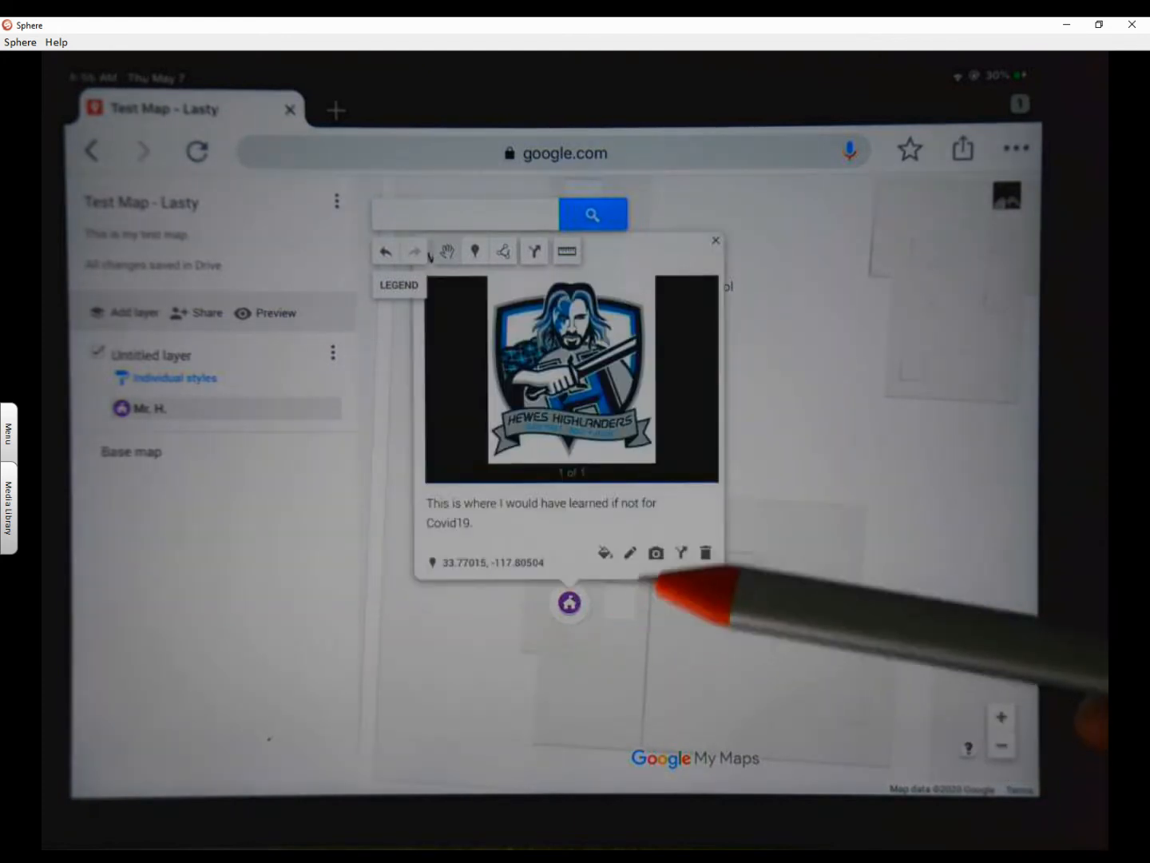
{"action": "left_click", "coordinate": [715, 240]}
{"action": "type", "text": "1151"}
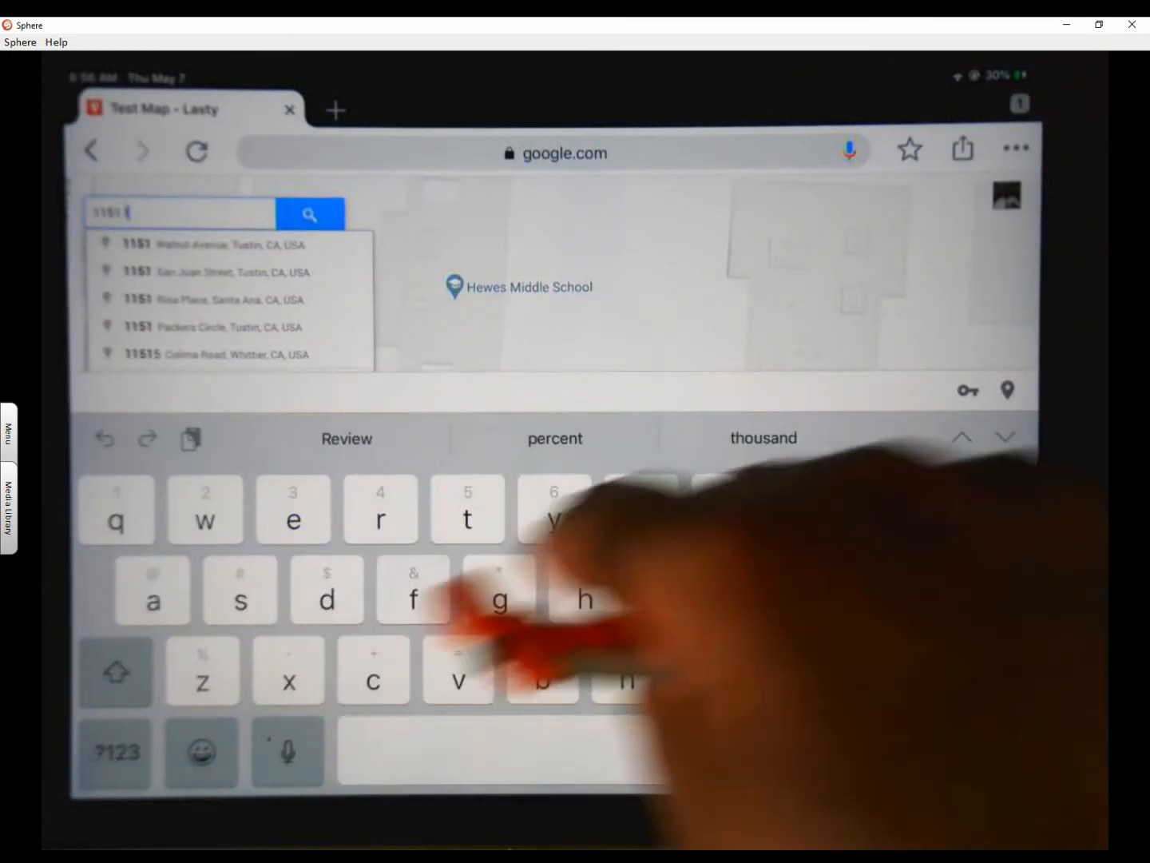
{"action": "type", "text": "foot"}
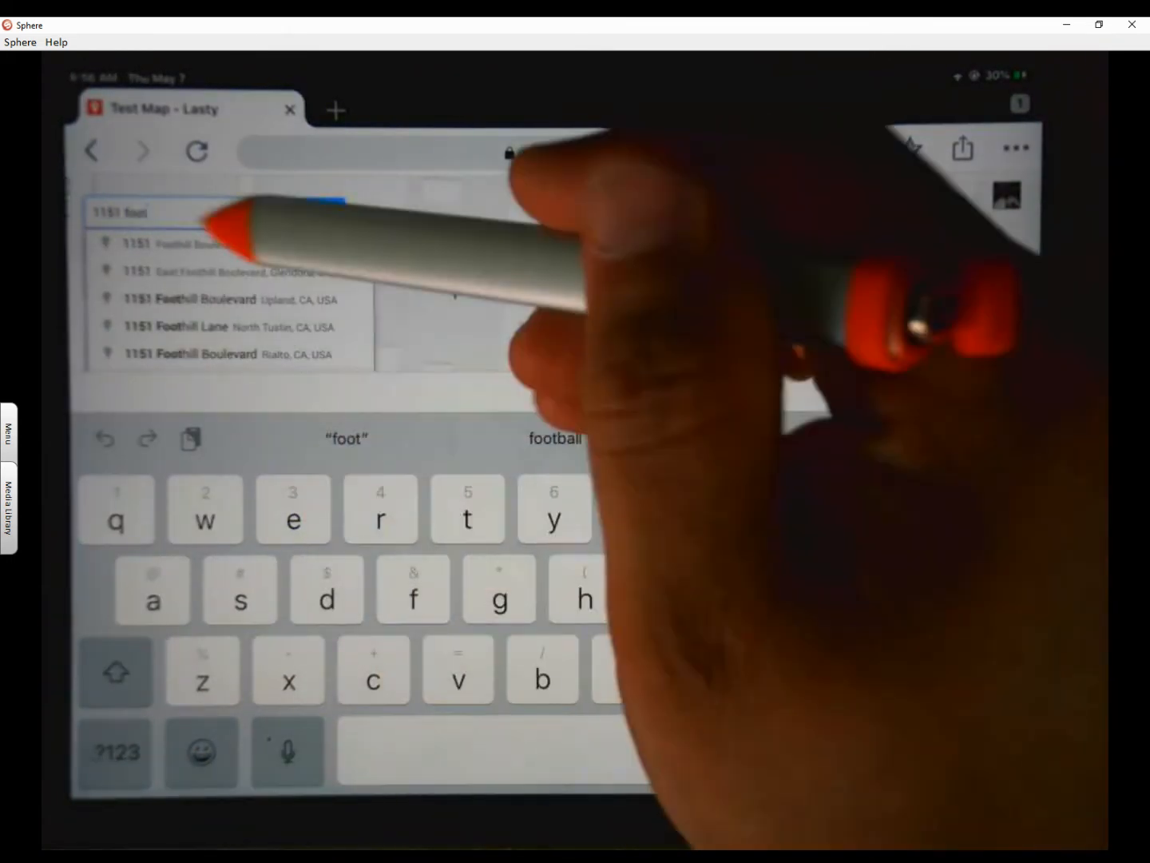
{"action": "left_click", "coordinate": [215, 299]}
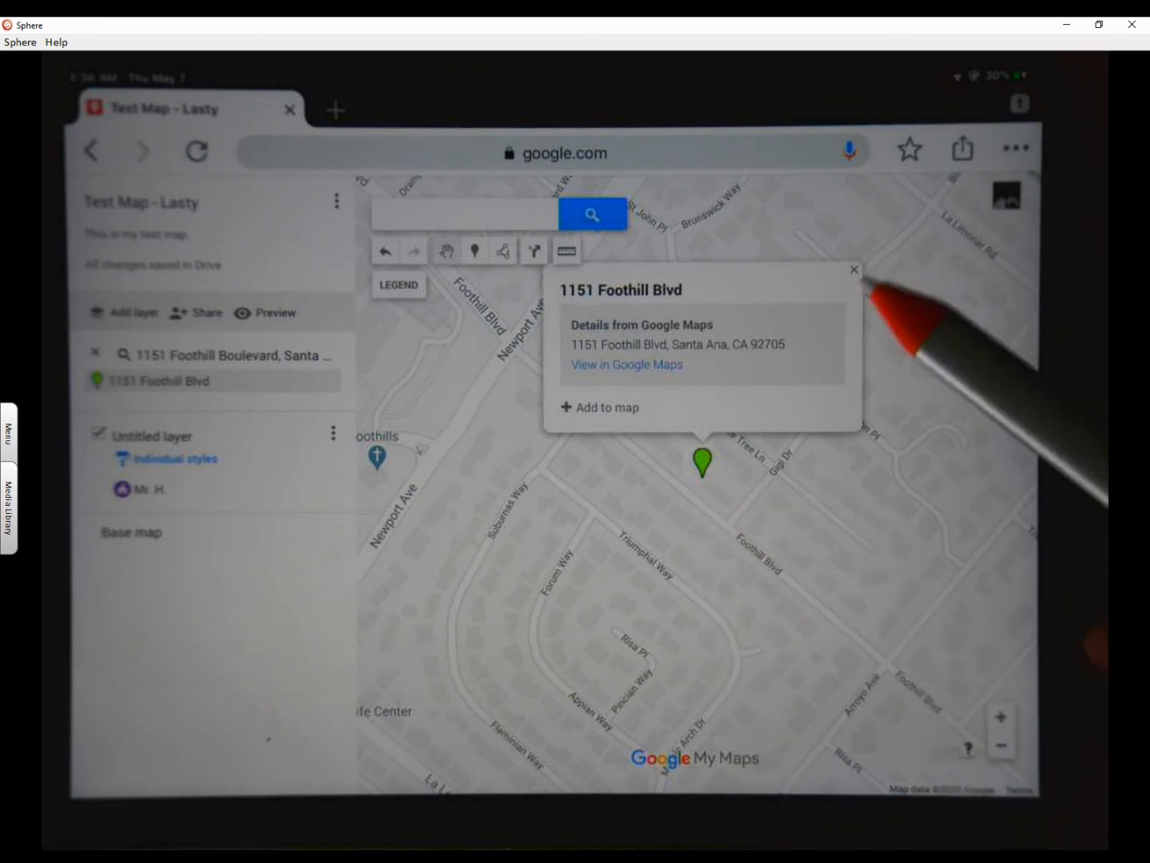
{"action": "left_click", "coordinate": [853, 270]}
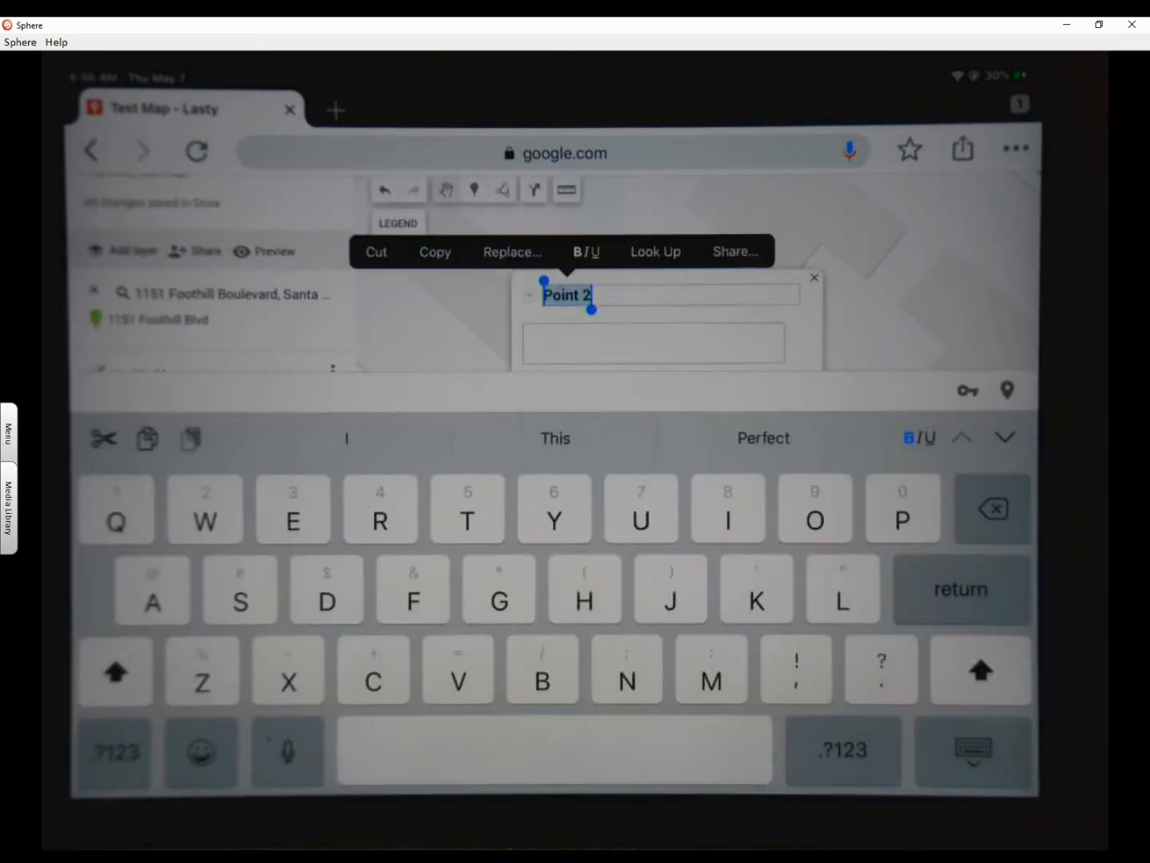
- Rename Point 2 to 'My Home', describe it 'This is where I school now', and save
{"action": "type", "text": "My Ho"}
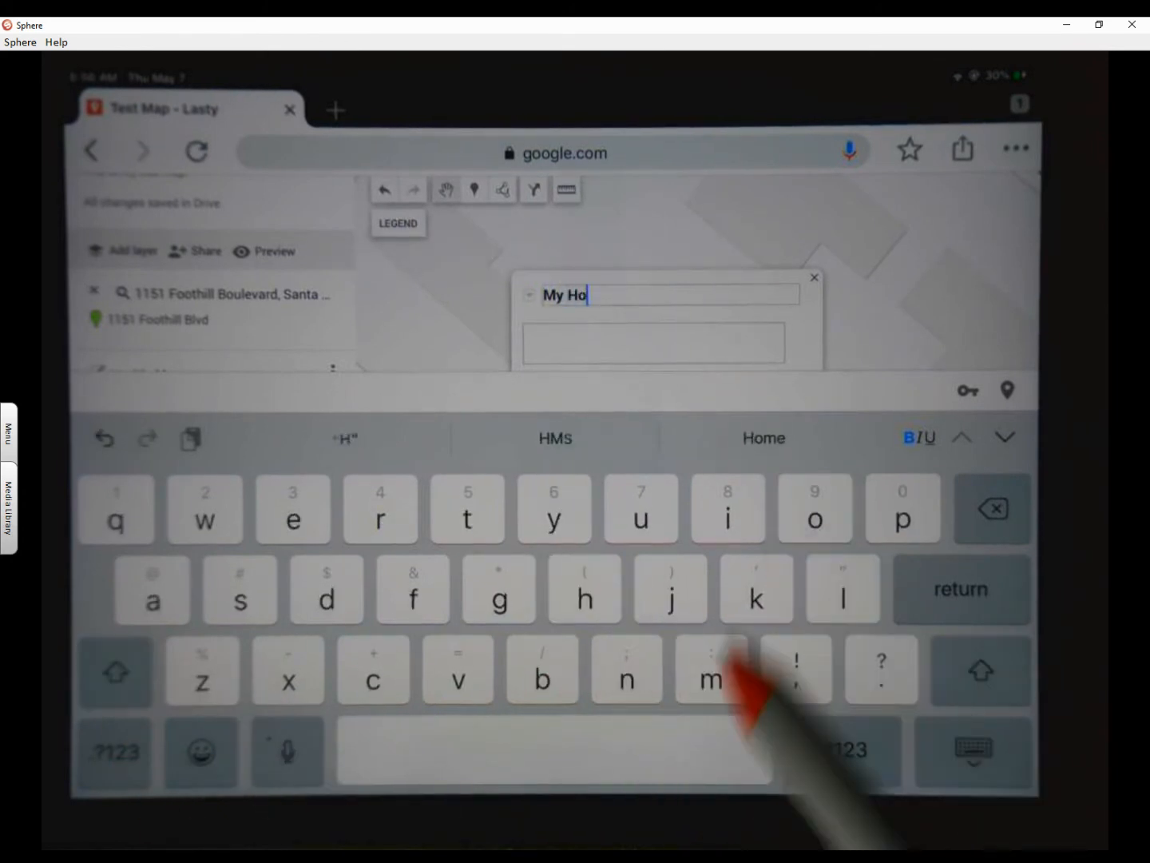
{"action": "type", "text": "me"}
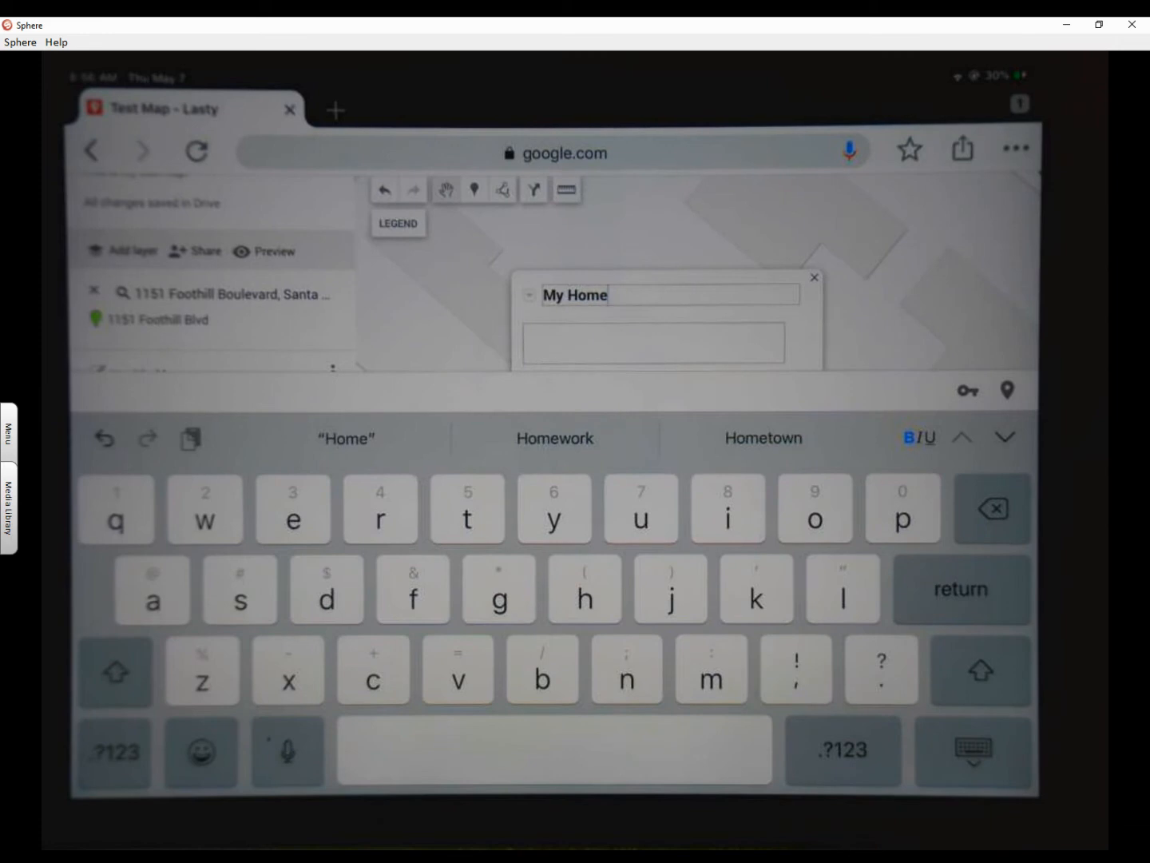
{"action": "left_click", "coordinate": [115, 669]}
{"action": "type", "text": "This is"}
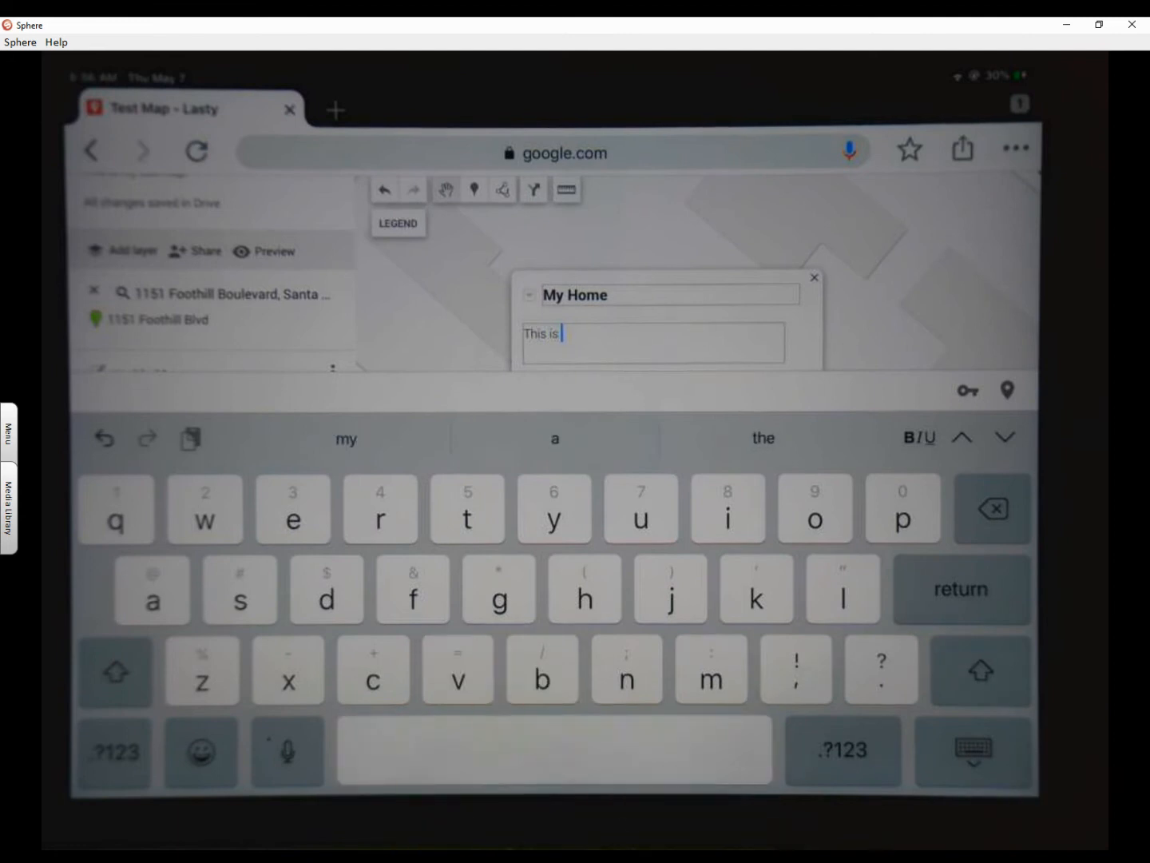
{"action": "type", "text": "where"}
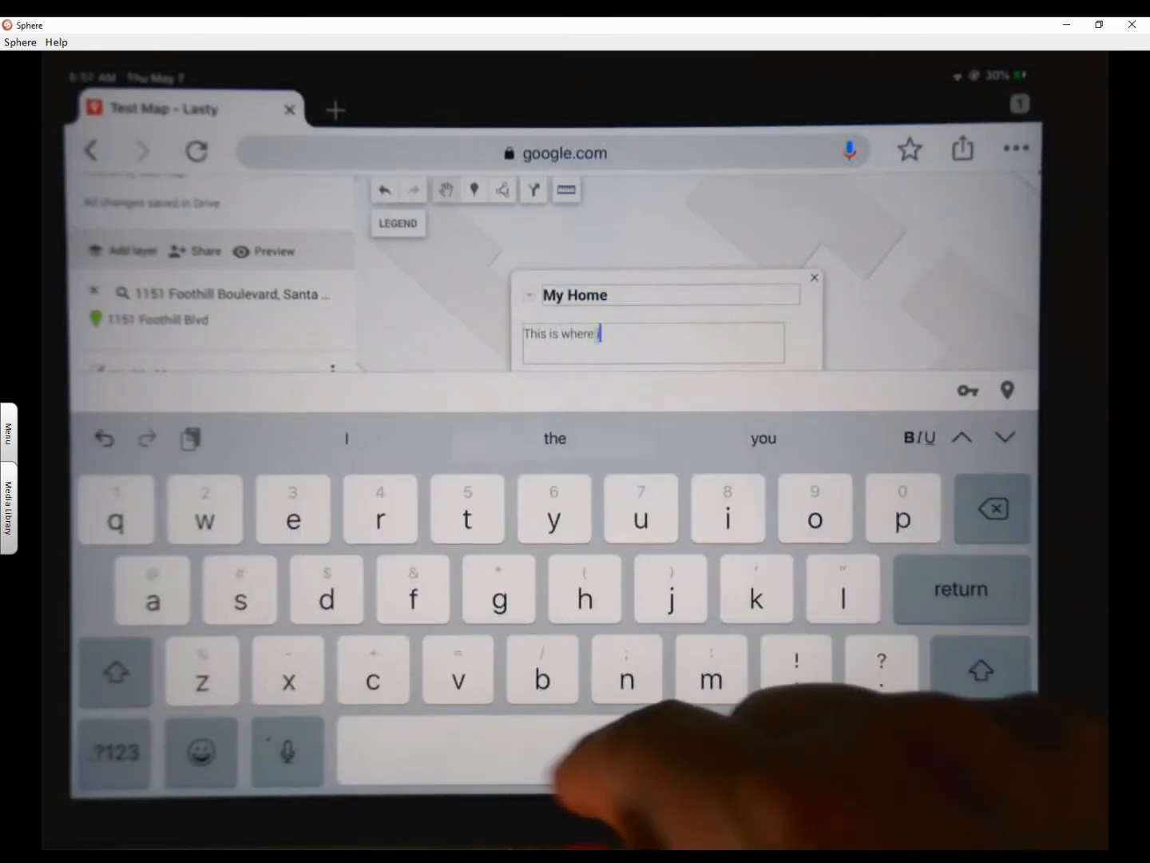
{"action": "type", "text": "sch"}
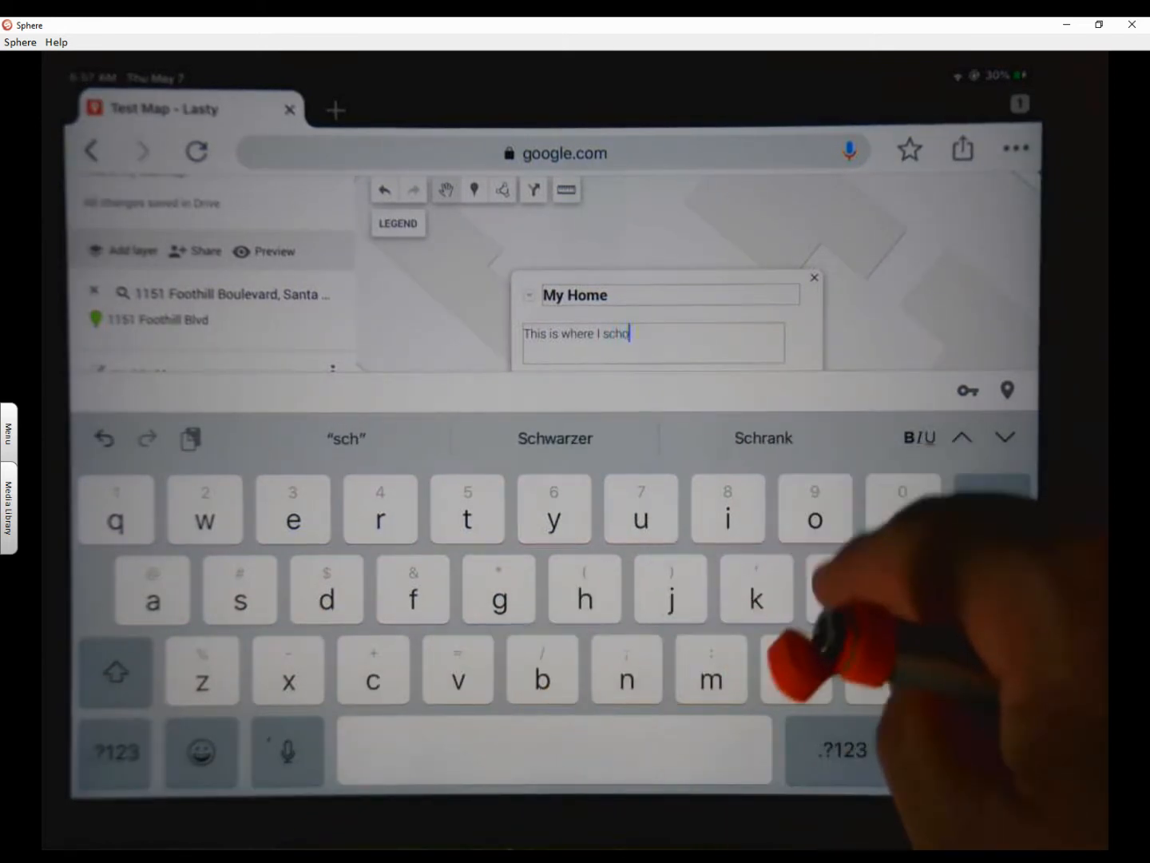
{"action": "type", "text": "ol now"}
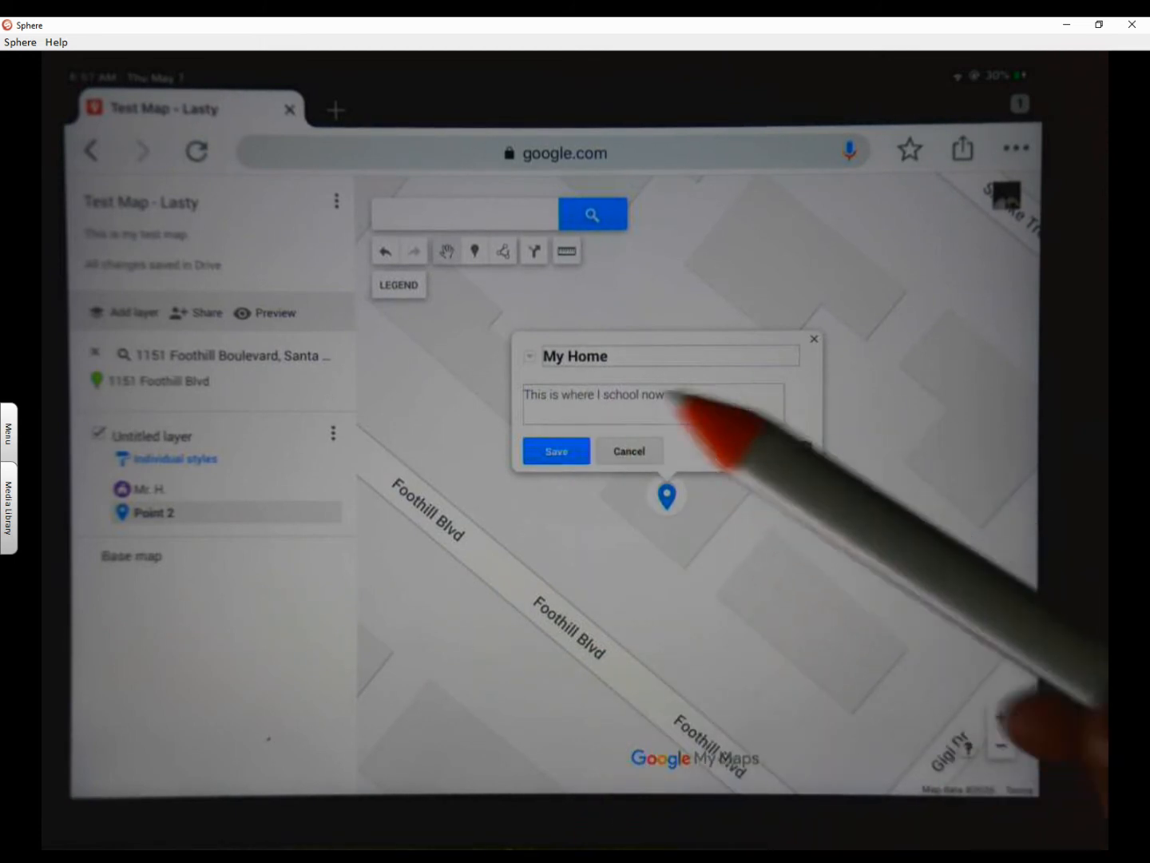
{"action": "left_click", "coordinate": [556, 451]}
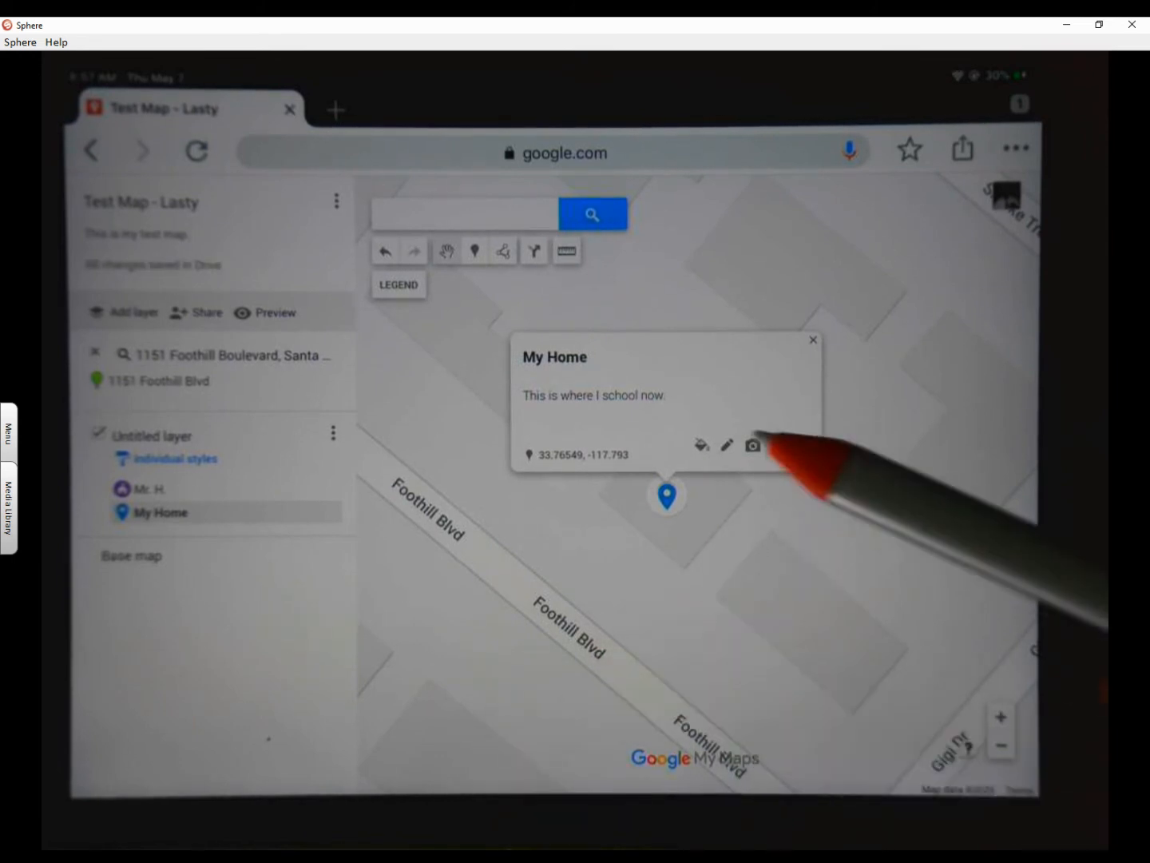
- Style the My Home pin dark blue with a Sports and Recreation icon
{"action": "left_click", "coordinate": [700, 445]}
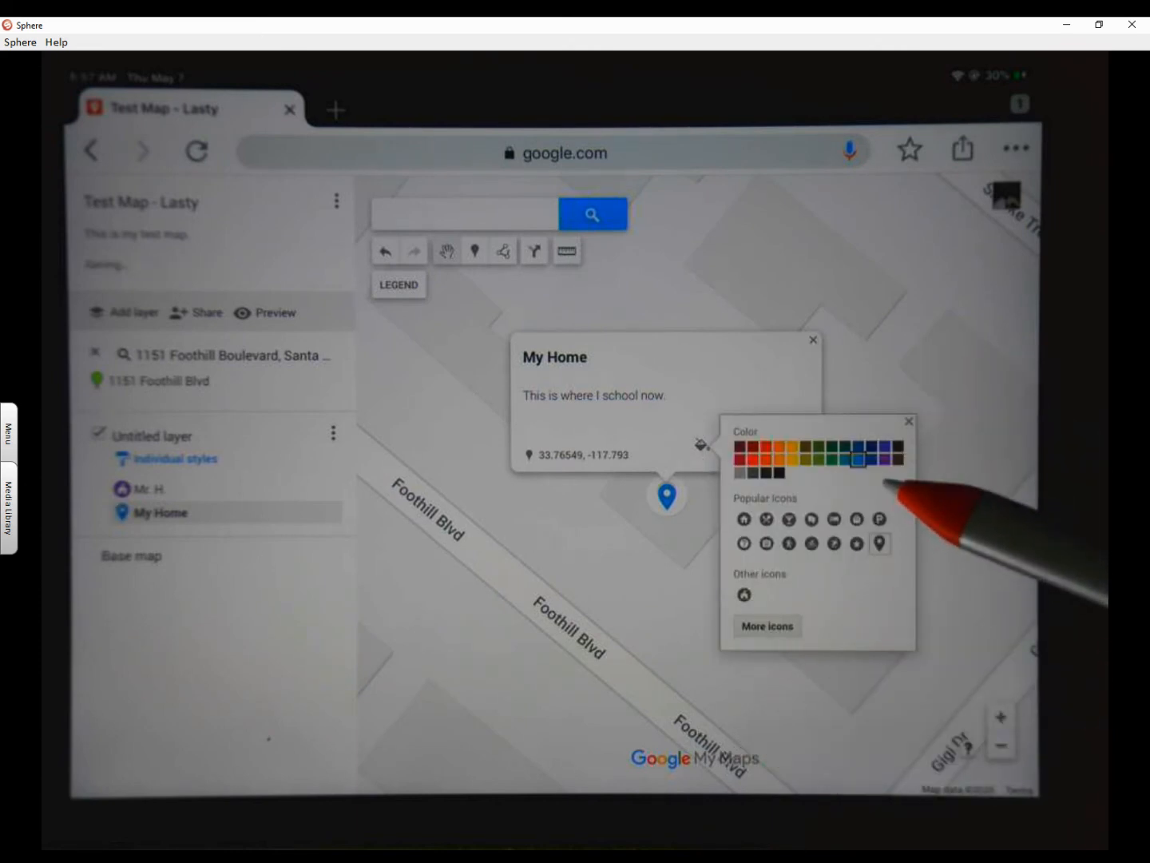
{"action": "left_click", "coordinate": [868, 457]}
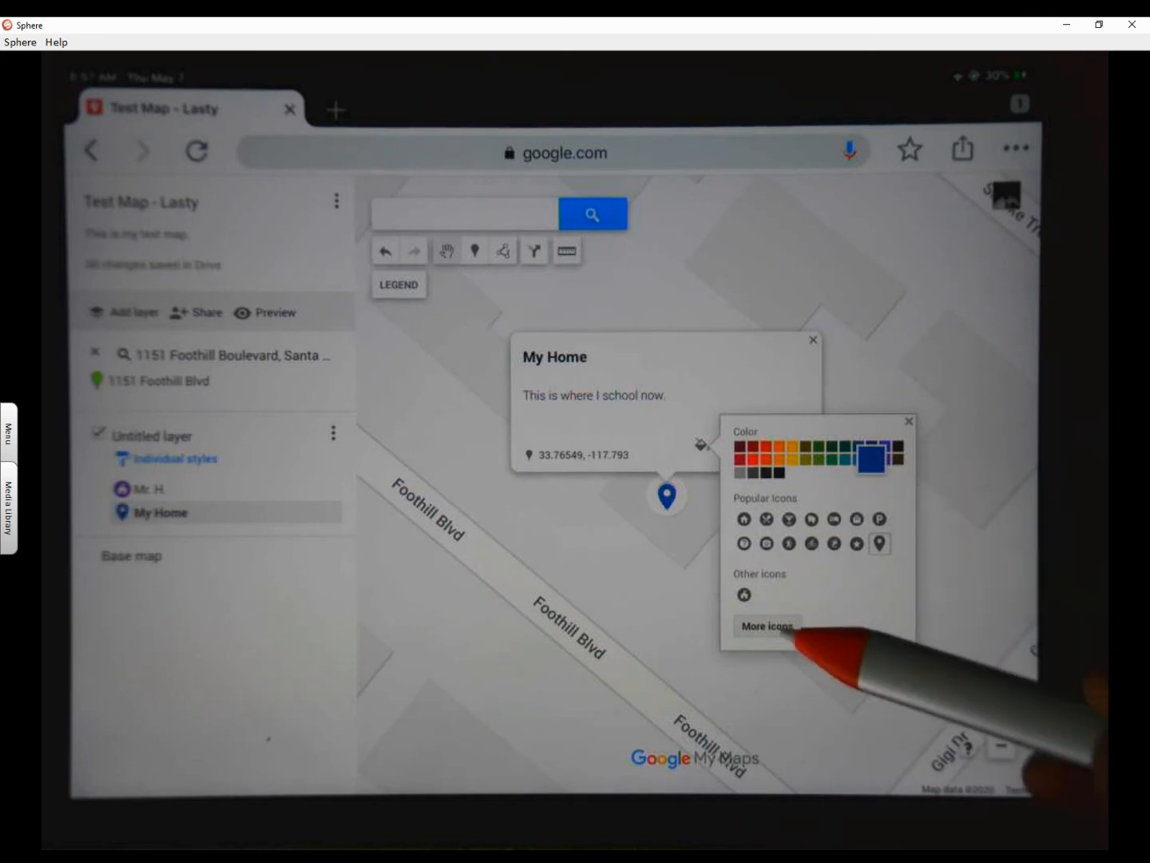
{"action": "left_click", "coordinate": [766, 625]}
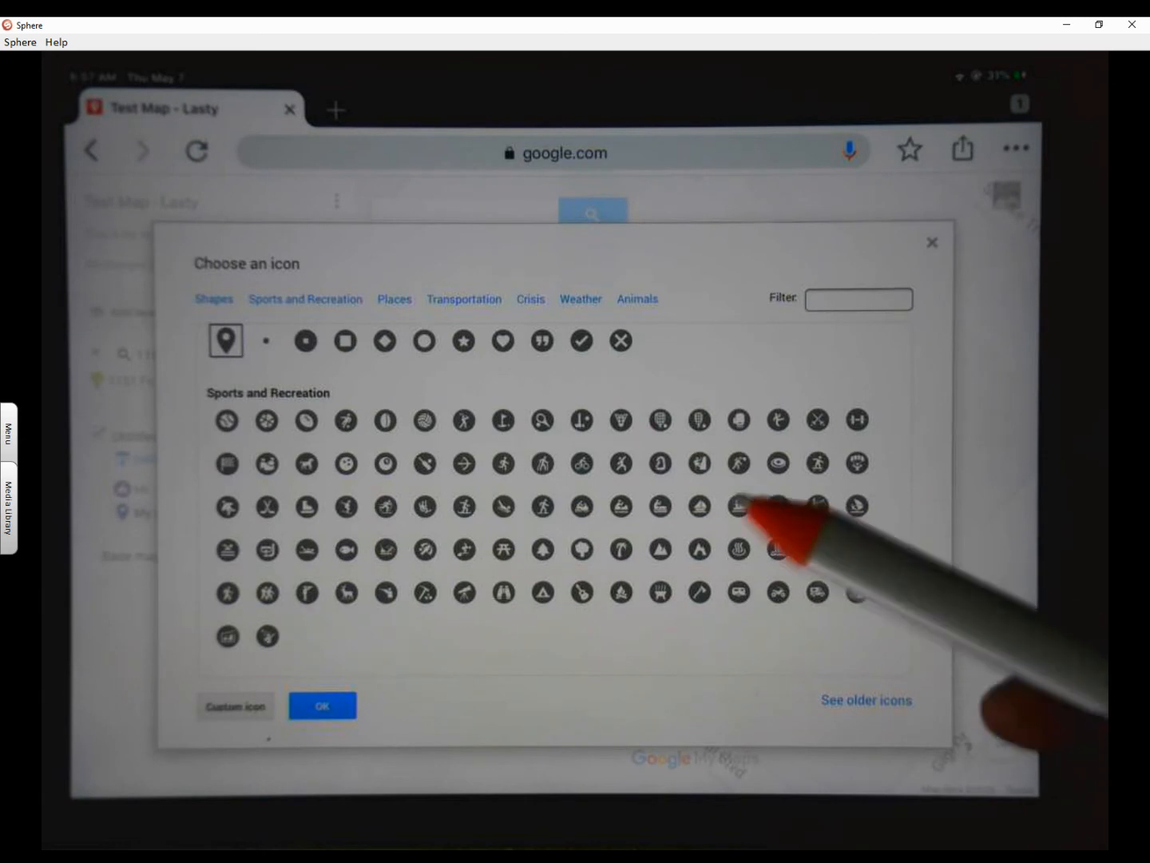
{"action": "left_click", "coordinate": [620, 549]}
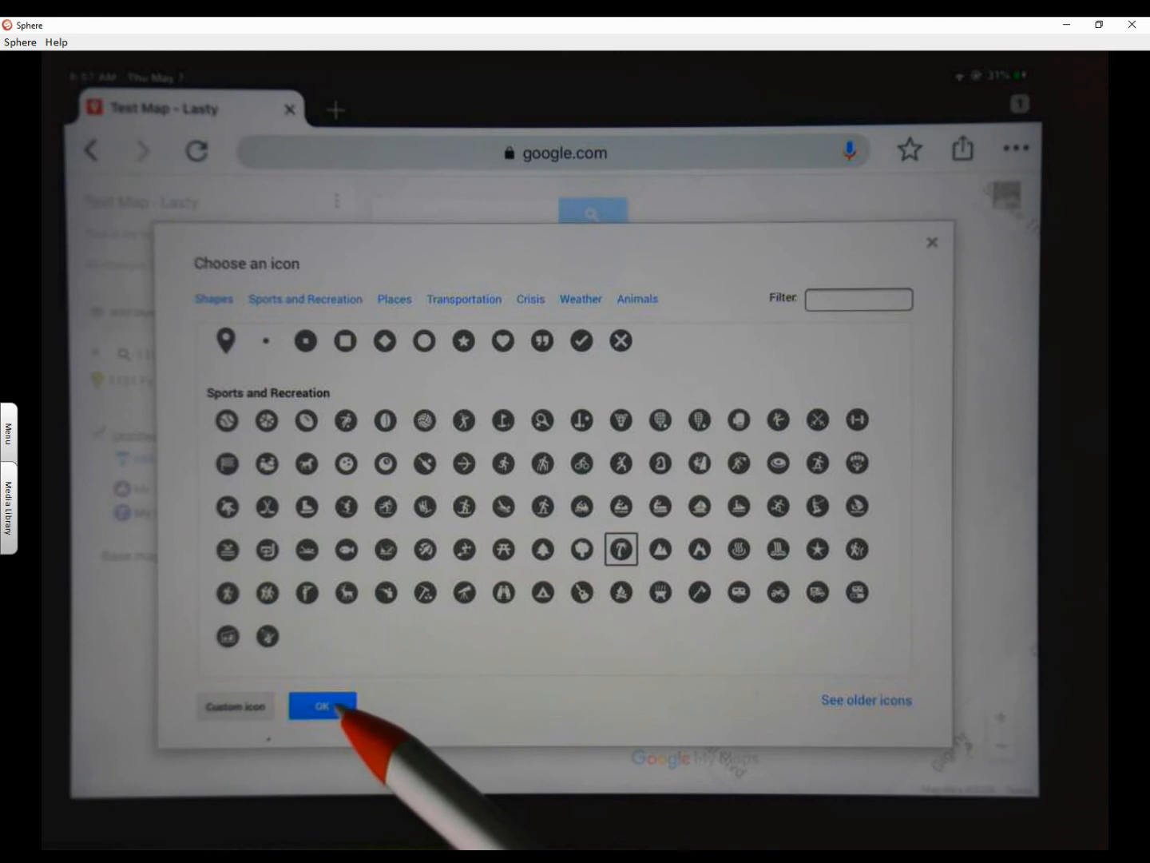
{"action": "left_click", "coordinate": [322, 706]}
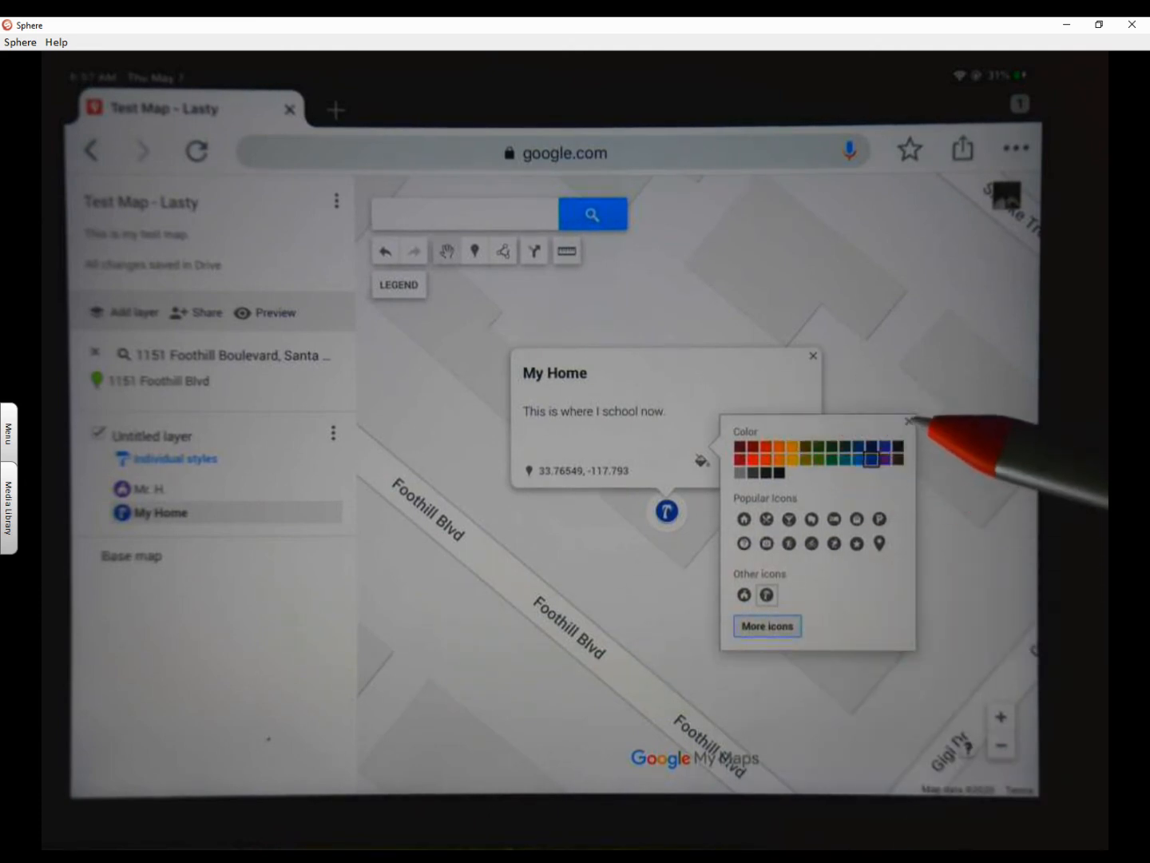
{"action": "left_click", "coordinate": [909, 420]}
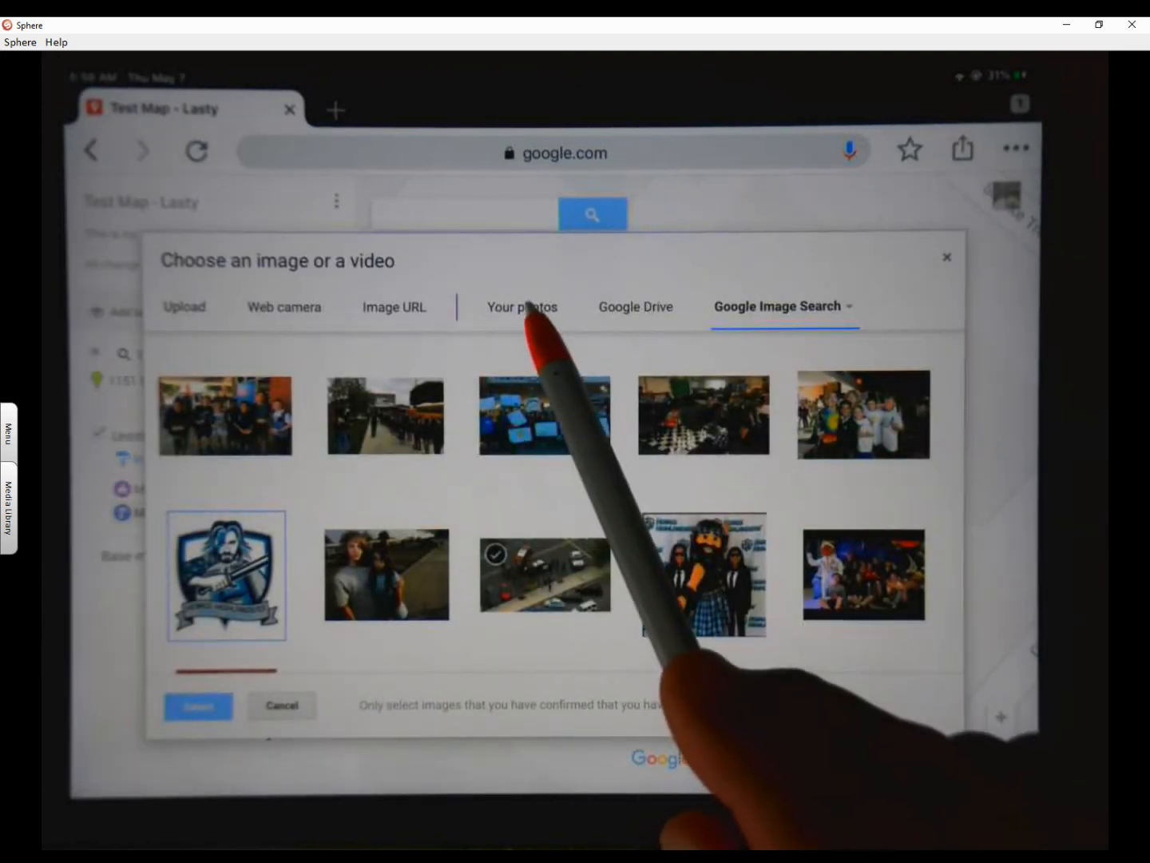
- Pick a person photo from Your photos and save it on the My Home pin
{"action": "left_click", "coordinate": [522, 306]}
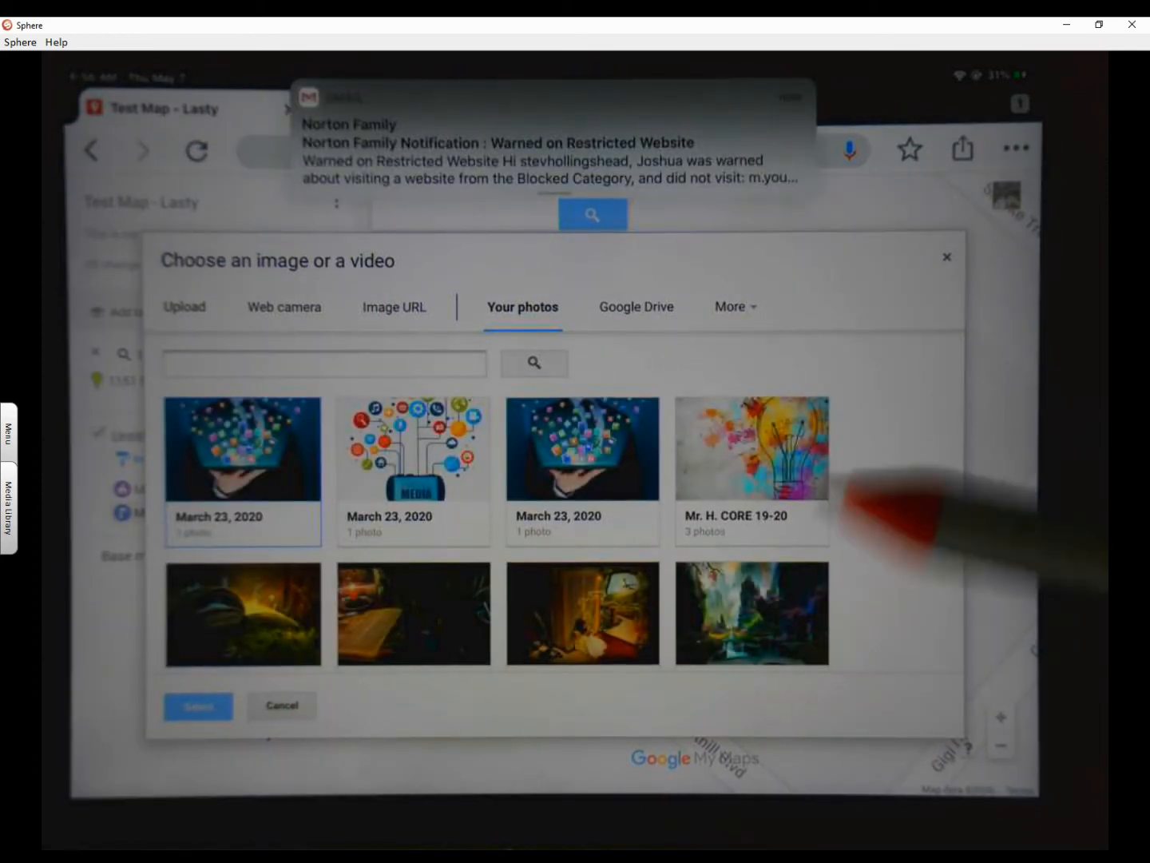
{"action": "scroll", "scroll_direction": "down", "scroll_amount": 3}
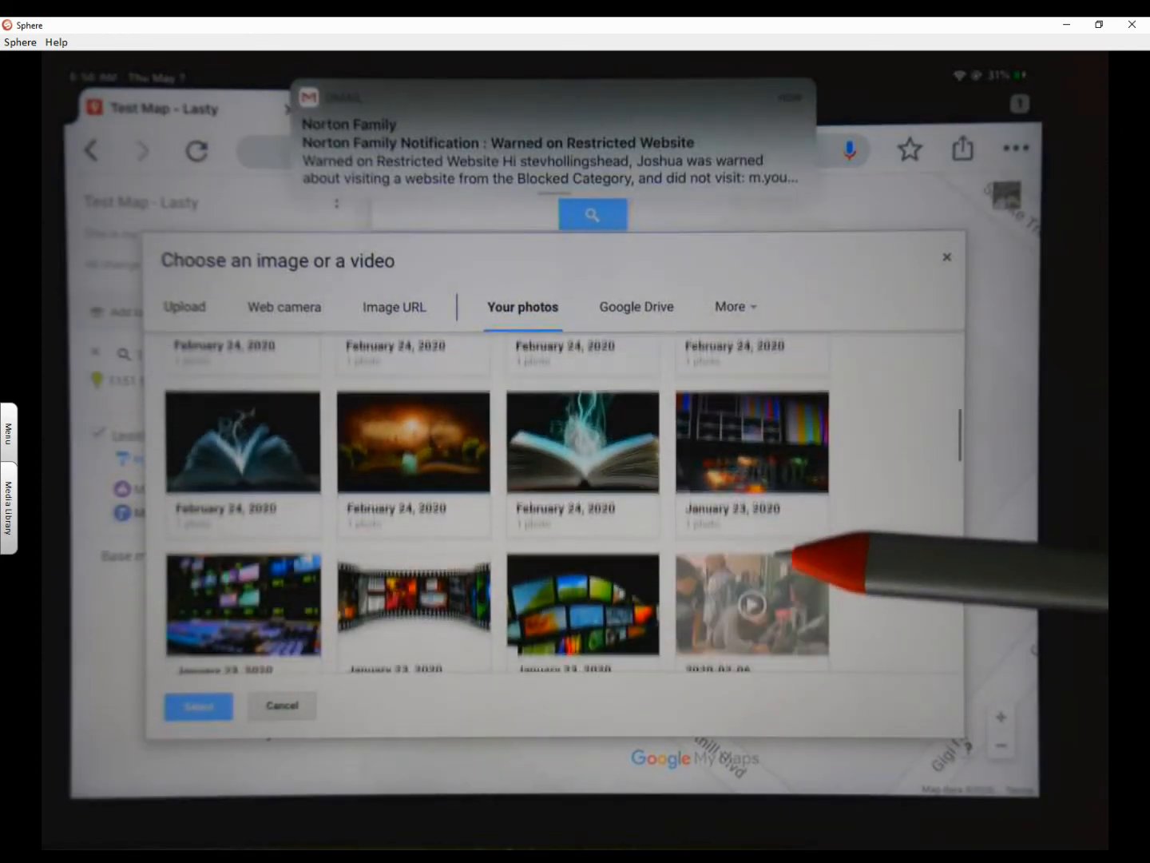
{"action": "scroll", "scroll_direction": "down", "scroll_amount": 3}
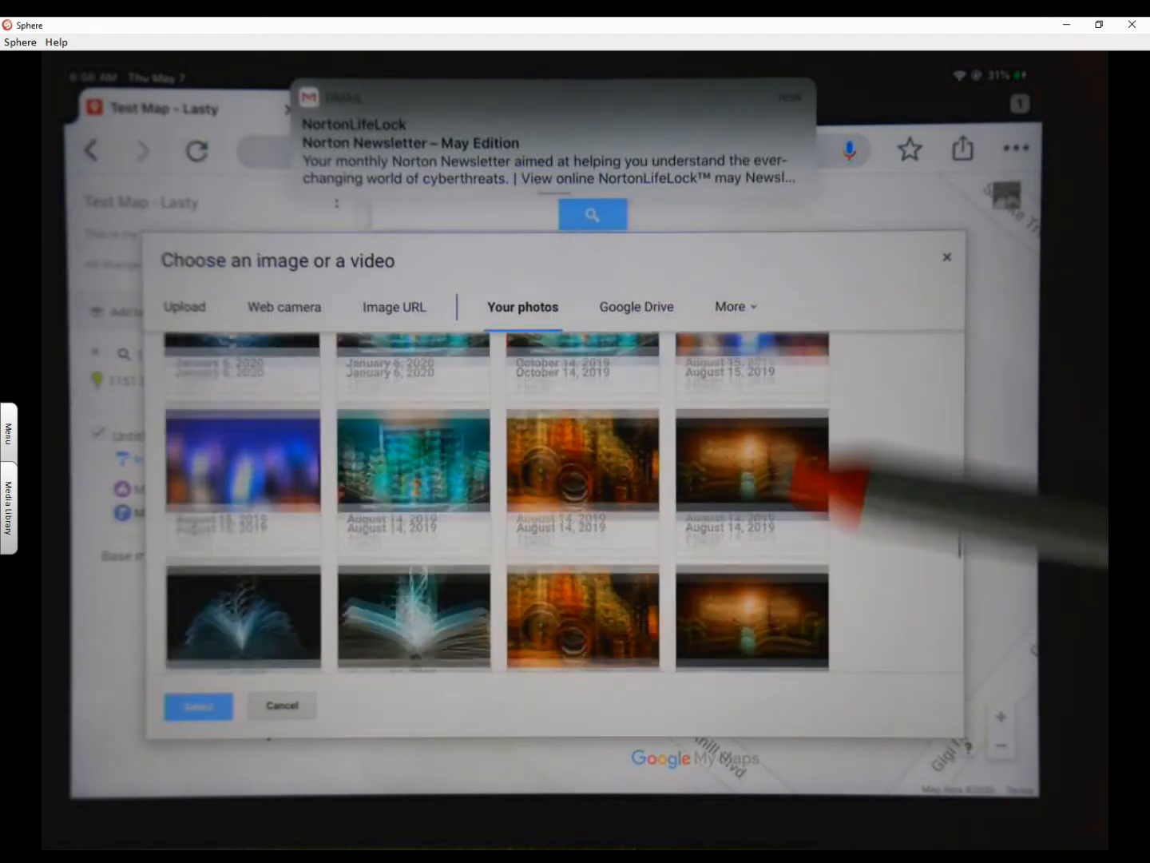
{"action": "scroll", "scroll_direction": "down", "scroll_amount": 3}
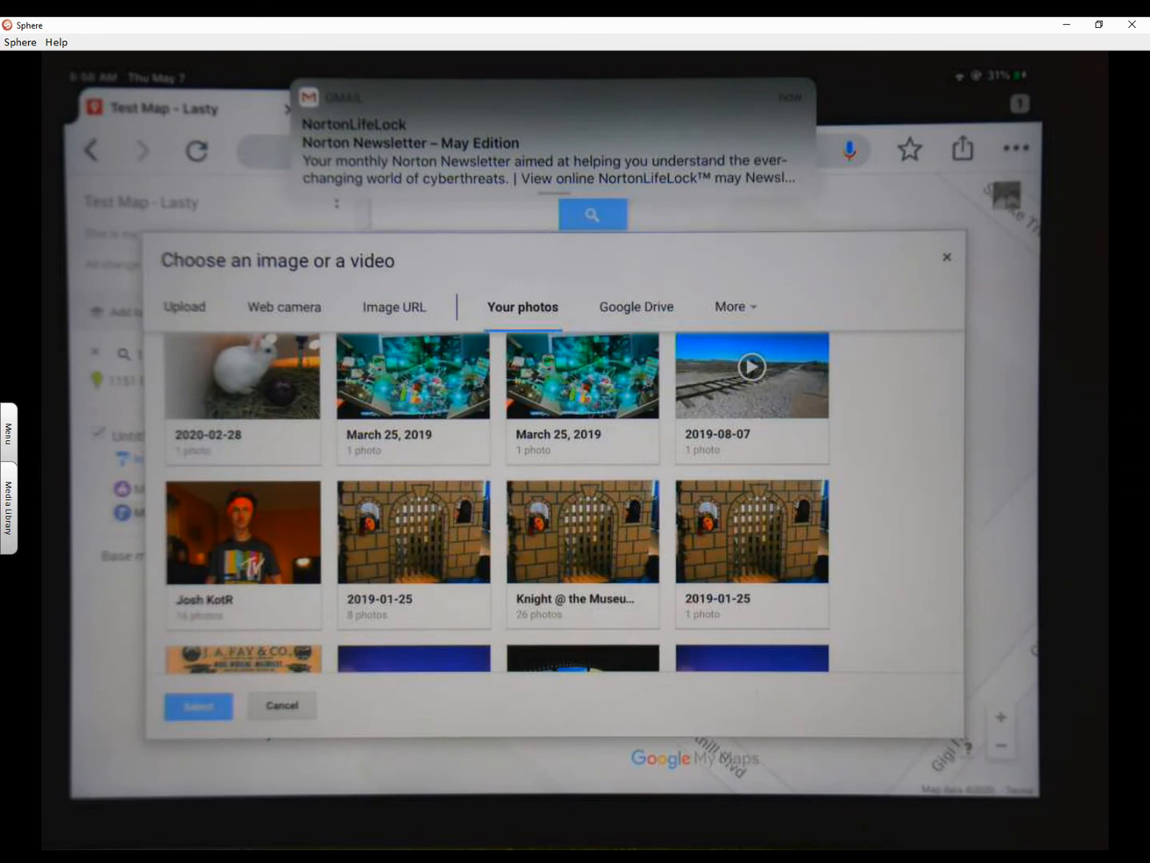
{"action": "left_click", "coordinate": [243, 533]}
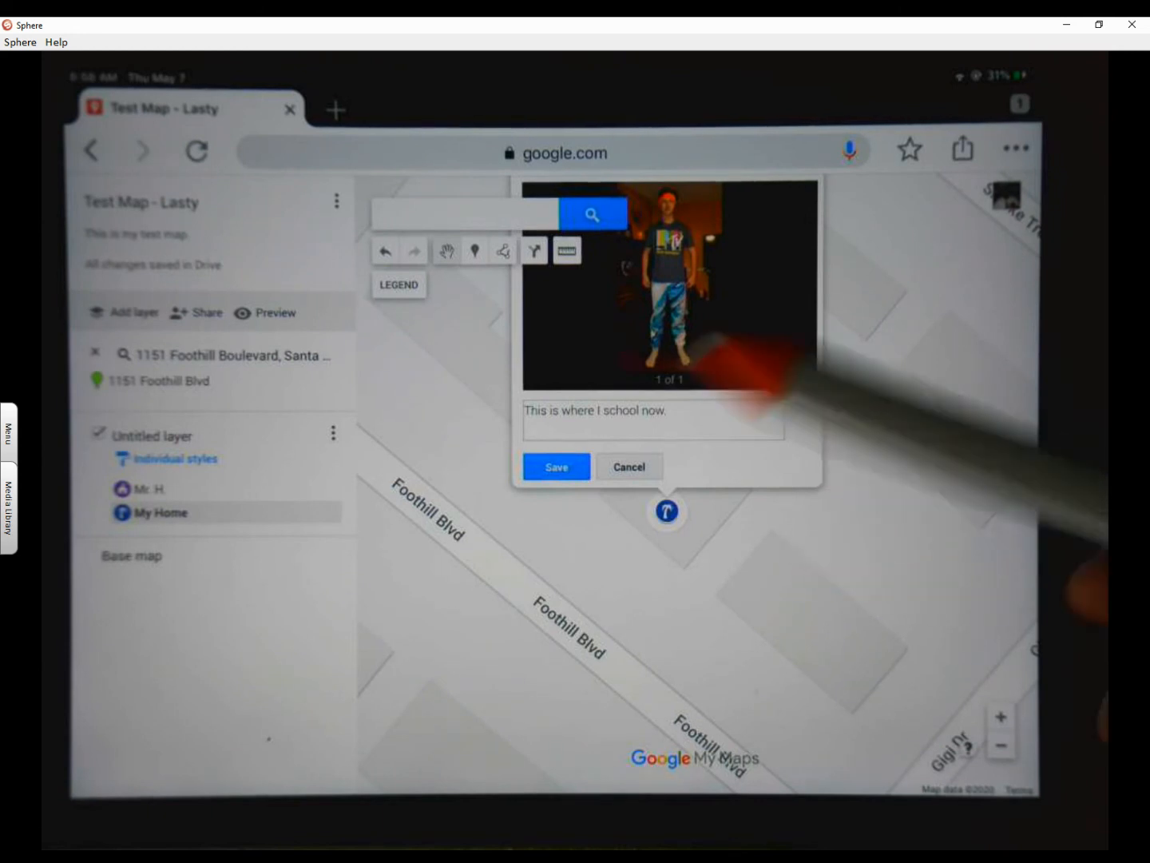
{"action": "left_click", "coordinate": [556, 466]}
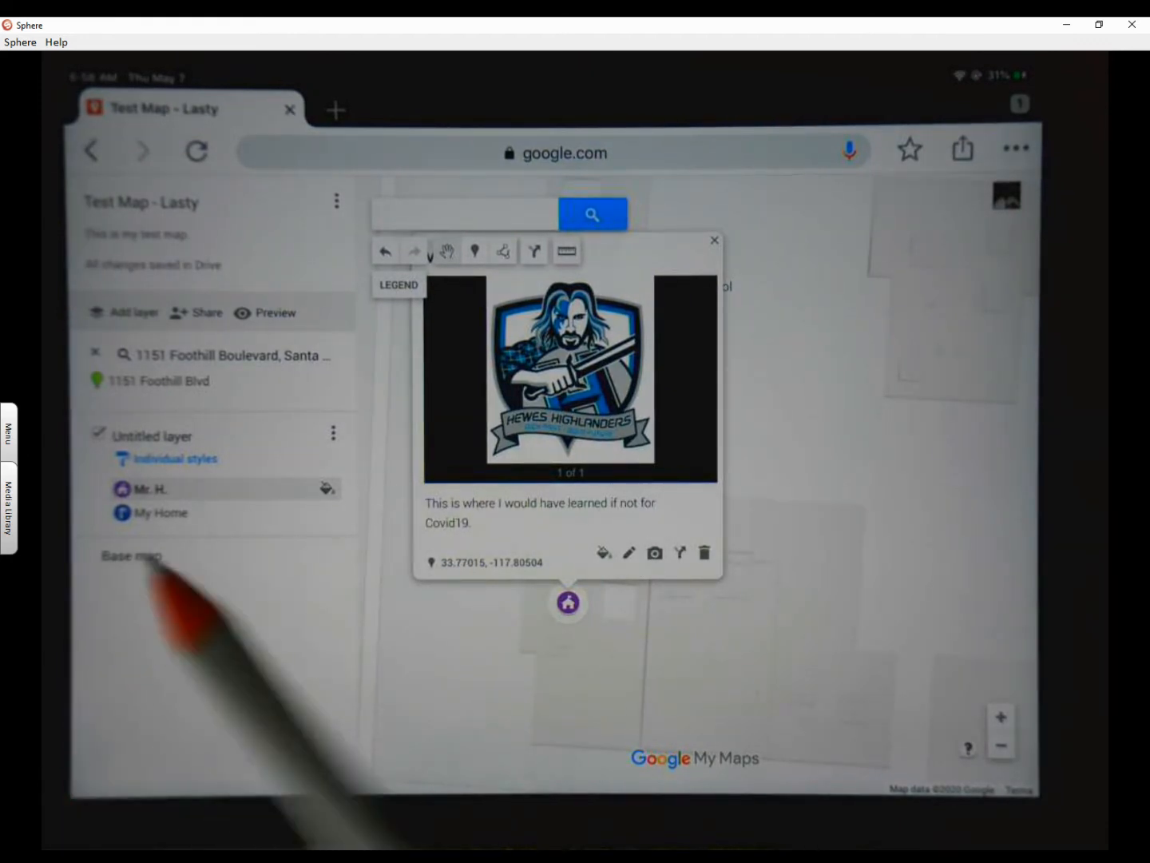
- Close Mr. H.'s details and drag Mr. H. below My Home in the layer list
{"action": "left_click", "coordinate": [712, 239]}
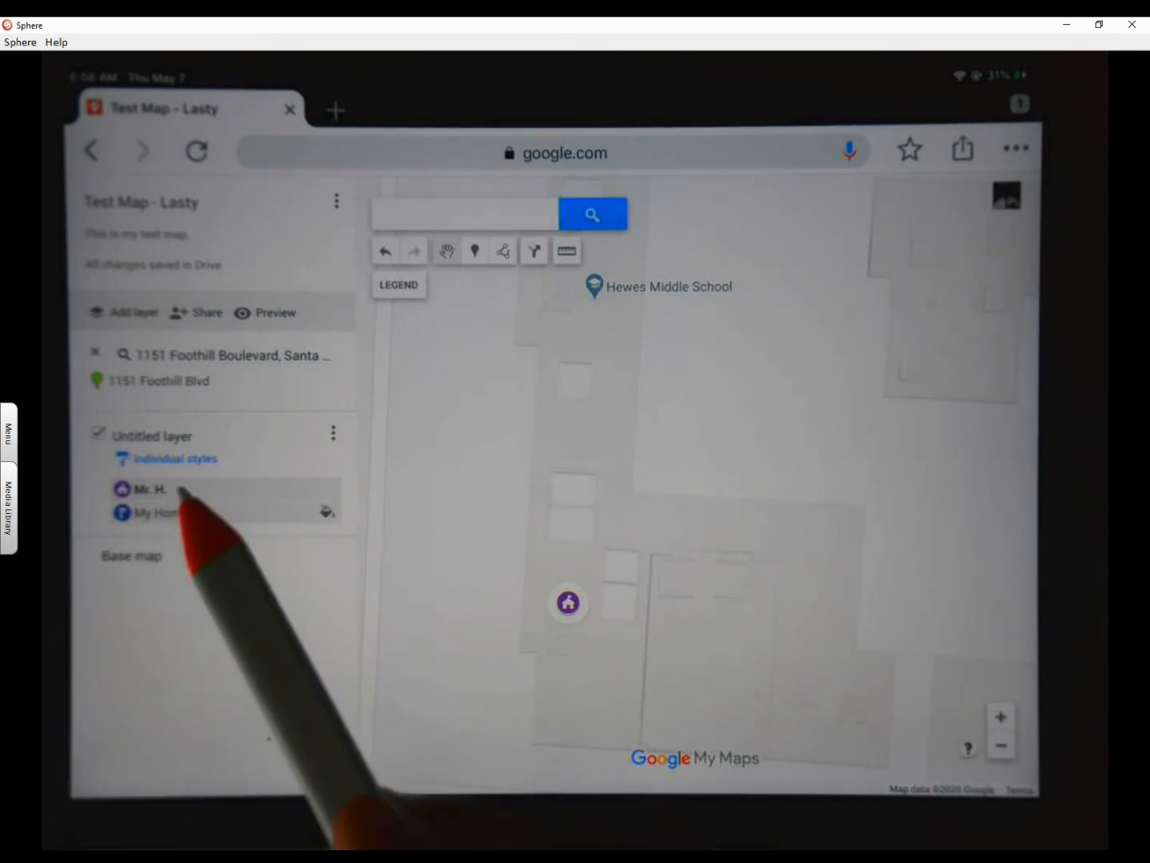
{"action": "left_click_drag", "start_coordinate": [148, 489], "coordinate": [148, 512]}
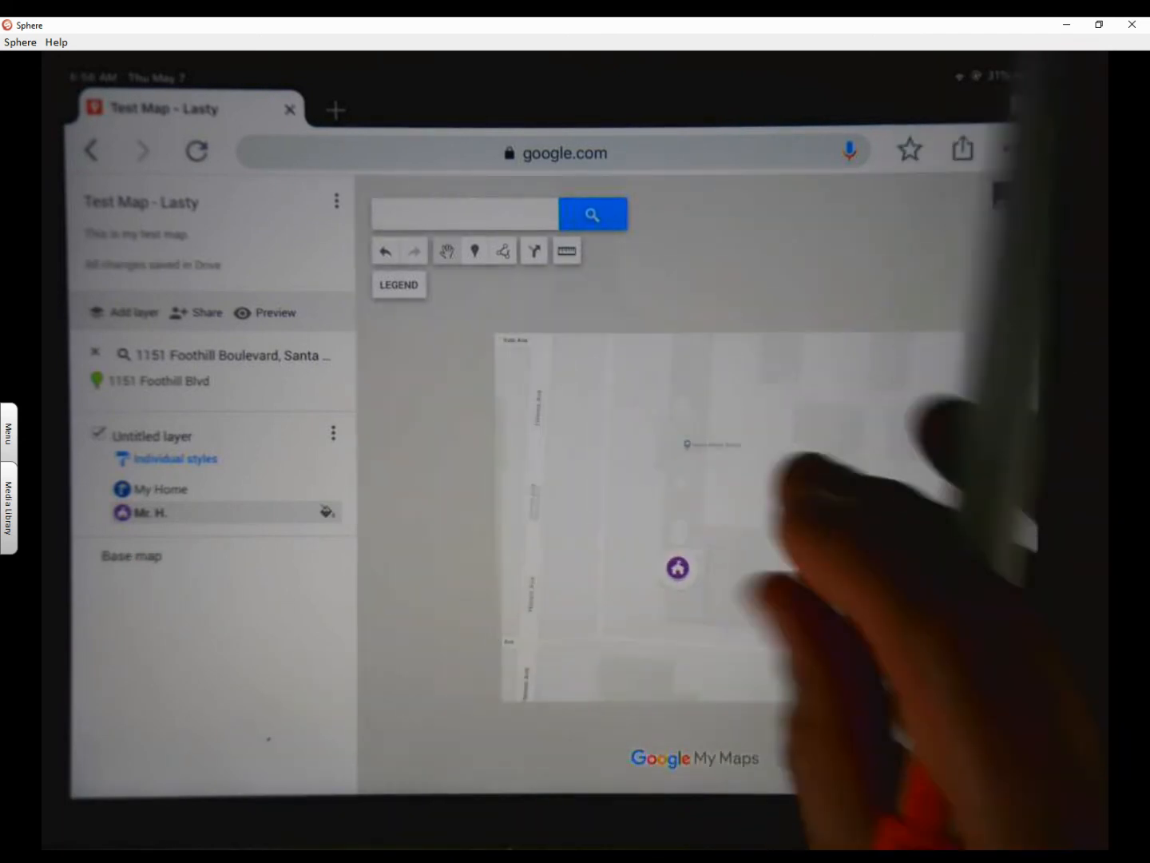
{"action": "scroll", "scroll_direction": "down", "scroll_amount": 3}
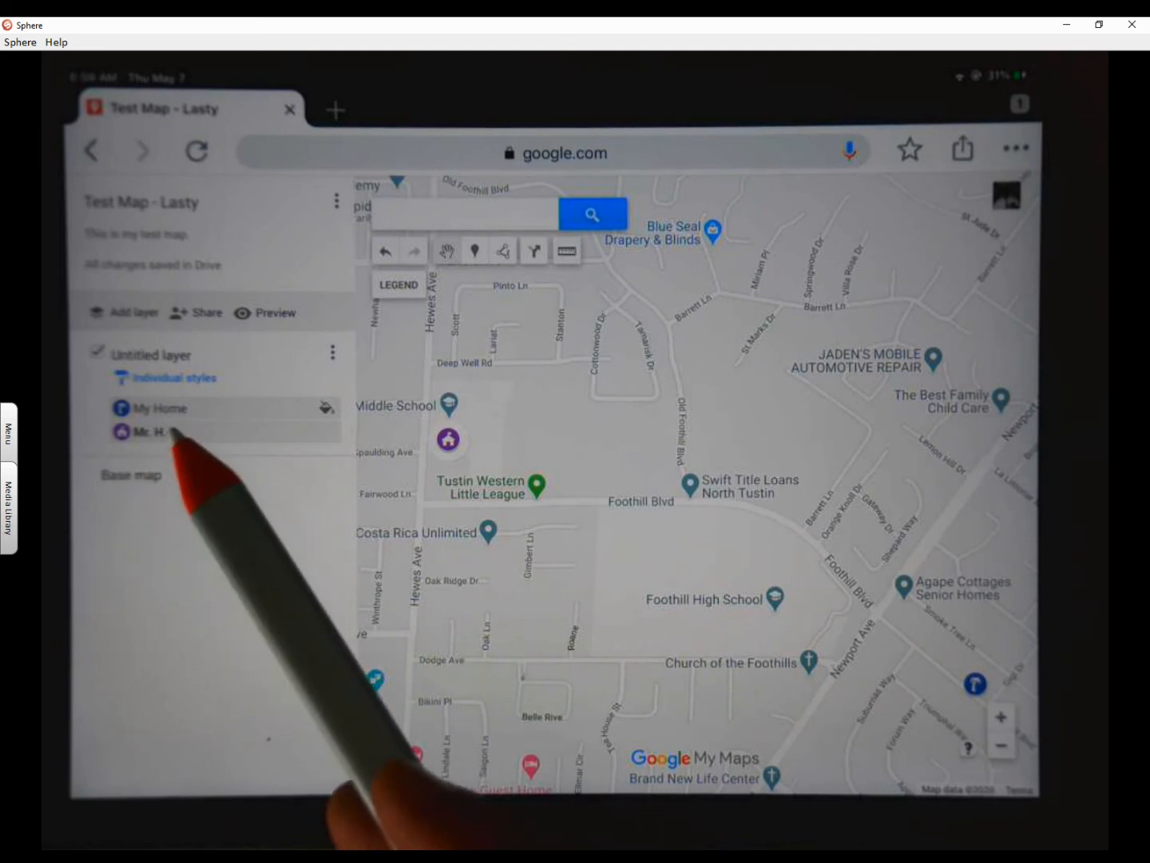
- Add a directions layer with My Home as starting point A
{"action": "left_click", "coordinate": [151, 407]}
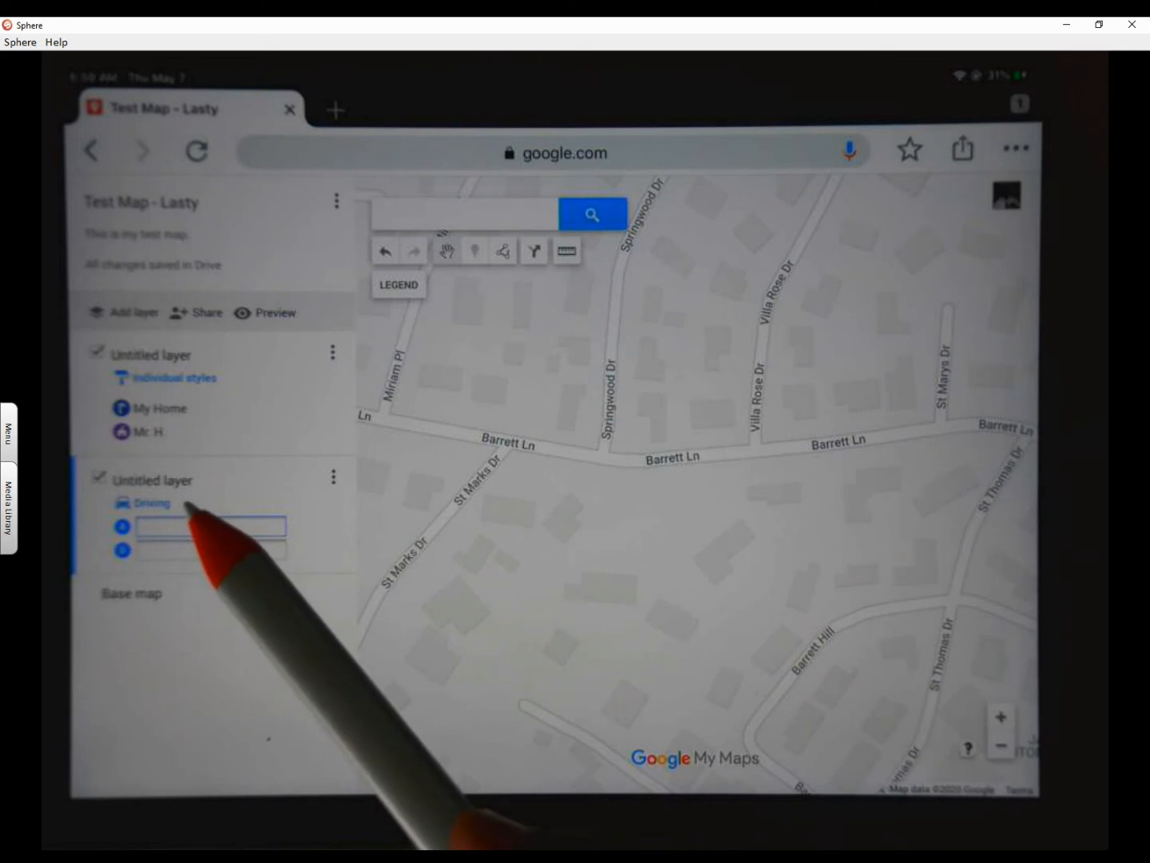
{"action": "left_click", "coordinate": [209, 526]}
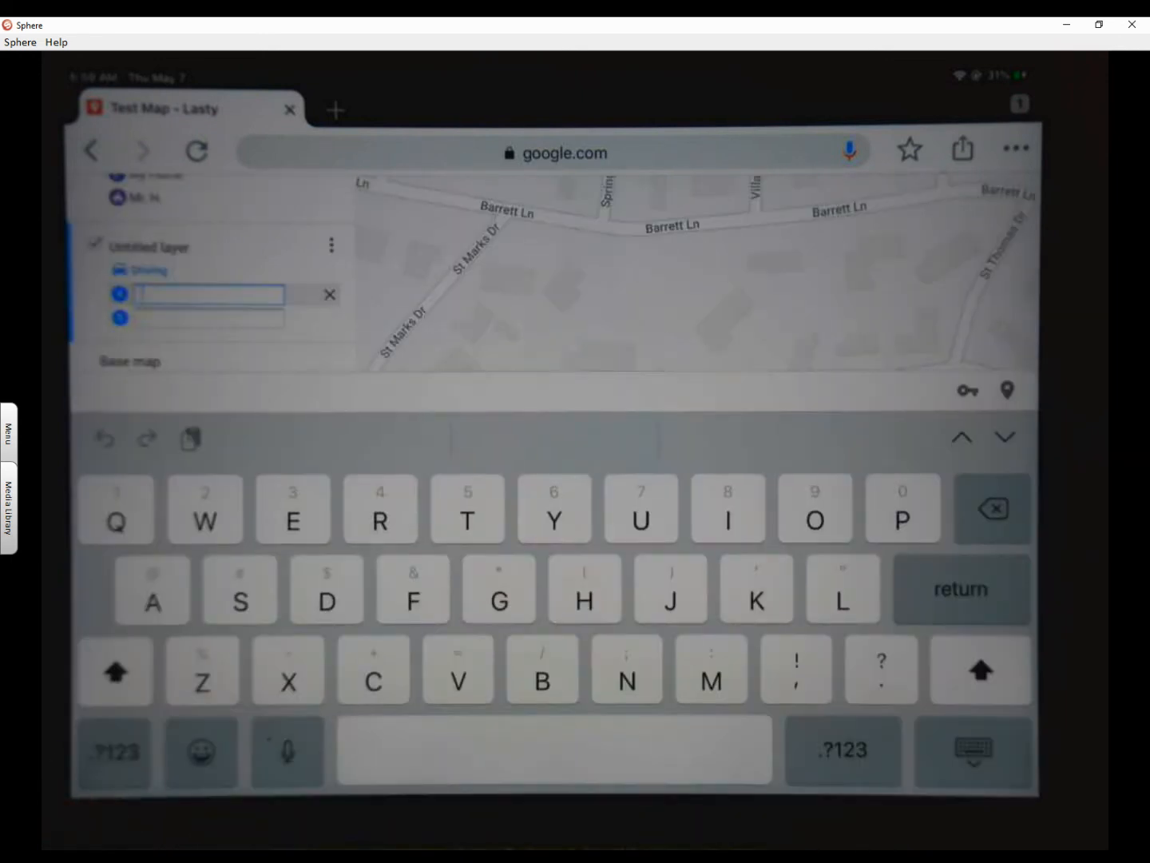
{"action": "type", "text": "M"}
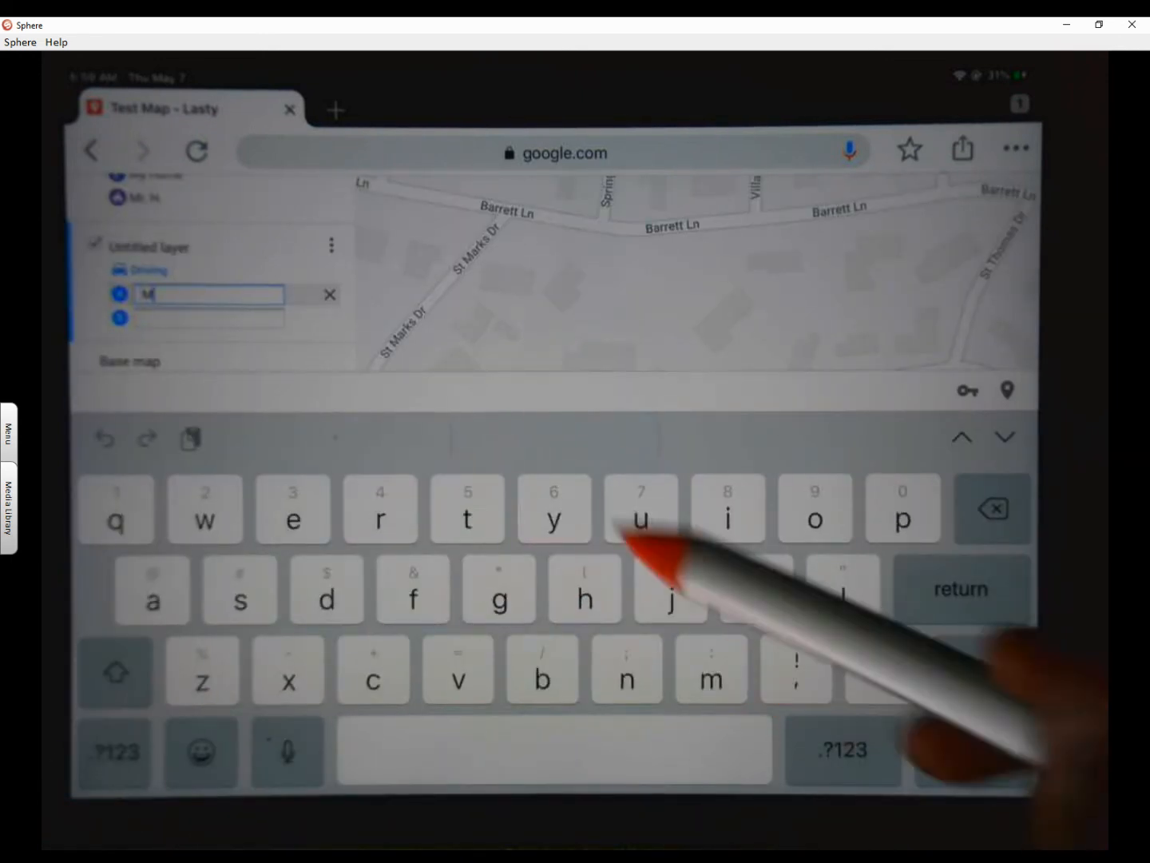
{"action": "type", "text": "y"}
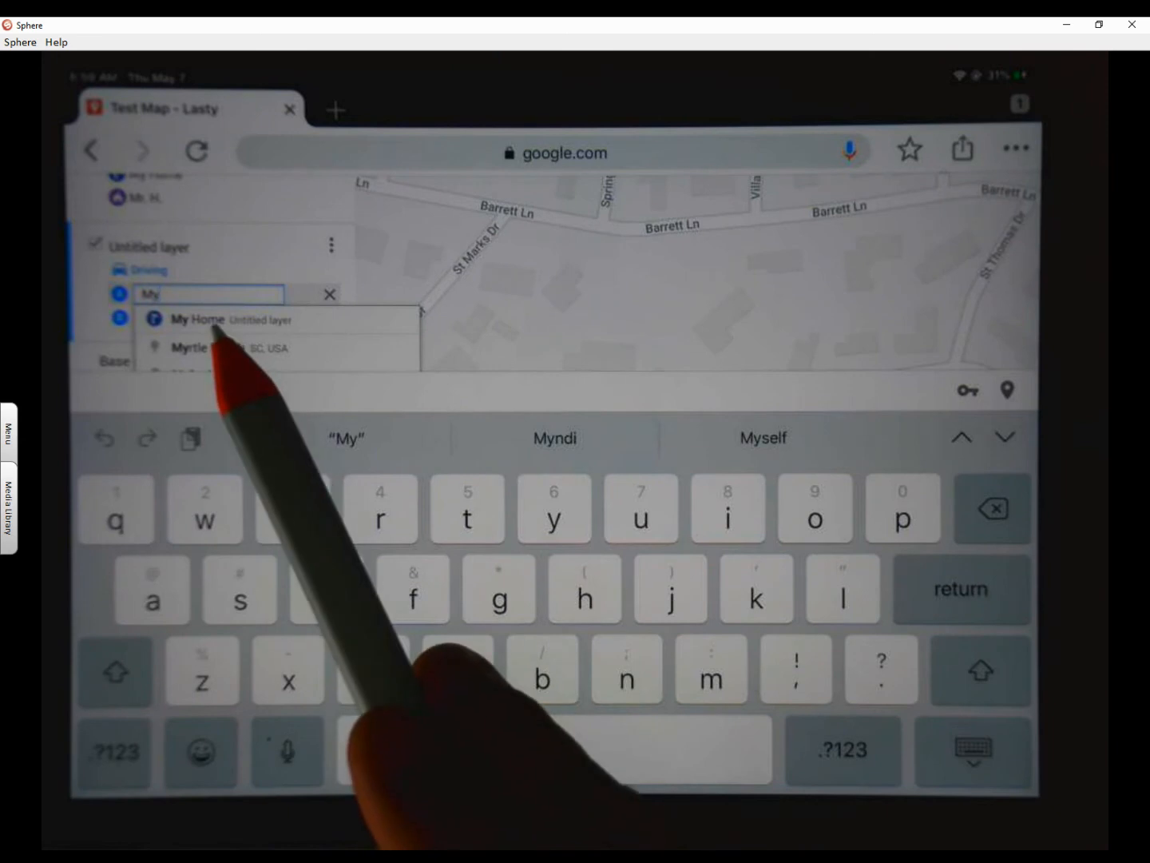
{"action": "left_click", "coordinate": [195, 320]}
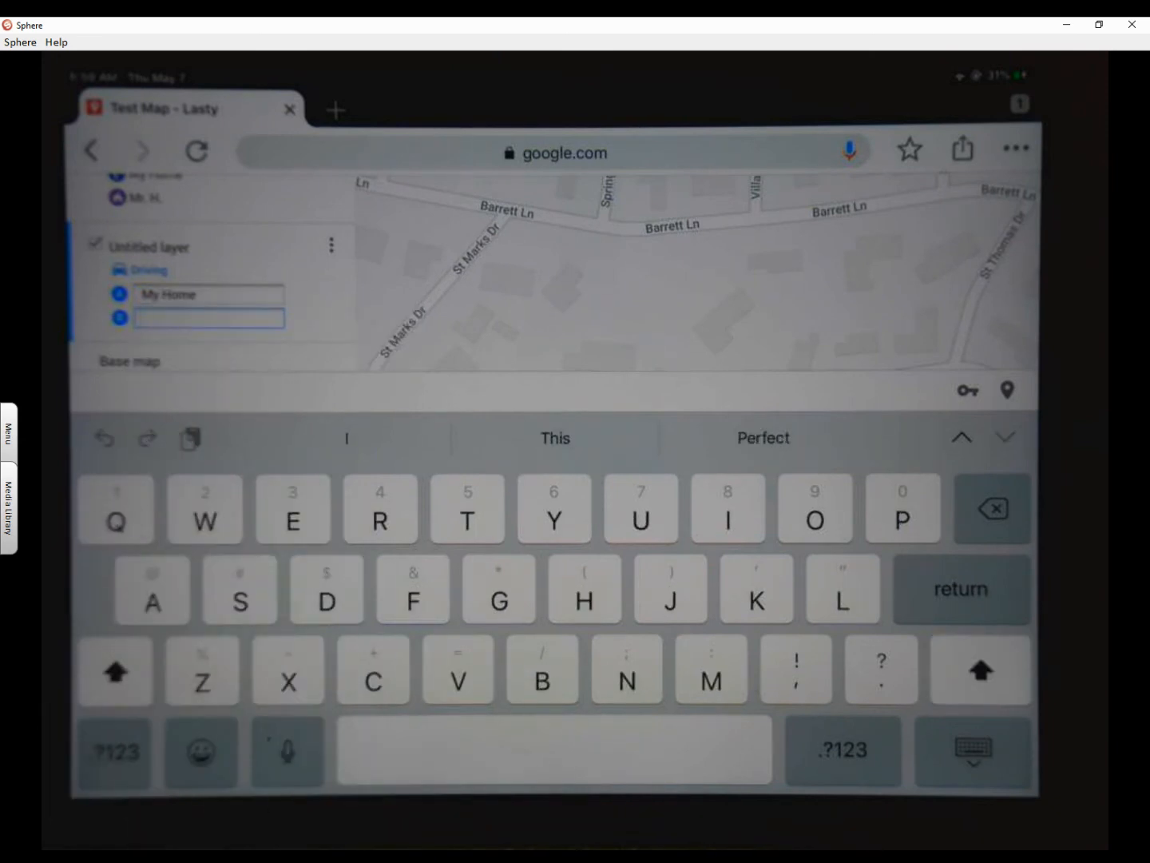
{"action": "type", "text": "Mr. H."}
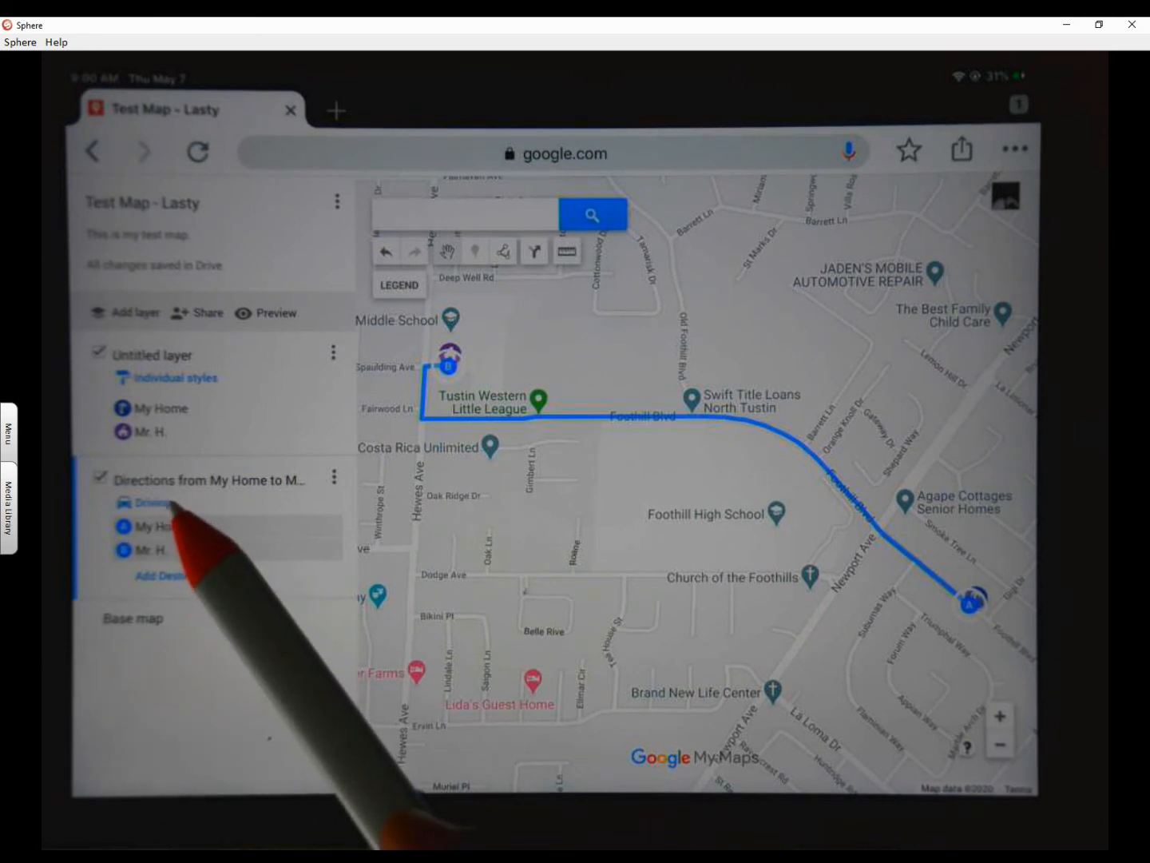
- Switch the directions to Walking and drag the route onto Foothill Blvd
{"action": "left_click", "coordinate": [122, 501]}
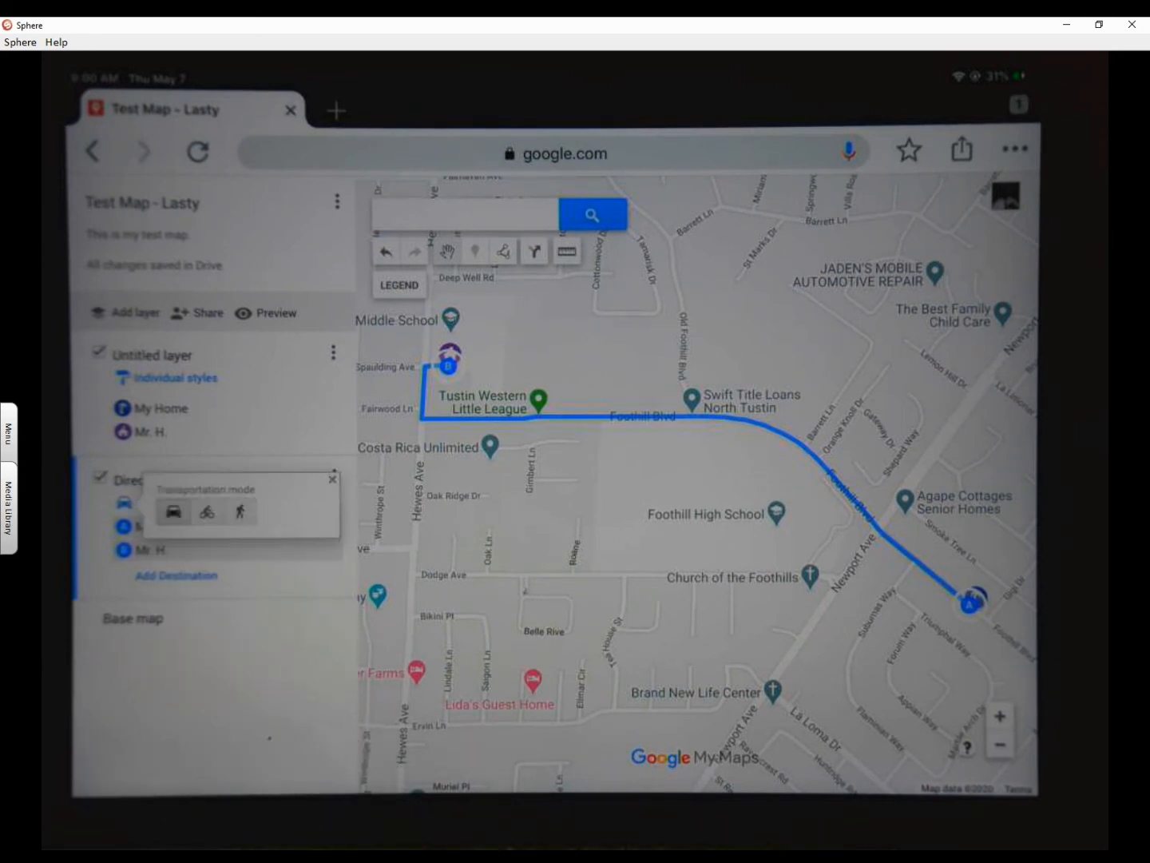
{"action": "left_click", "coordinate": [240, 511]}
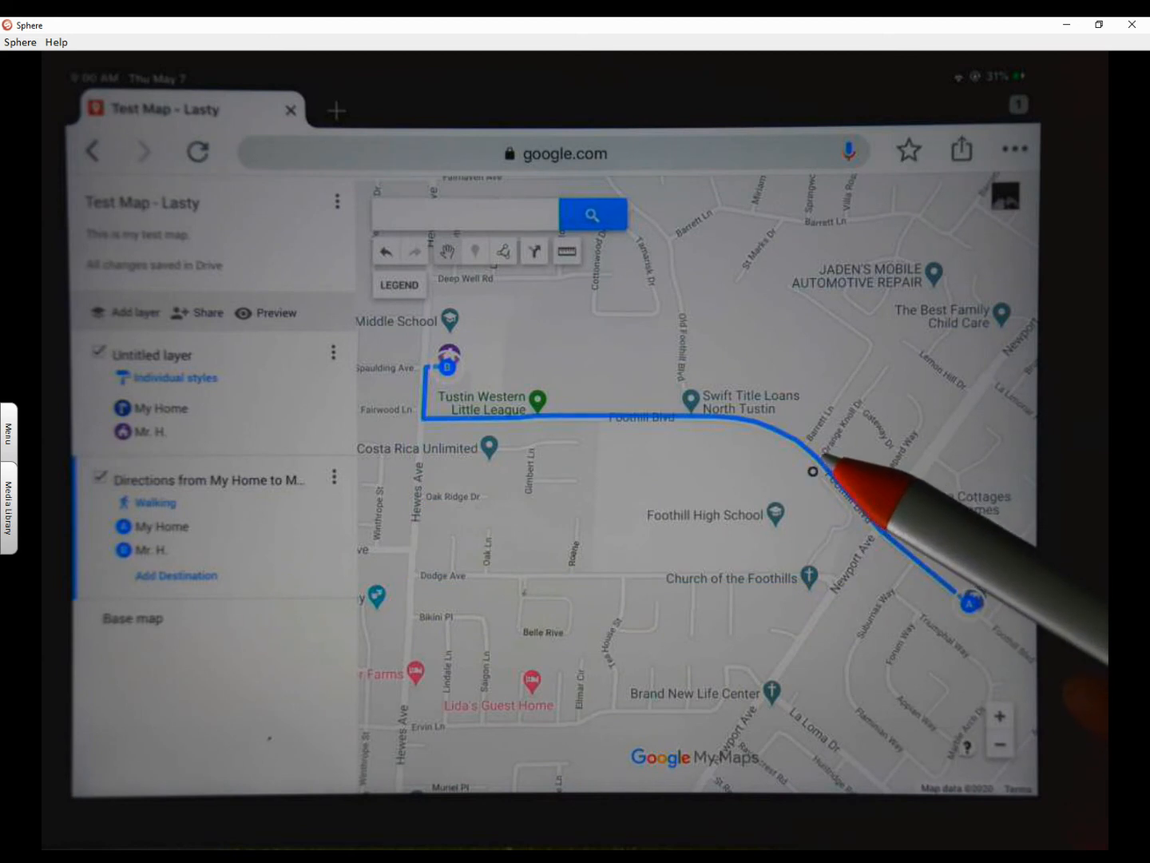
{"action": "left_click_drag", "start_coordinate": [811, 472], "coordinate": [635, 635]}
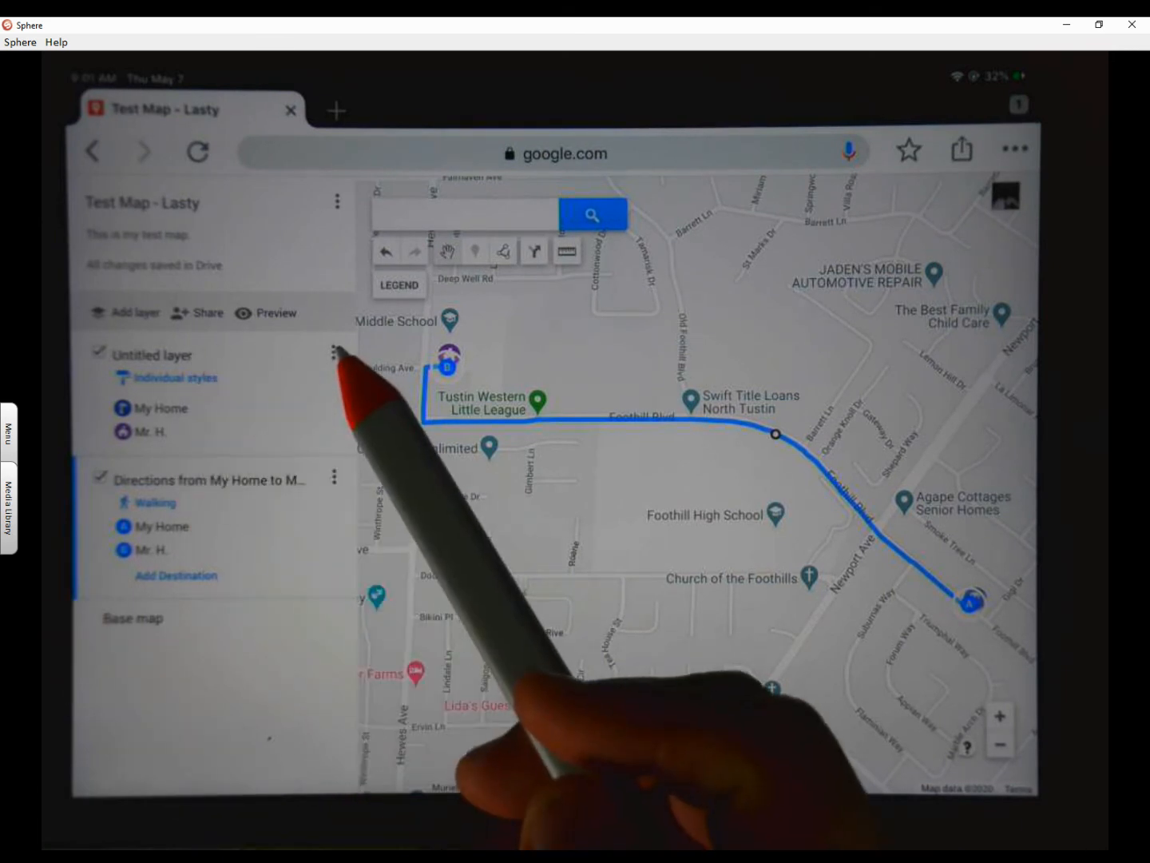
- Rename the Untitled layer to 'Home to School' and save
{"action": "left_click", "coordinate": [334, 351]}
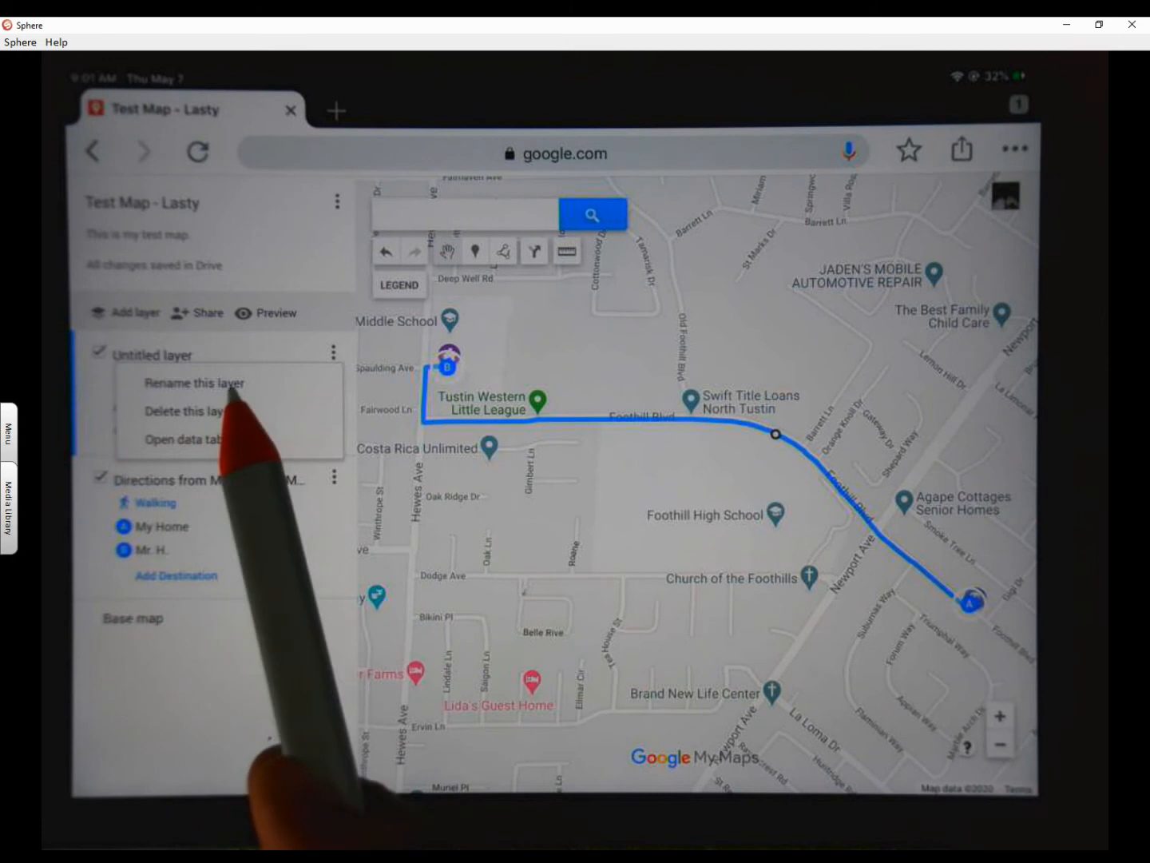
{"action": "left_click", "coordinate": [193, 383]}
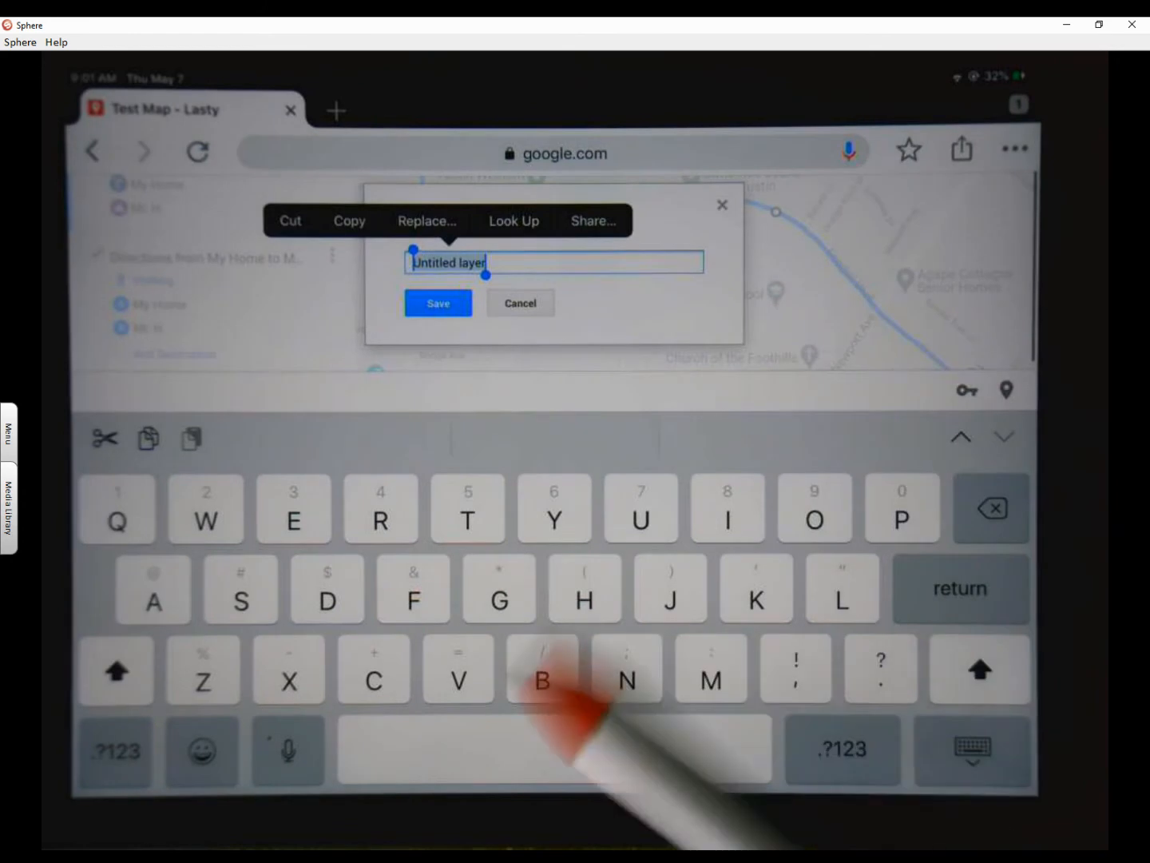
{"action": "type", "text": "Ho"}
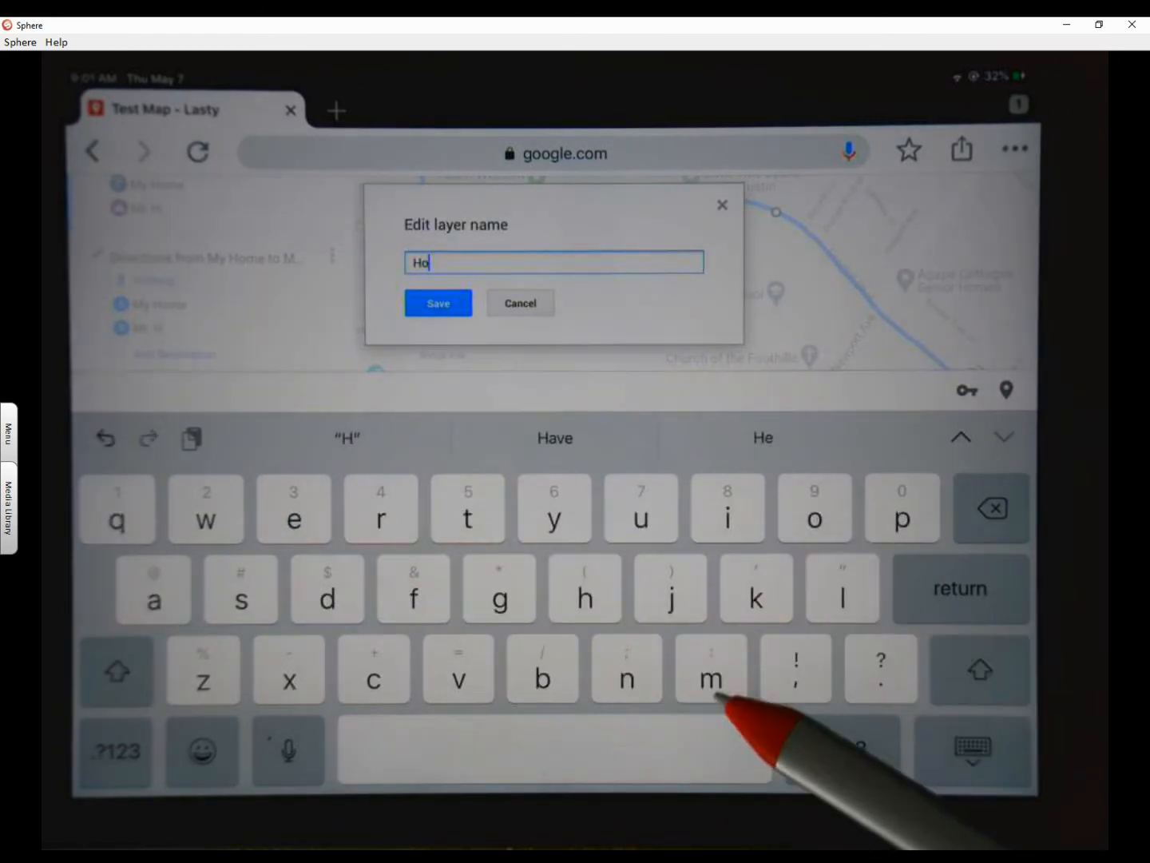
{"action": "type", "text": "me"}
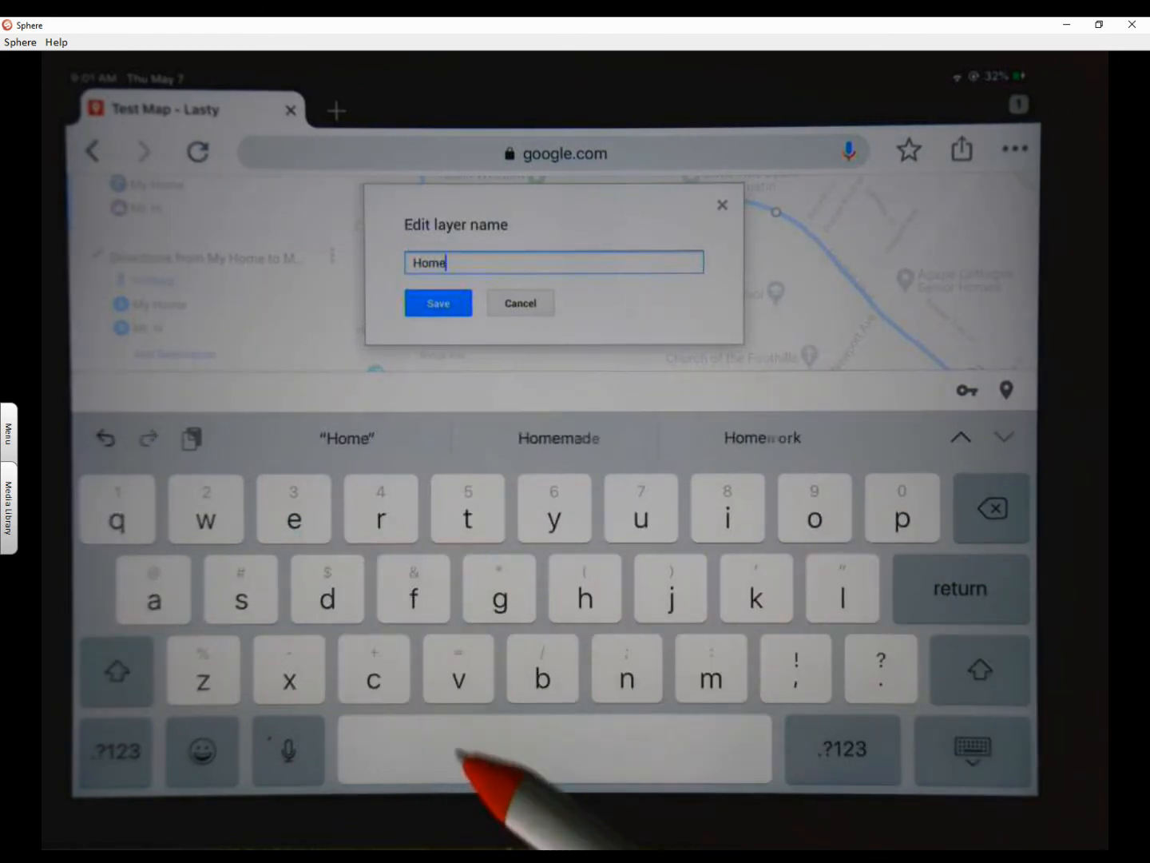
{"action": "type", "text": "to"}
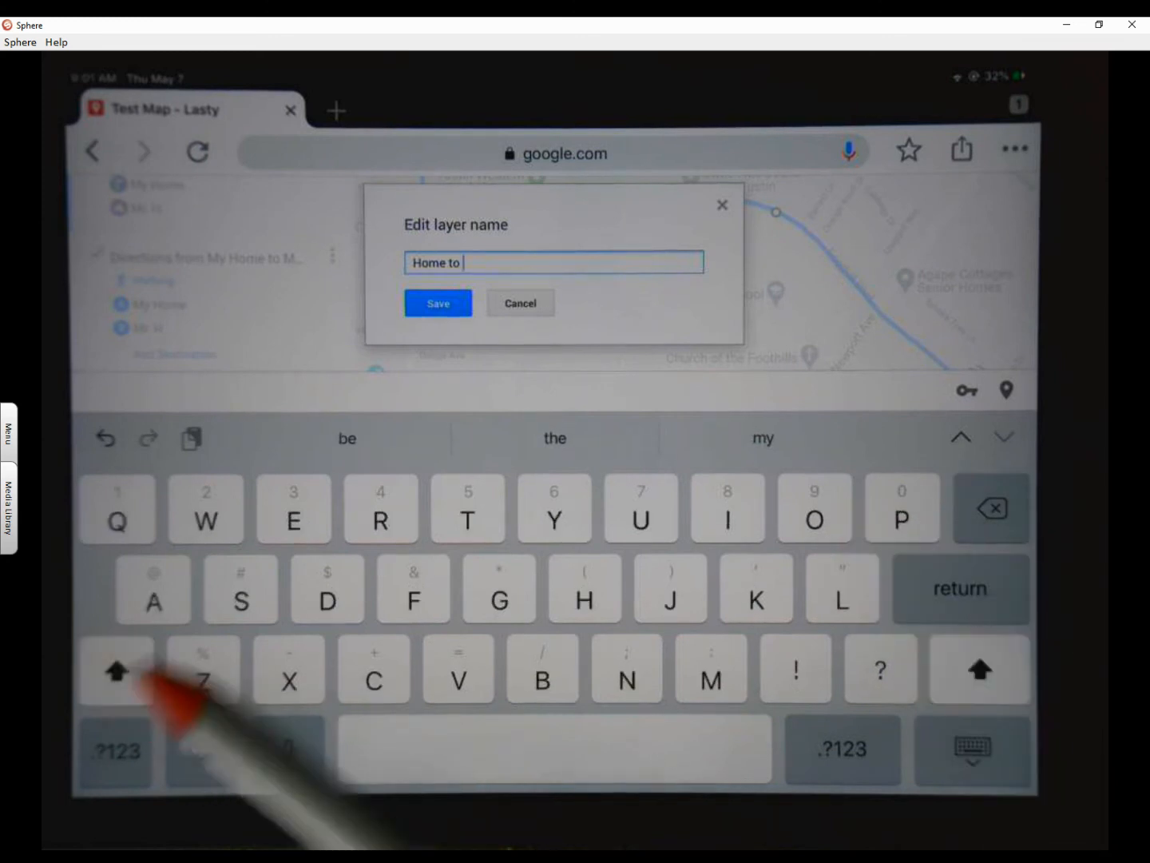
{"action": "type", "text": "School"}
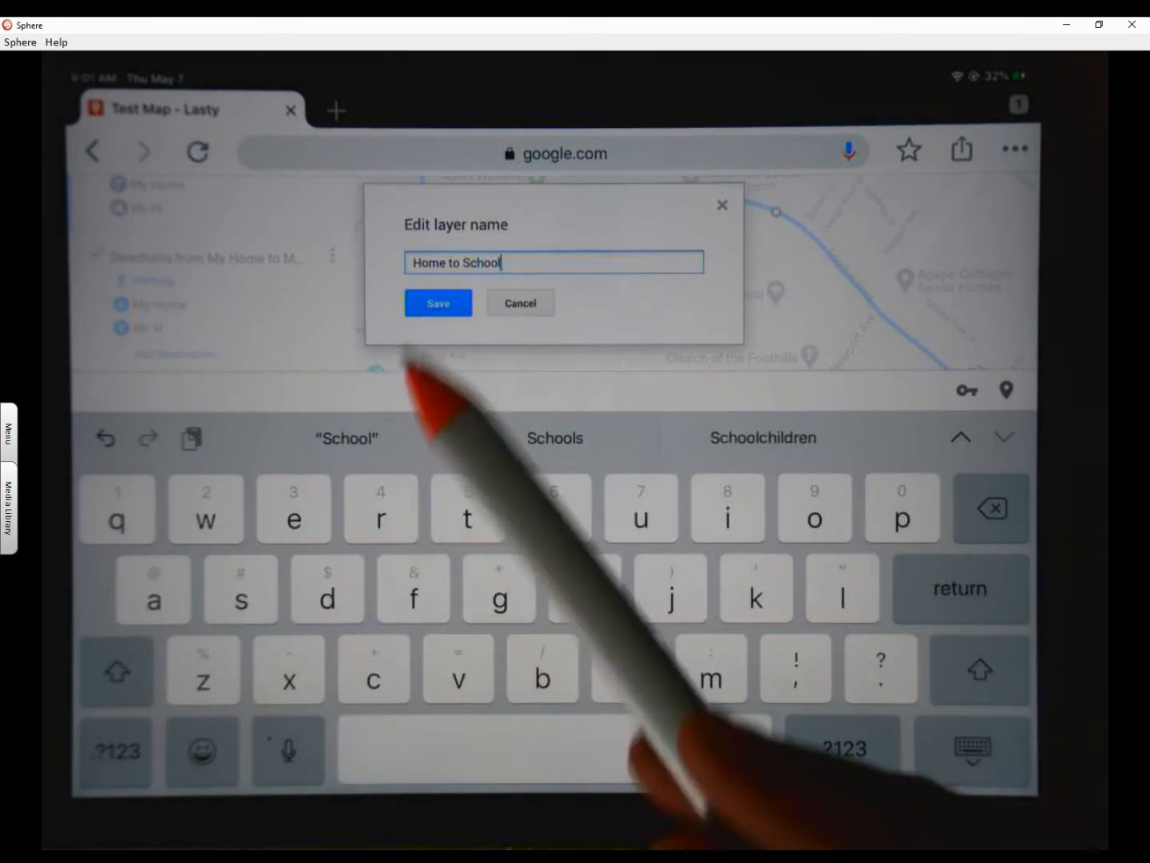
{"action": "left_click", "coordinate": [438, 303]}
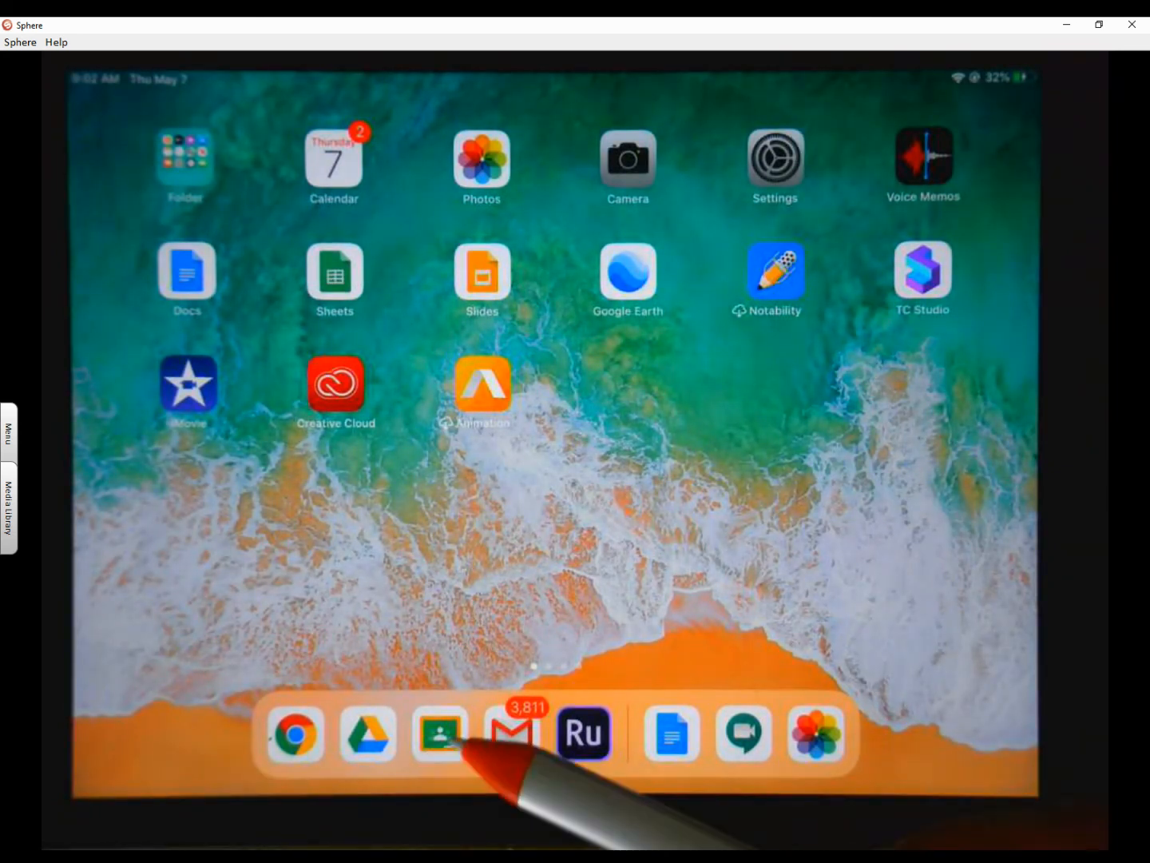
{"action": "mouse_move", "coordinate": [368, 734]}
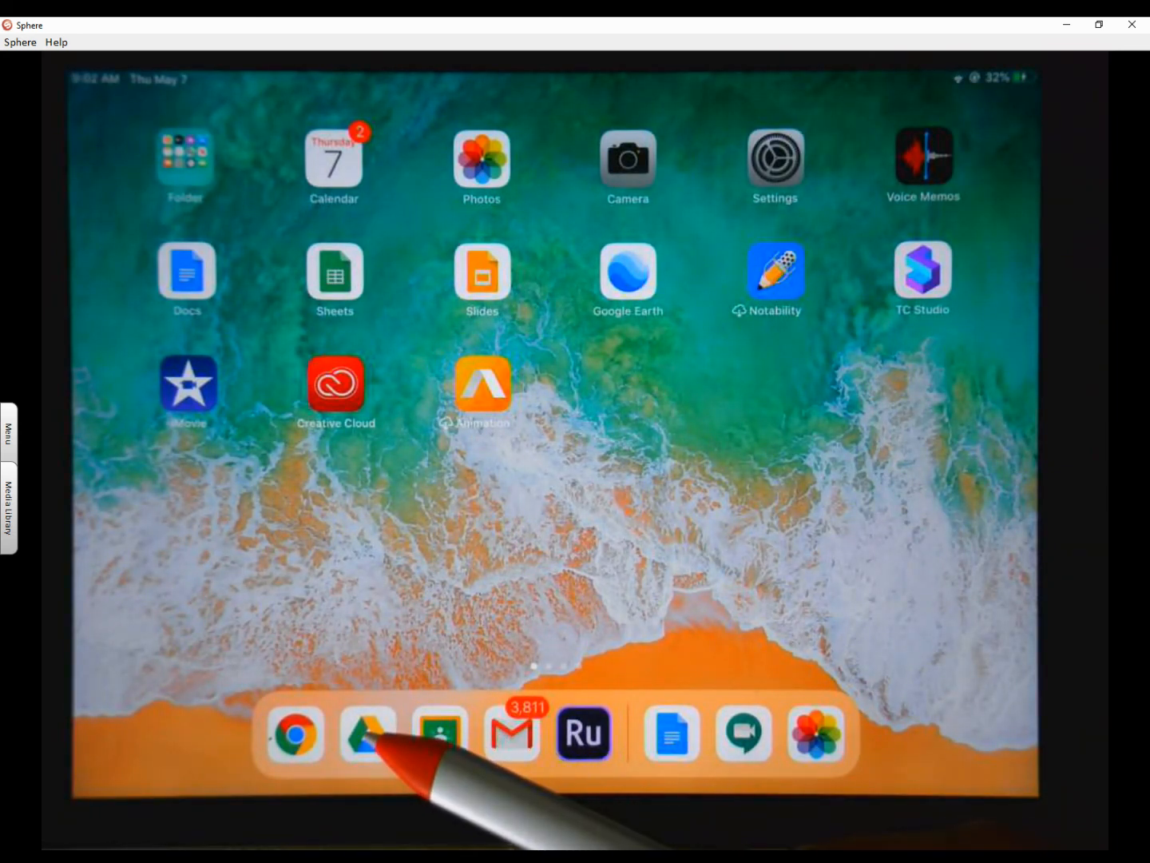
- Launch Google Drive and open the P7 - Elective folder from My Drive
{"action": "left_click", "coordinate": [368, 733]}
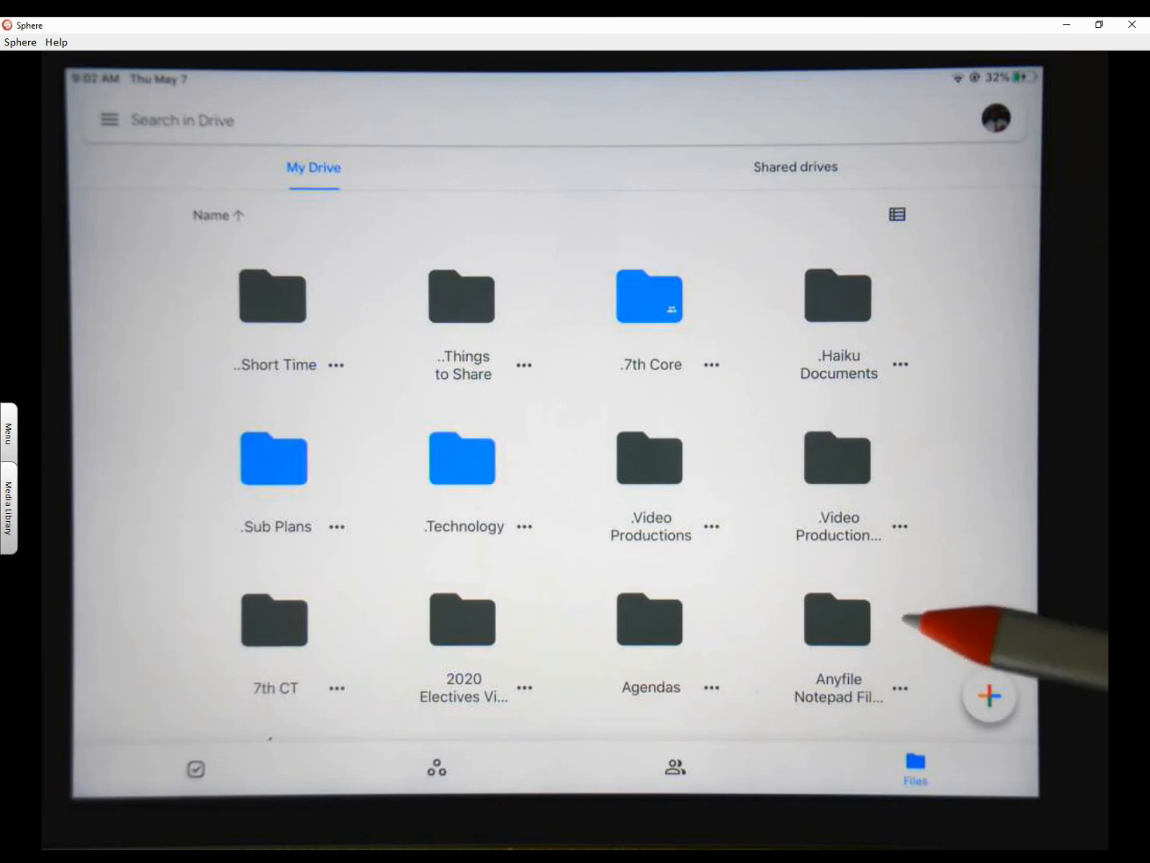
{"action": "scroll", "scroll_direction": "down", "scroll_amount": 3}
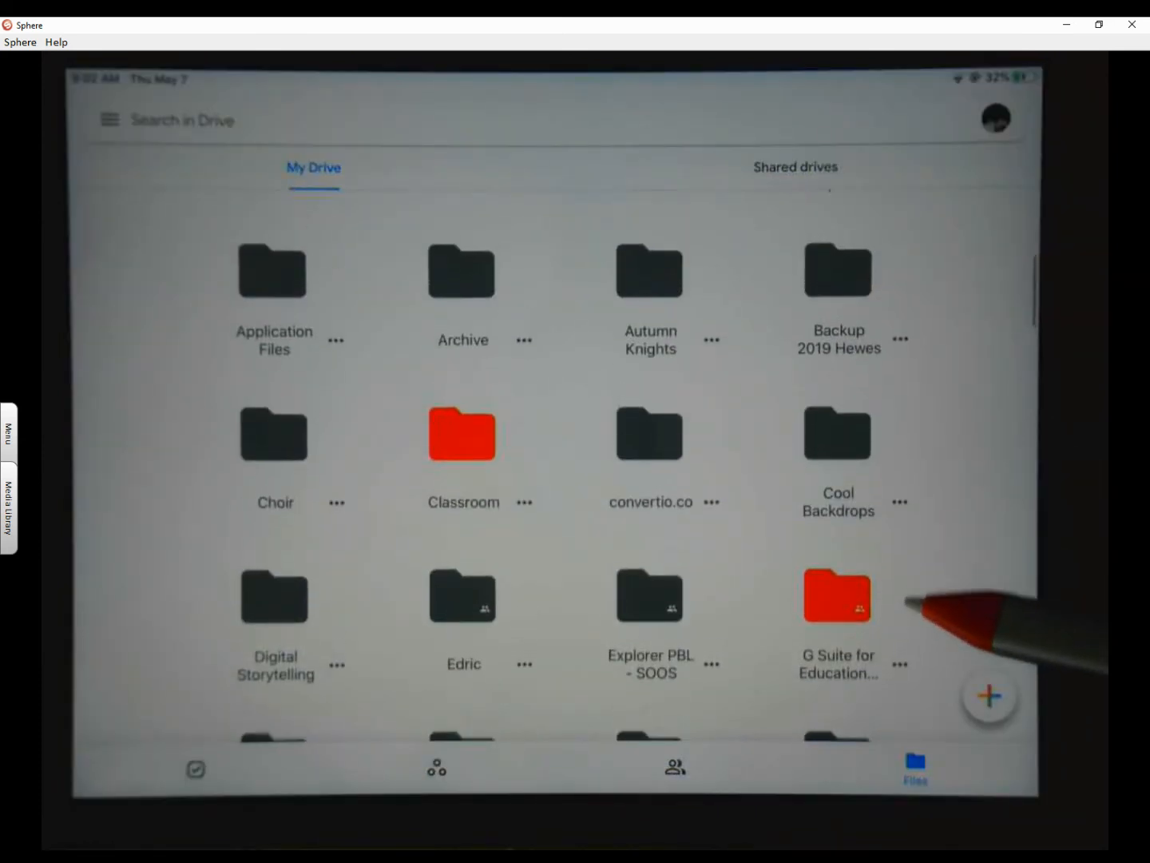
{"action": "scroll", "scroll_direction": "down", "scroll_amount": 3}
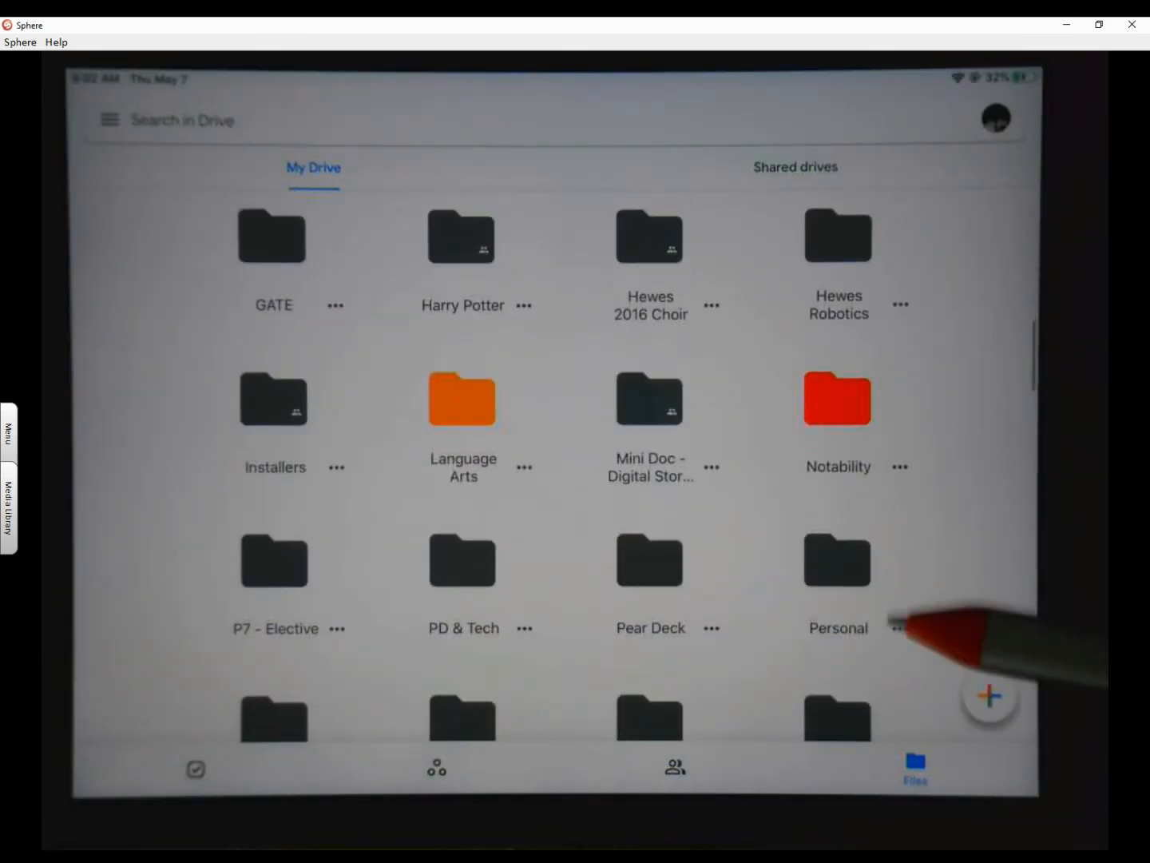
{"action": "scroll", "scroll_direction": "down", "scroll_amount": 3}
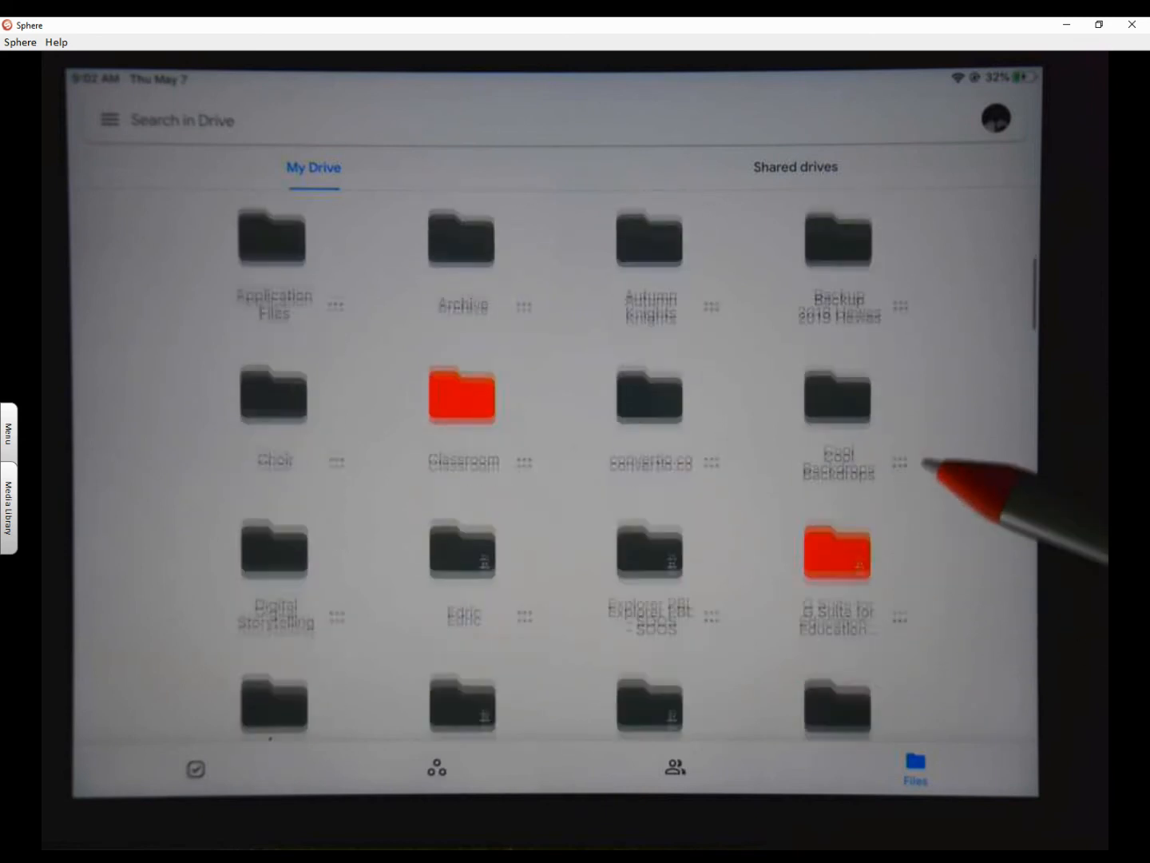
{"action": "scroll", "scroll_direction": "down", "scroll_amount": 3}
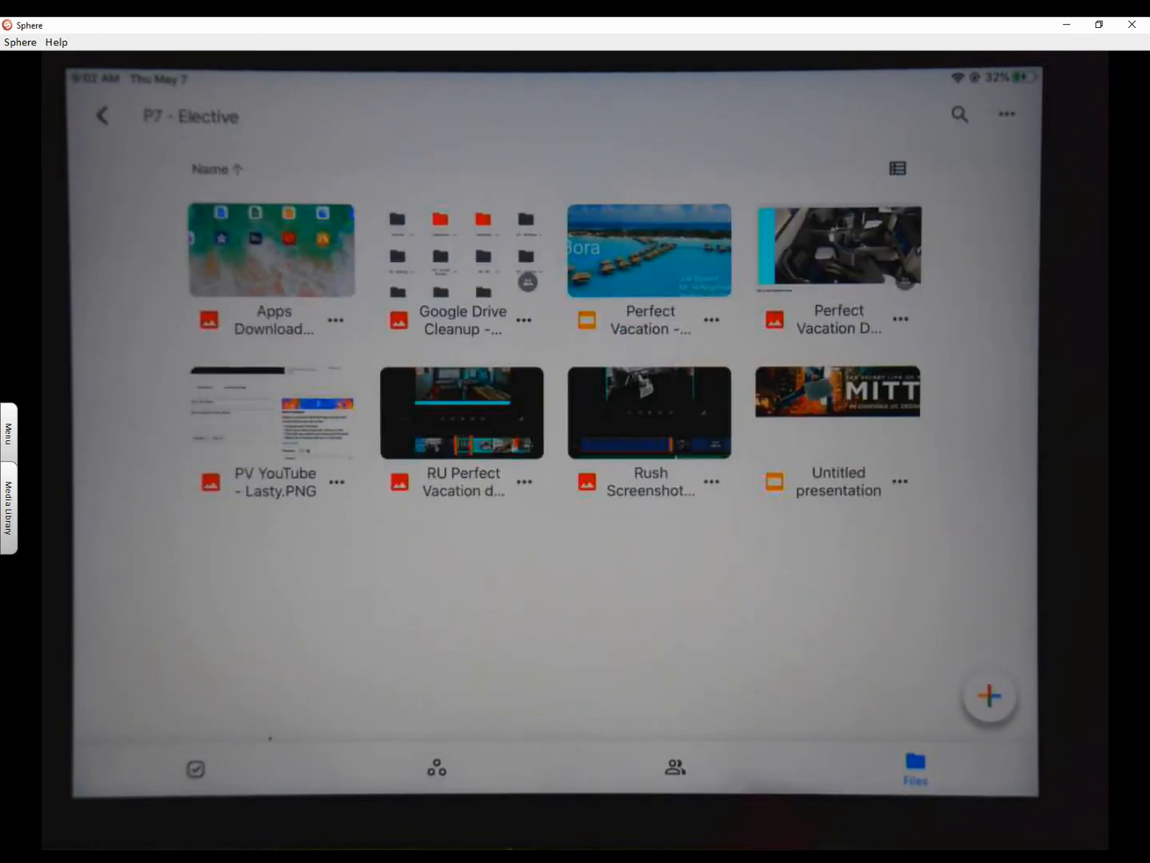
{"action": "left_click", "coordinate": [989, 695]}
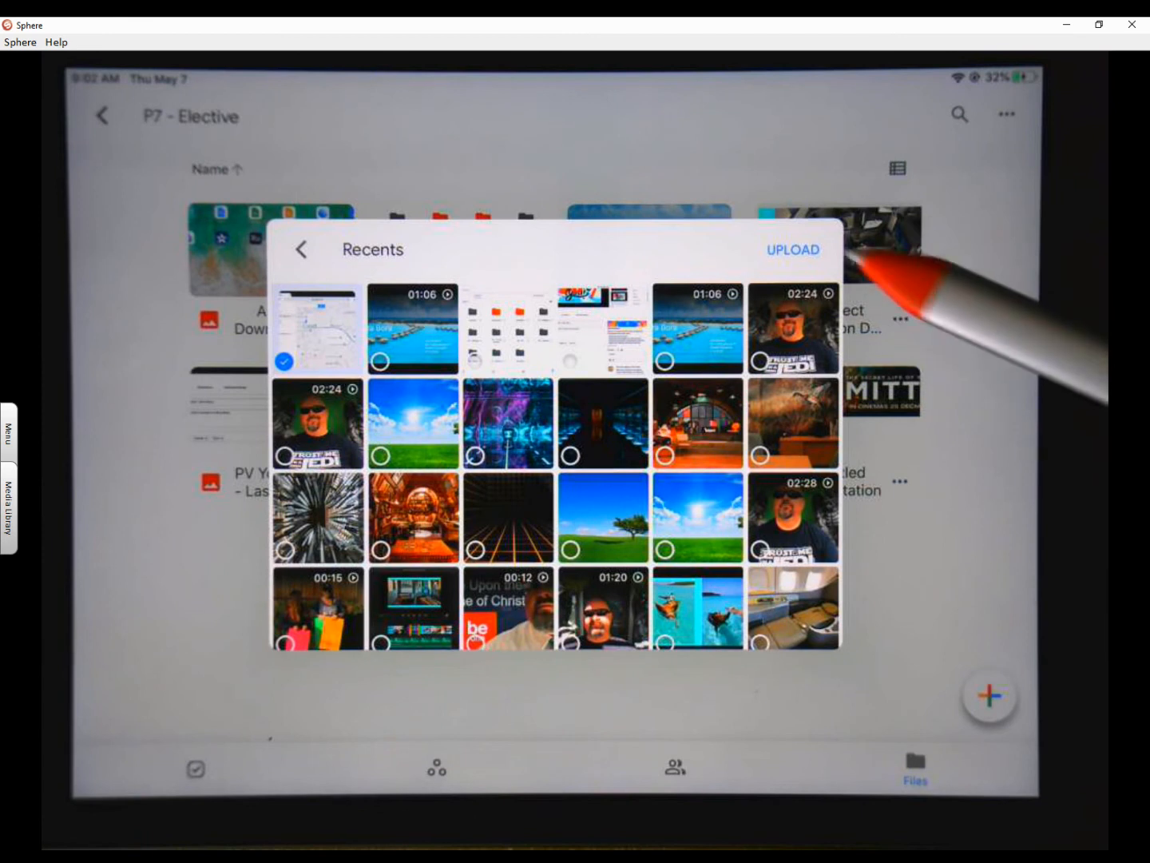
- Upload the selected map screenshot IMG_0549.PNG to P7 - Elective
{"action": "left_click", "coordinate": [792, 249]}
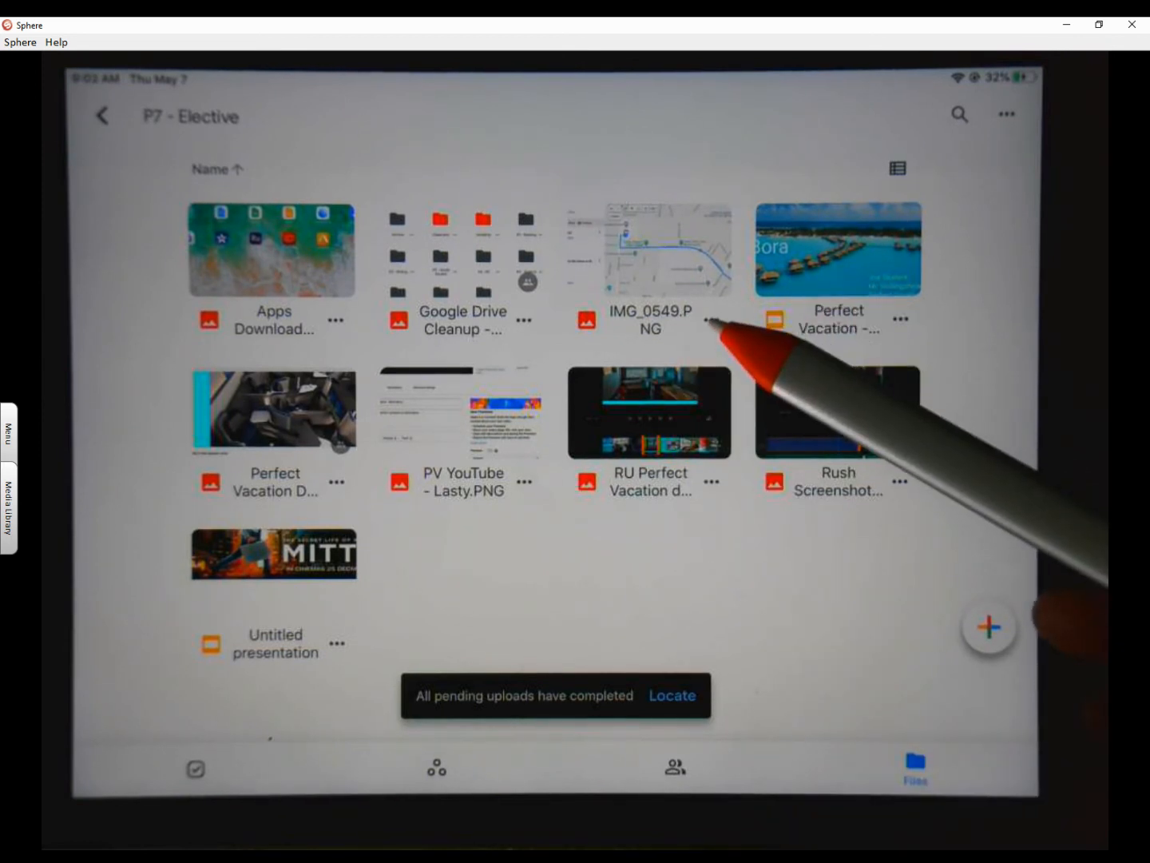
- Rename the uploaded screenshot to 'Test Map - Lasty.PNG'
{"action": "left_click", "coordinate": [709, 319]}
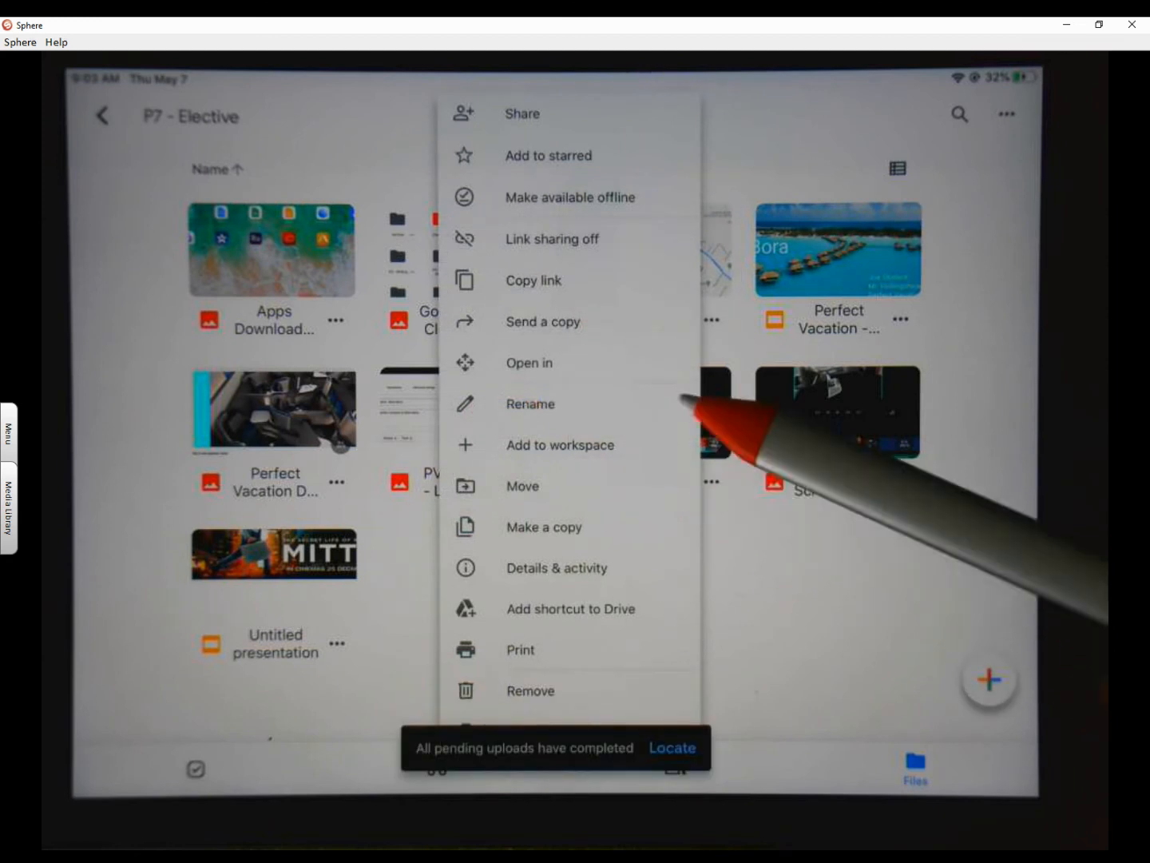
{"action": "left_click", "coordinate": [529, 404]}
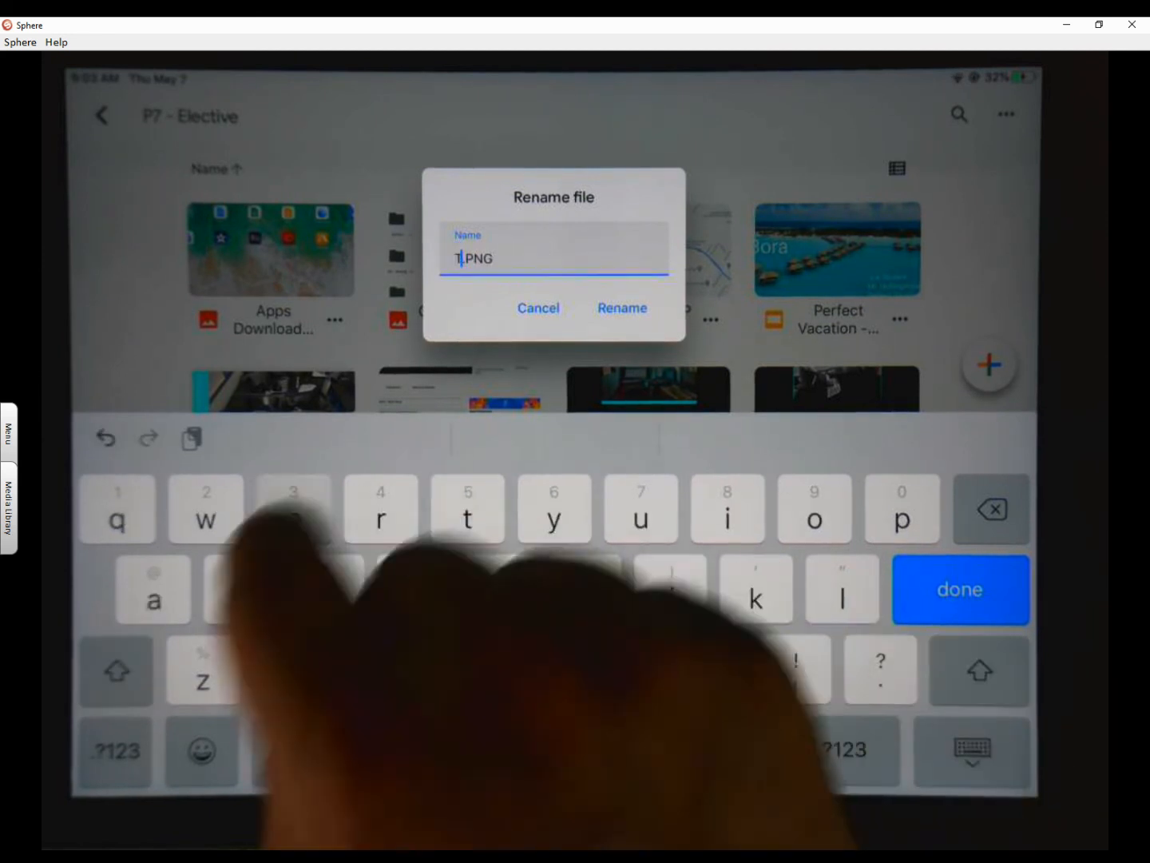
{"action": "type", "text": "est Ma"}
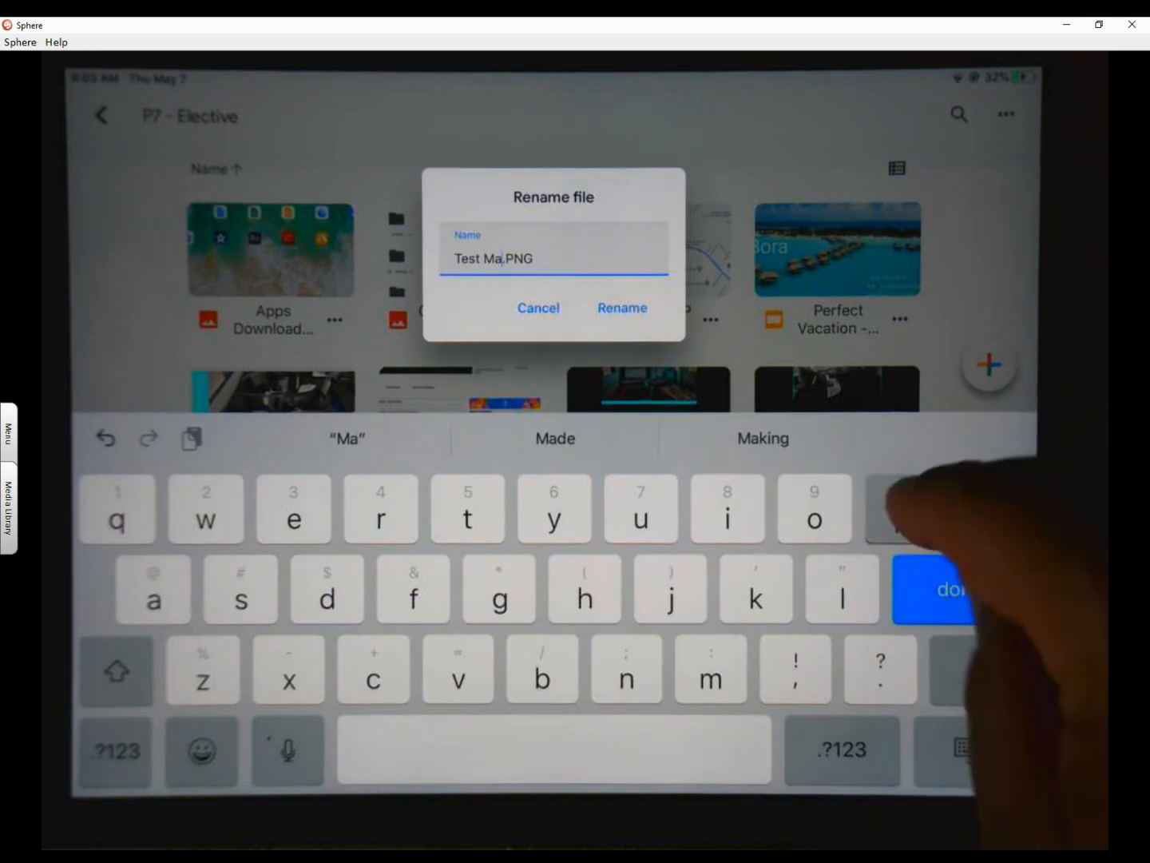
{"action": "type", "text": "p -"}
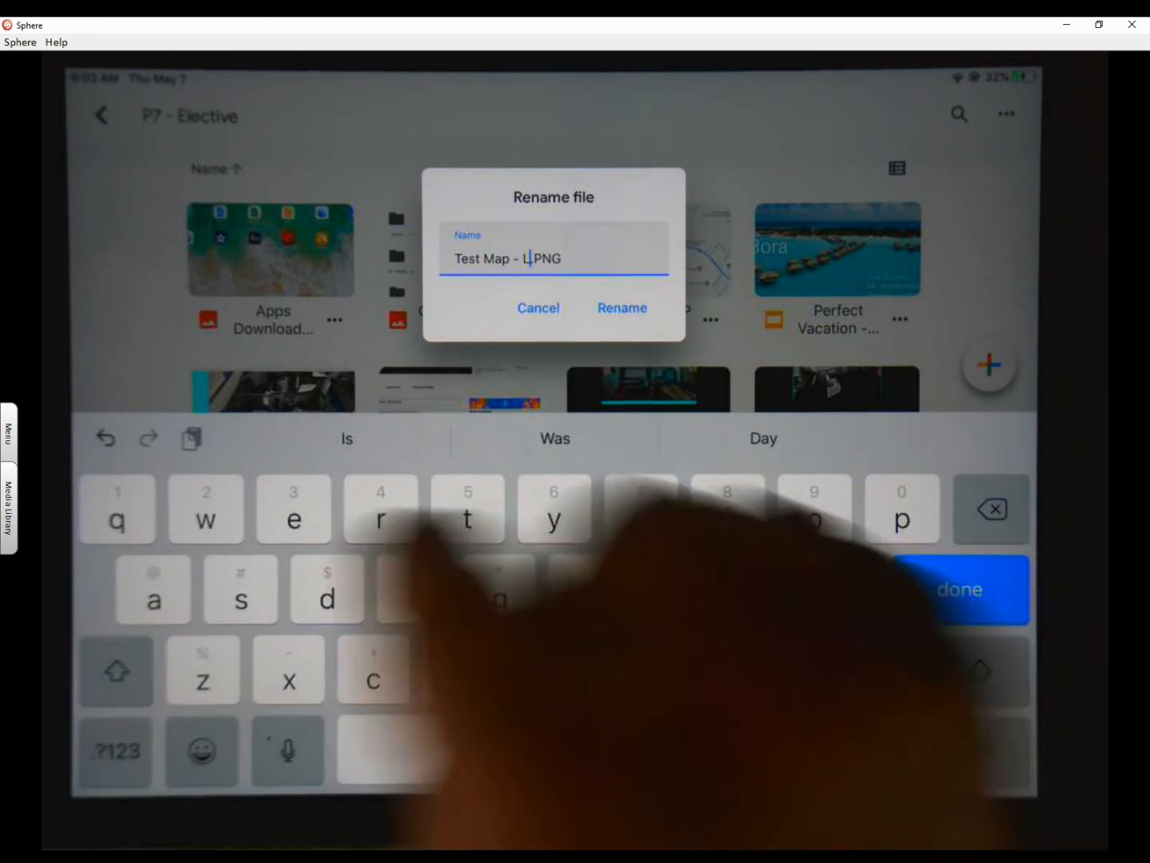
{"action": "type", "text": "asty"}
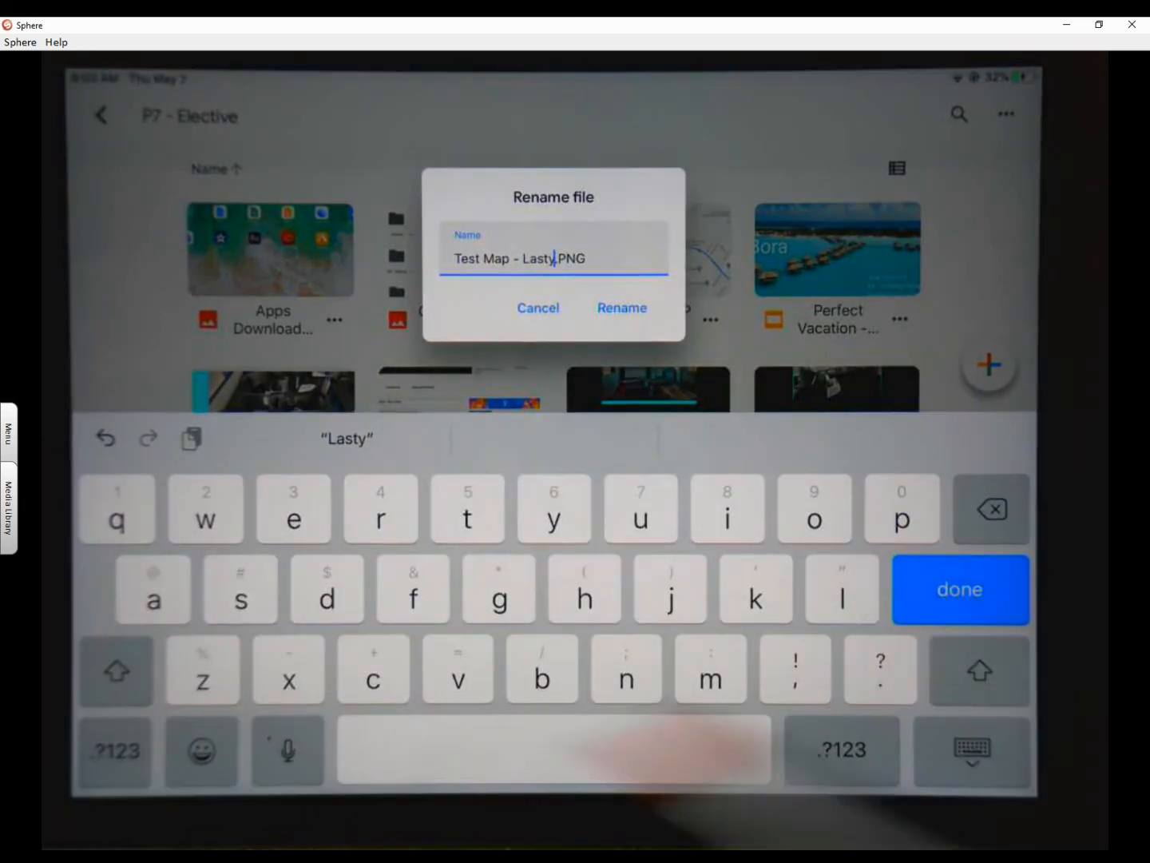
{"action": "left_click", "coordinate": [622, 307]}
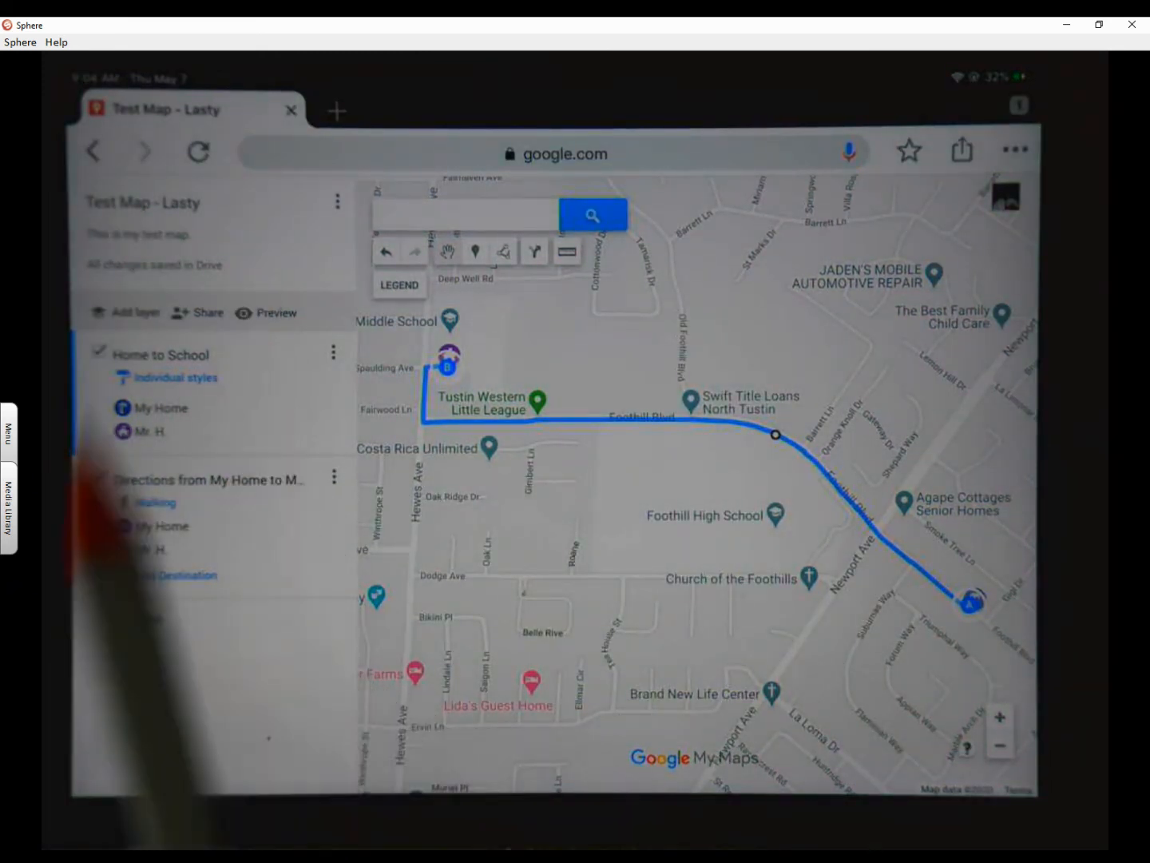
- Preview the Test Map - Lasty map as a view-only version with satellite imagery
{"action": "left_click", "coordinate": [336, 111]}
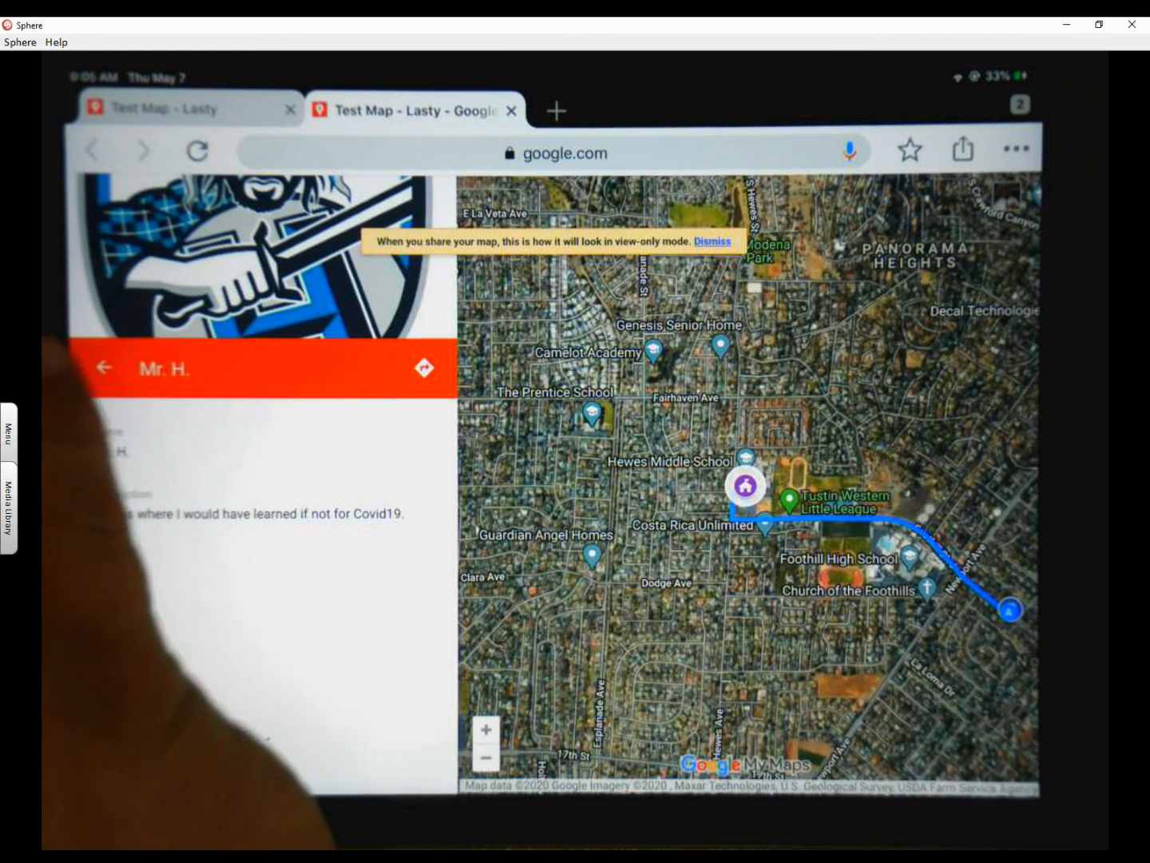
- Return from Mr. H.'s details to the preview map's legend of Home to School layers
{"action": "left_click", "coordinate": [104, 368]}
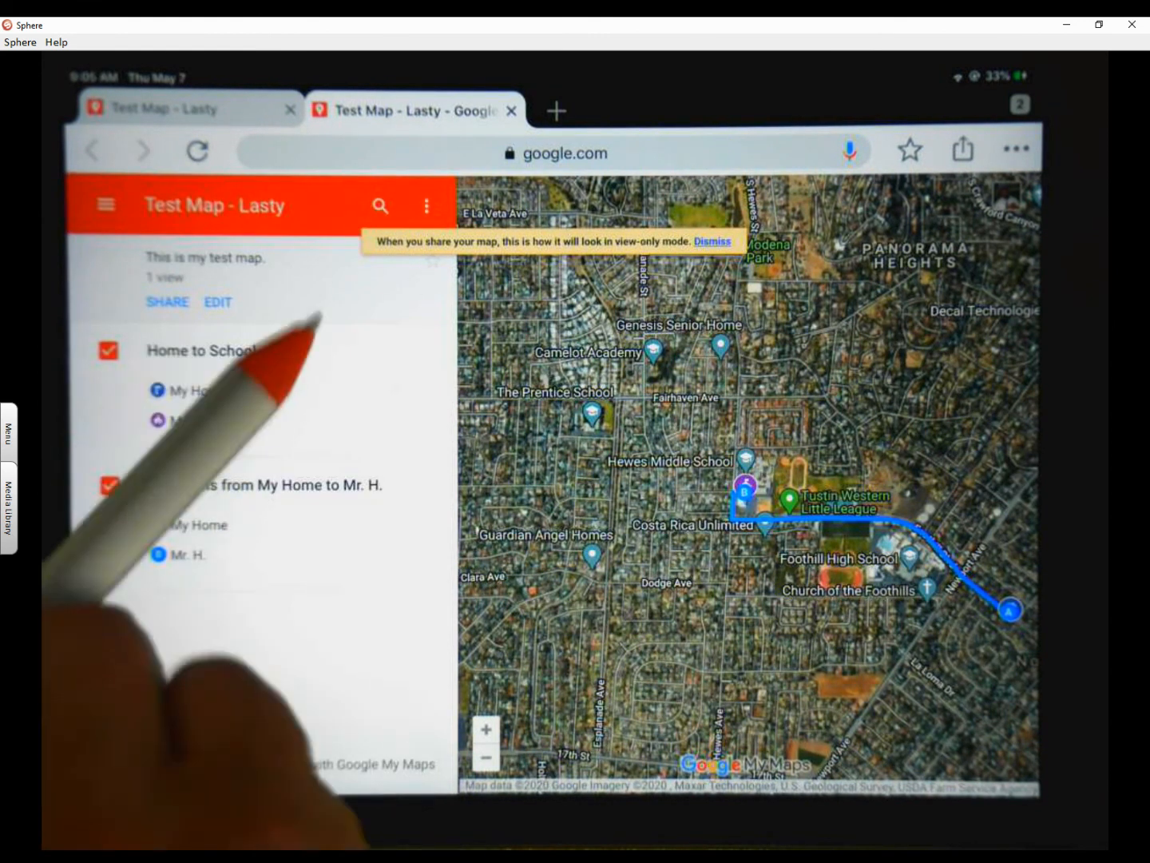